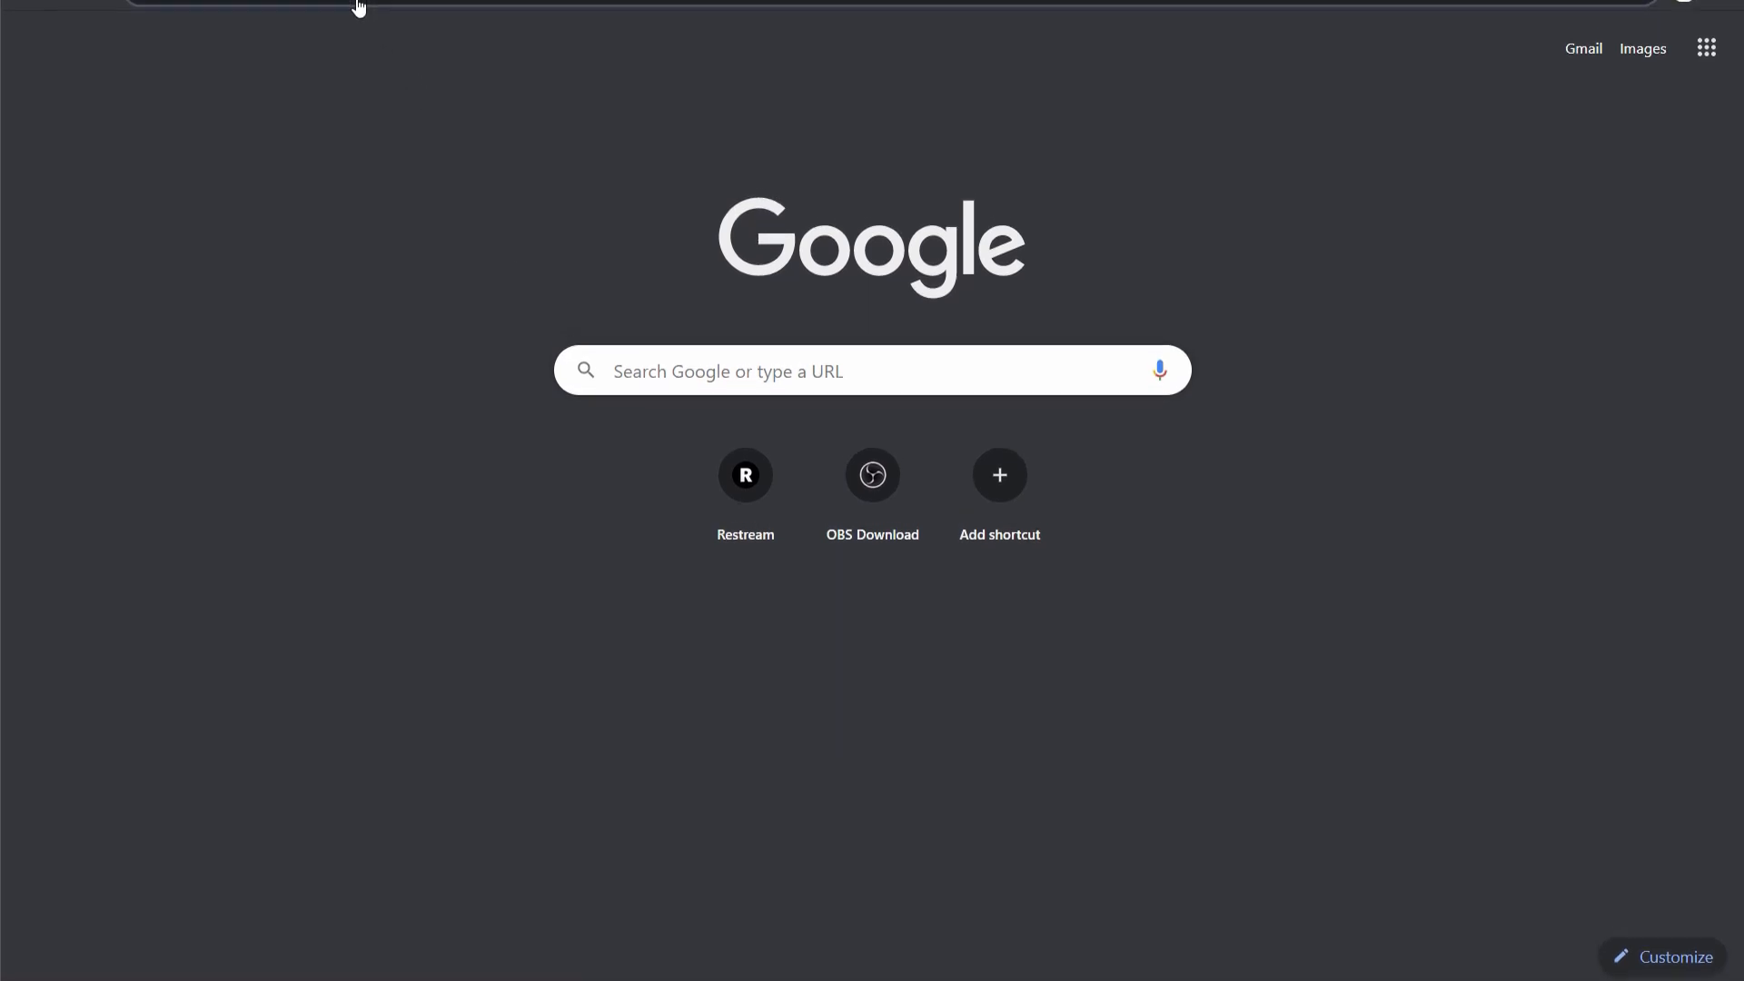
- Download the OBS Studio 25.0.8 Windows installer from the OBS project website
left_click(872, 474)
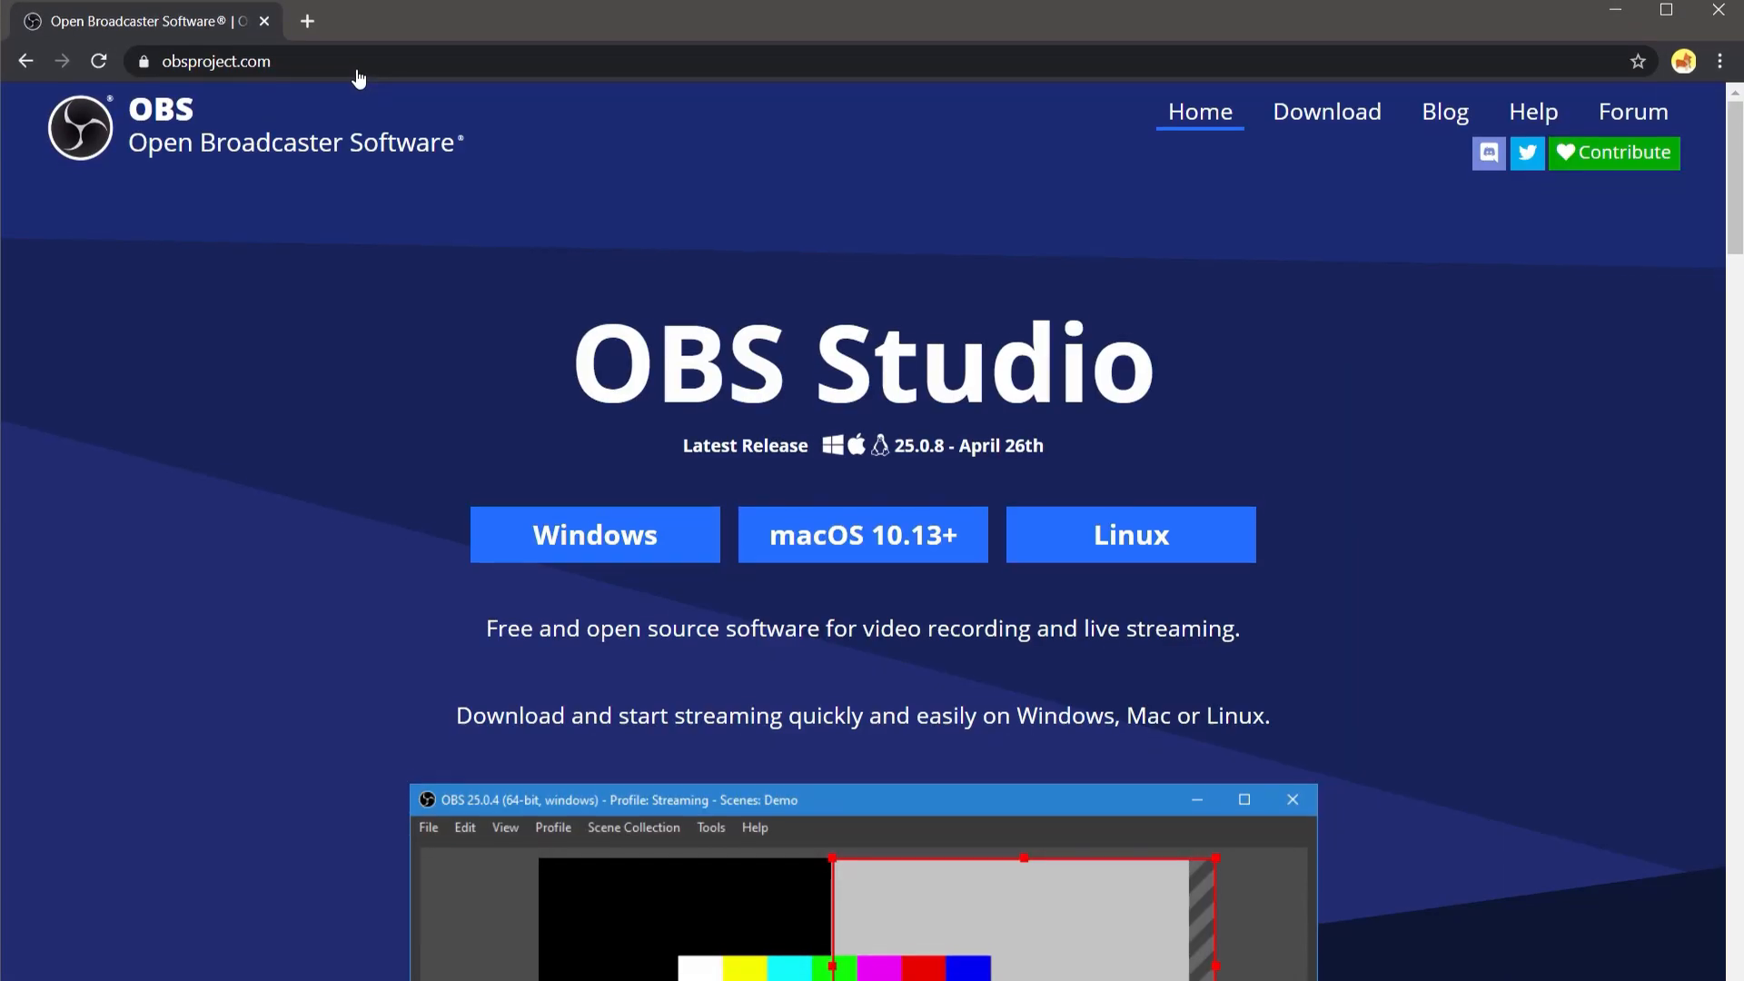
scroll("down", 3)
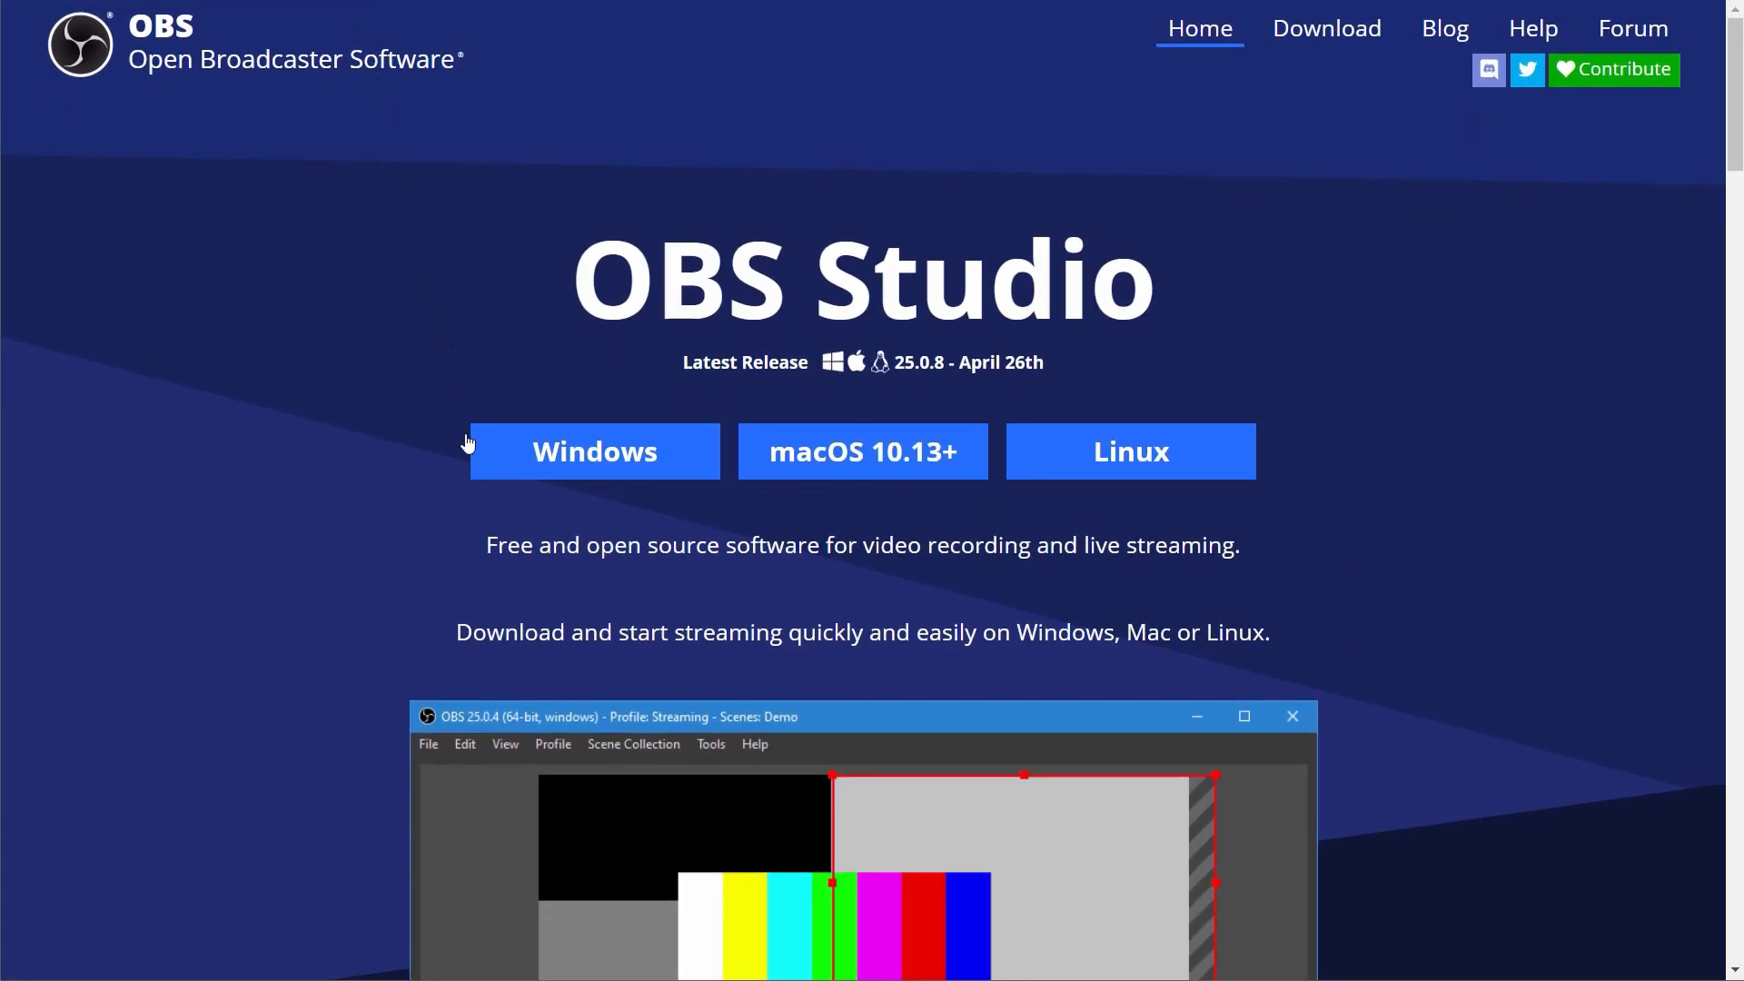
left_click(594, 450)
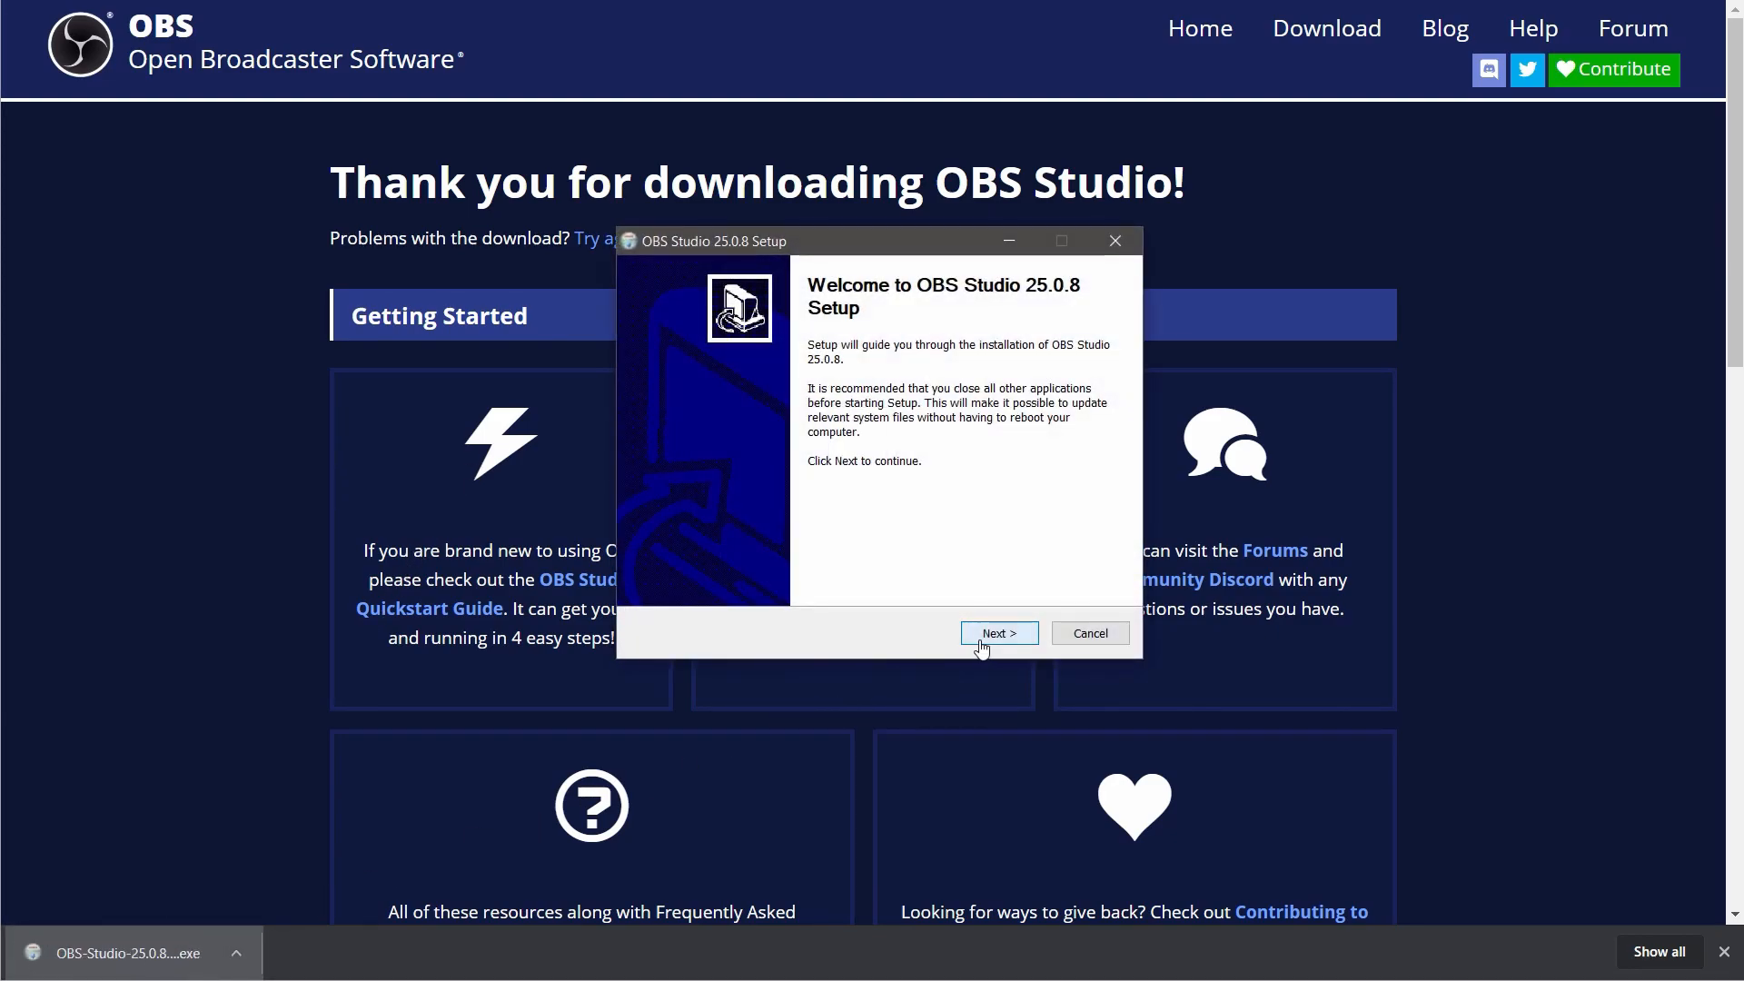
- Install OBS Studio 25.0.8 into the default folder and launch it from the finished setup
left_click(997, 632)
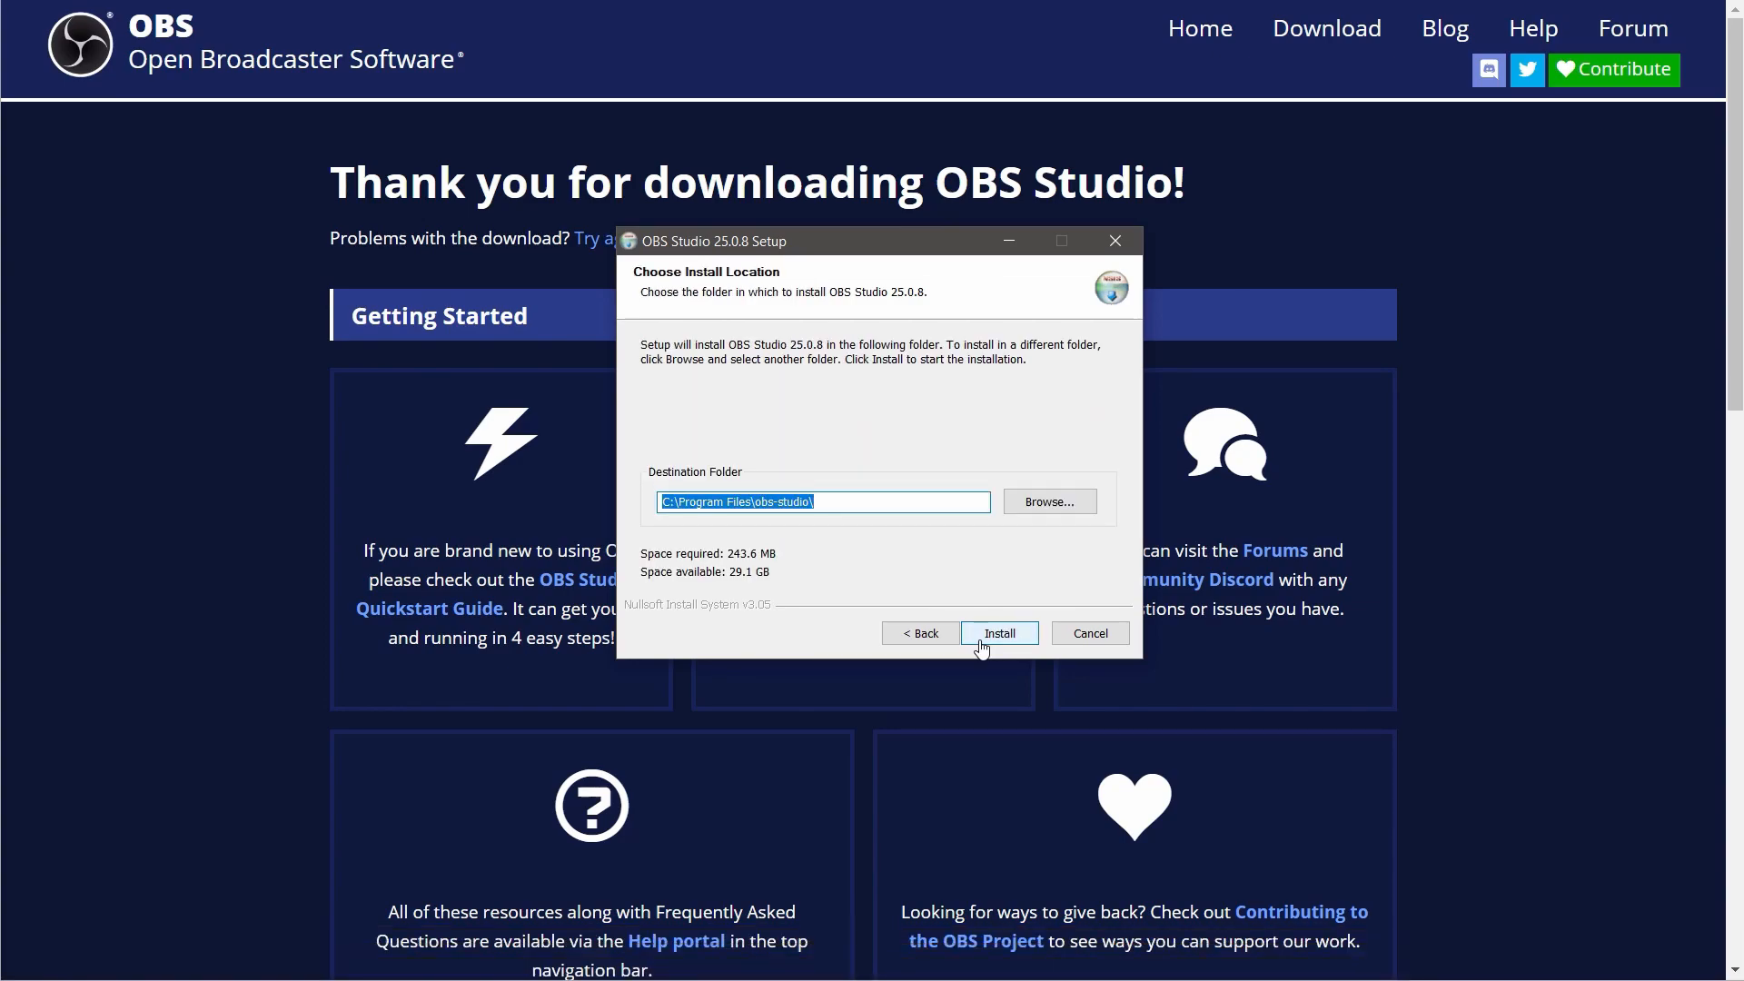
left_click(997, 632)
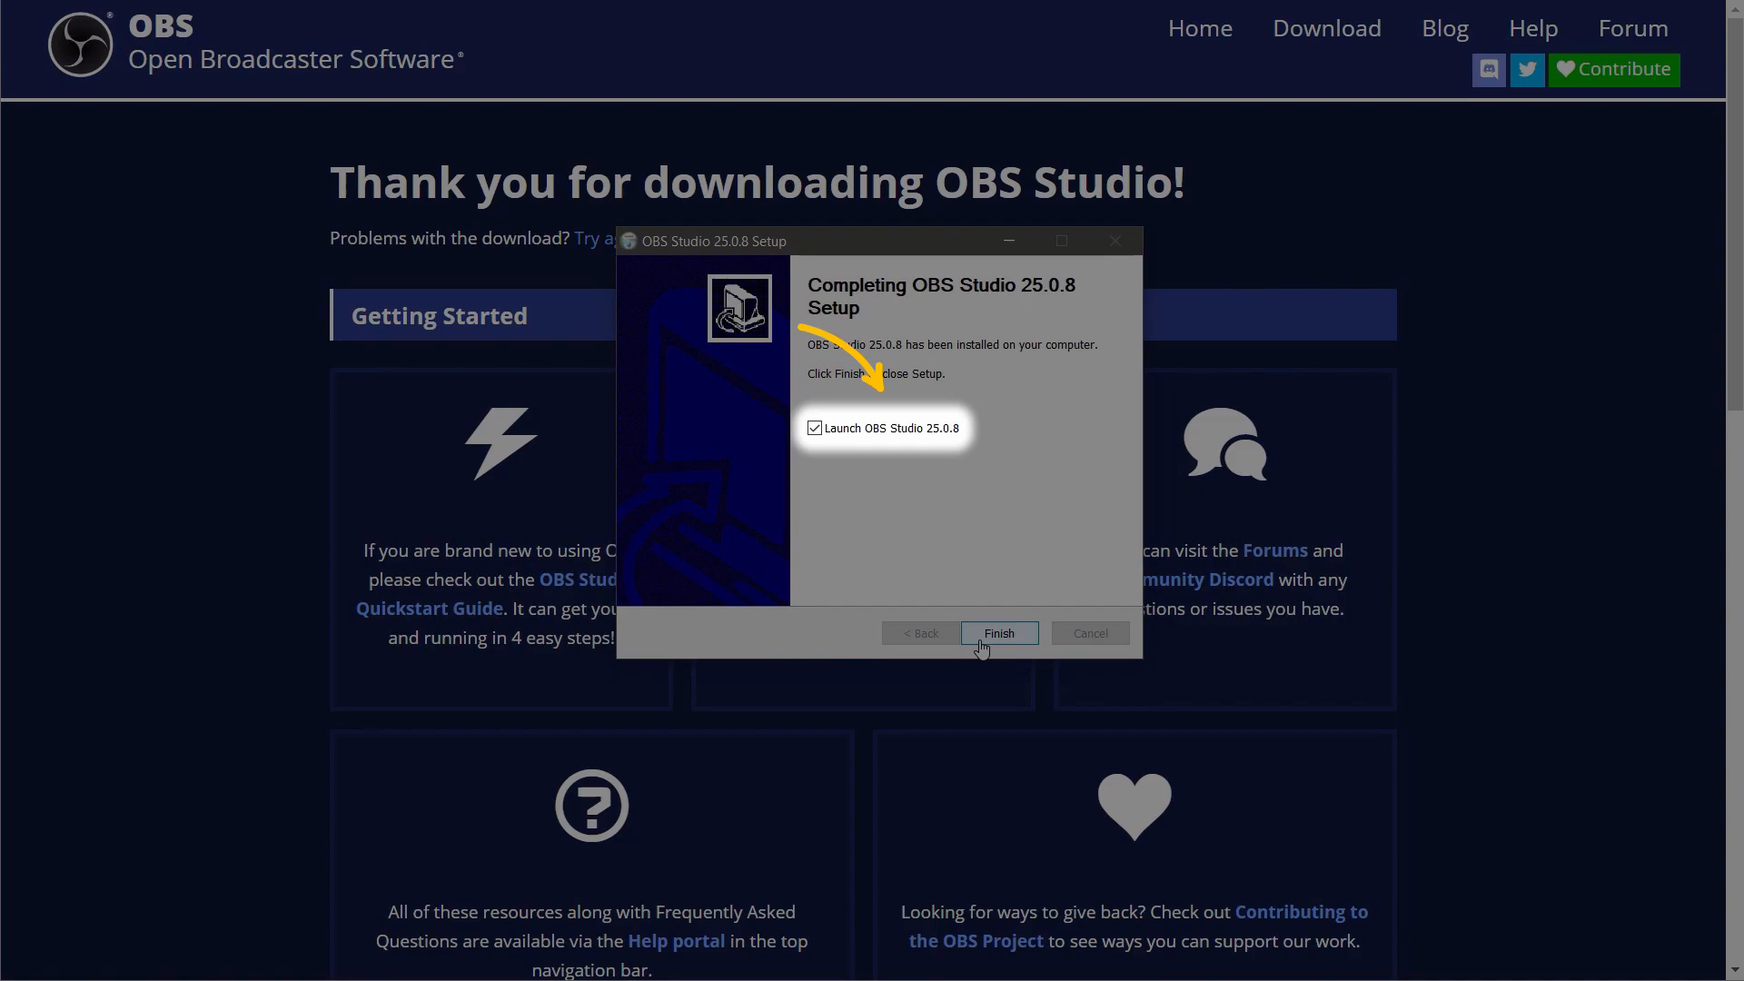
left_click(998, 632)
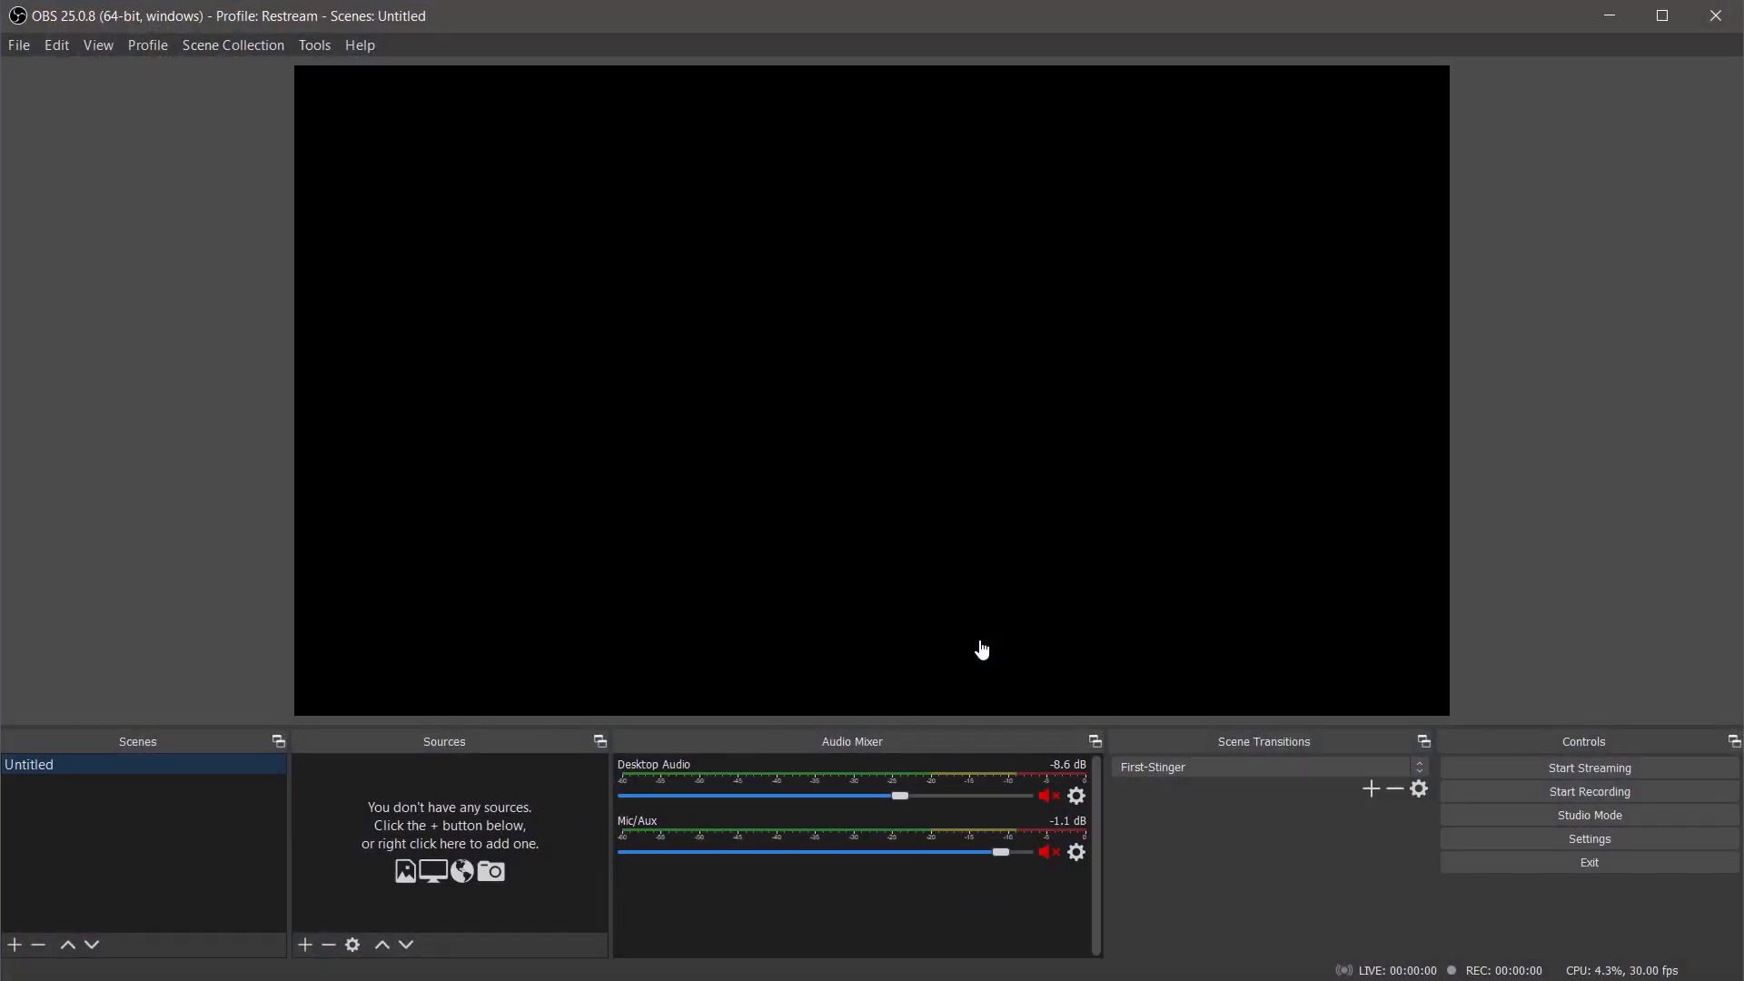
- Add a Video Capture Device source named Webcam, showing its HD Pro Webcam C920 properties
left_click(304, 945)
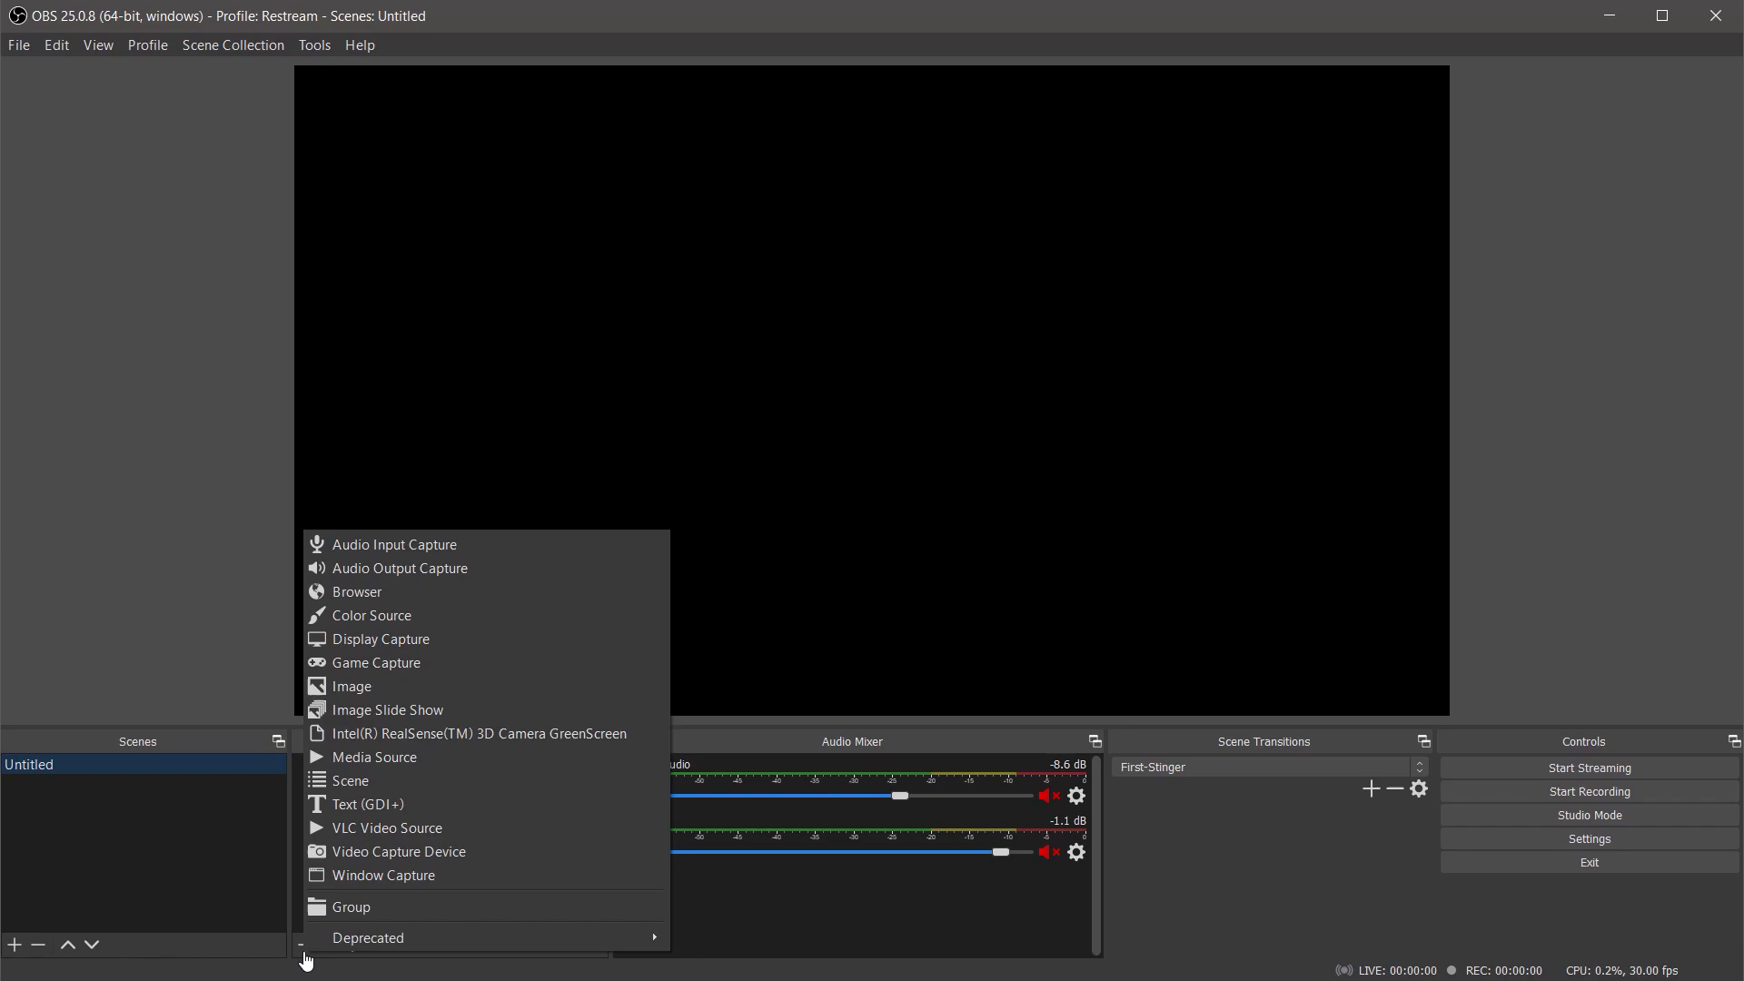
left_click(398, 850)
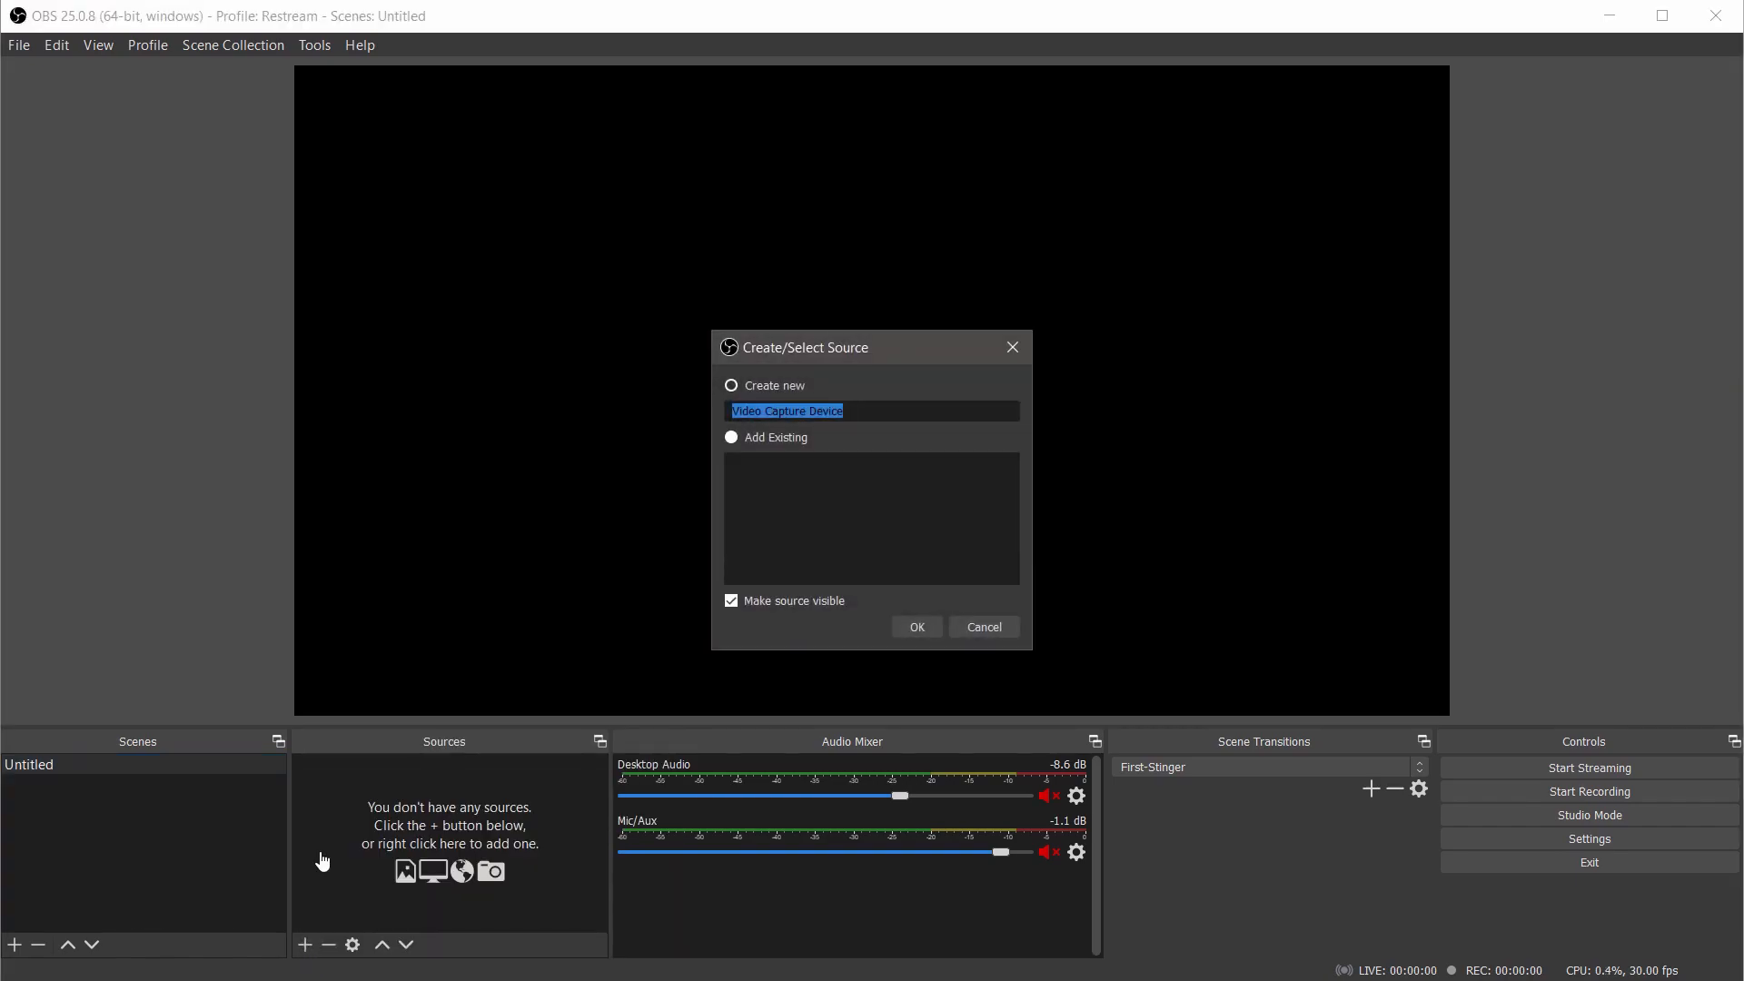
type("Webc")
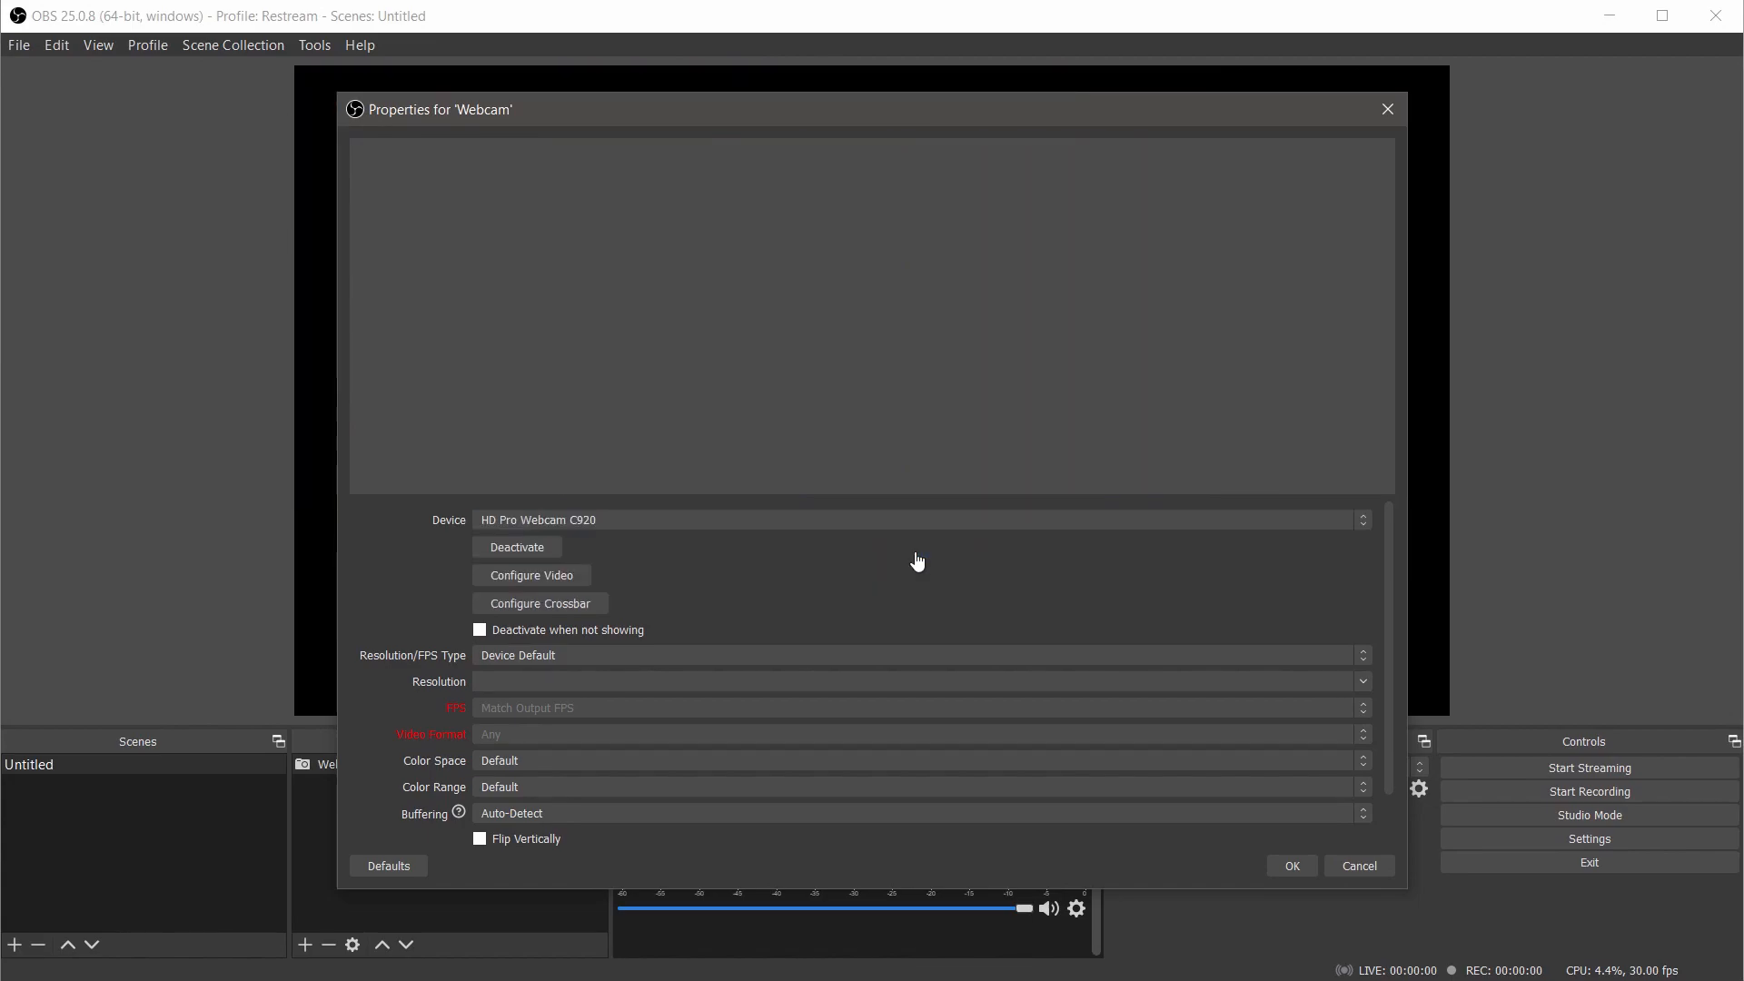
- Give the Webcam source a Custom resolution type of 1920x1080 and confirm its settings
left_click(916, 656)
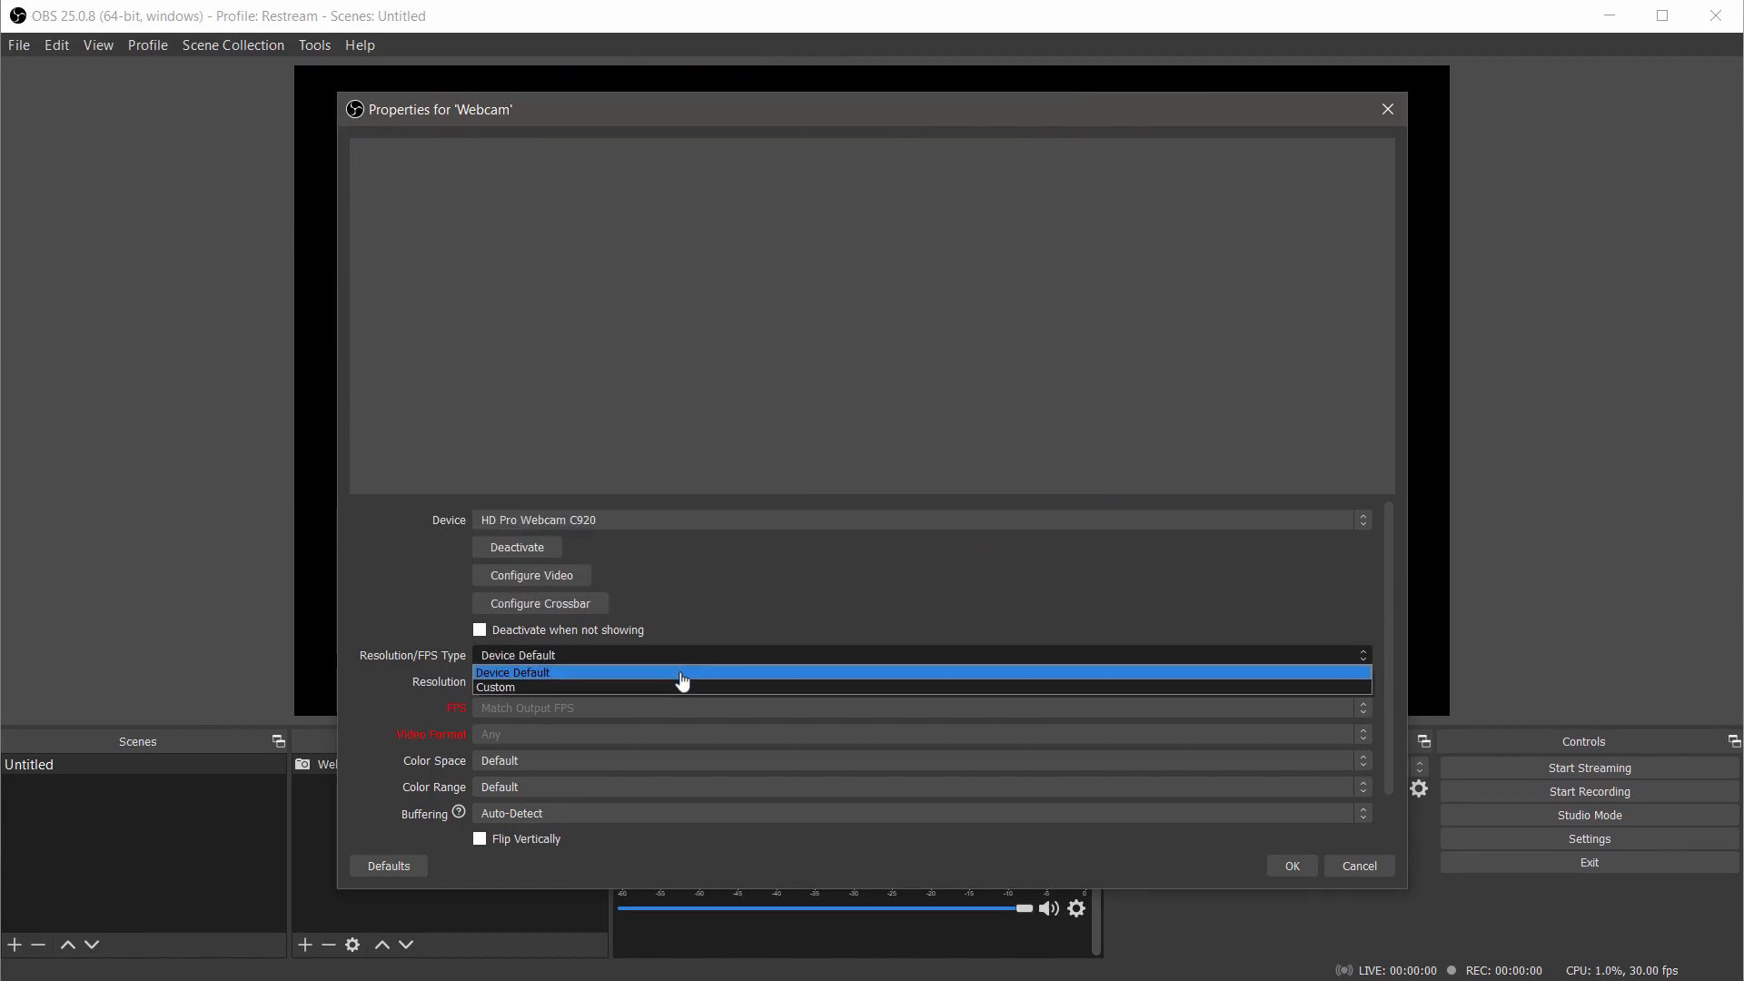
left_click(496, 687)
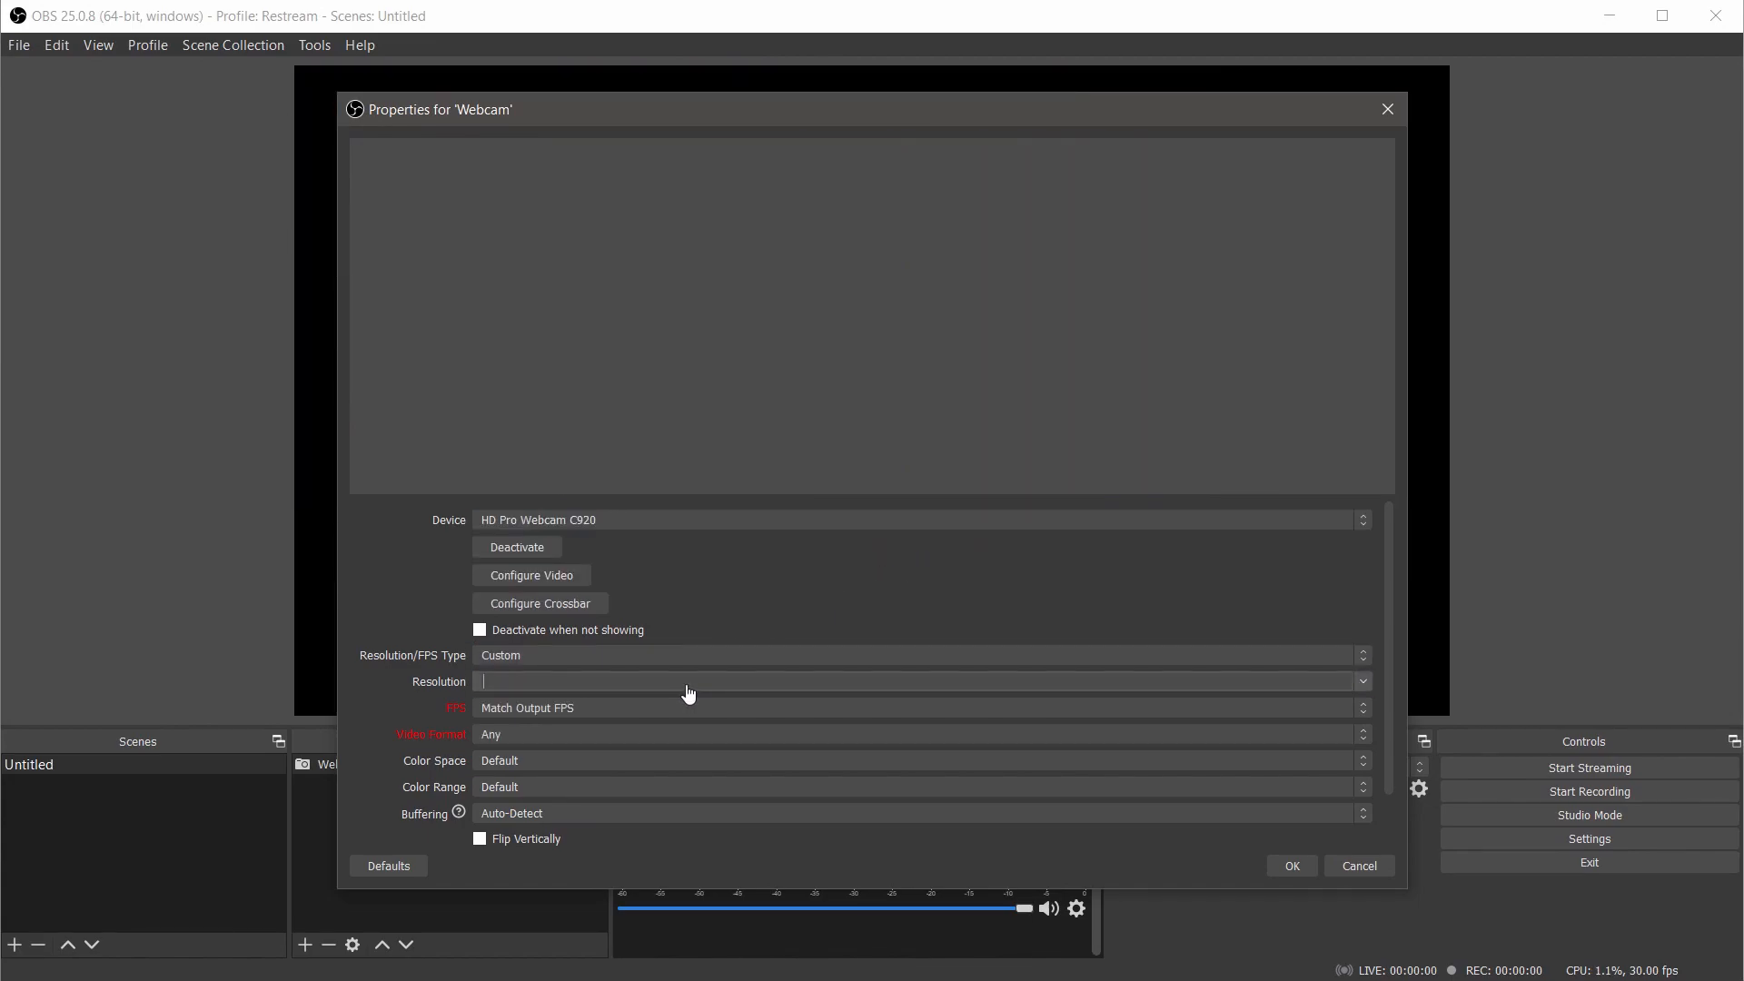
left_click(912, 682)
type("1920x1080")
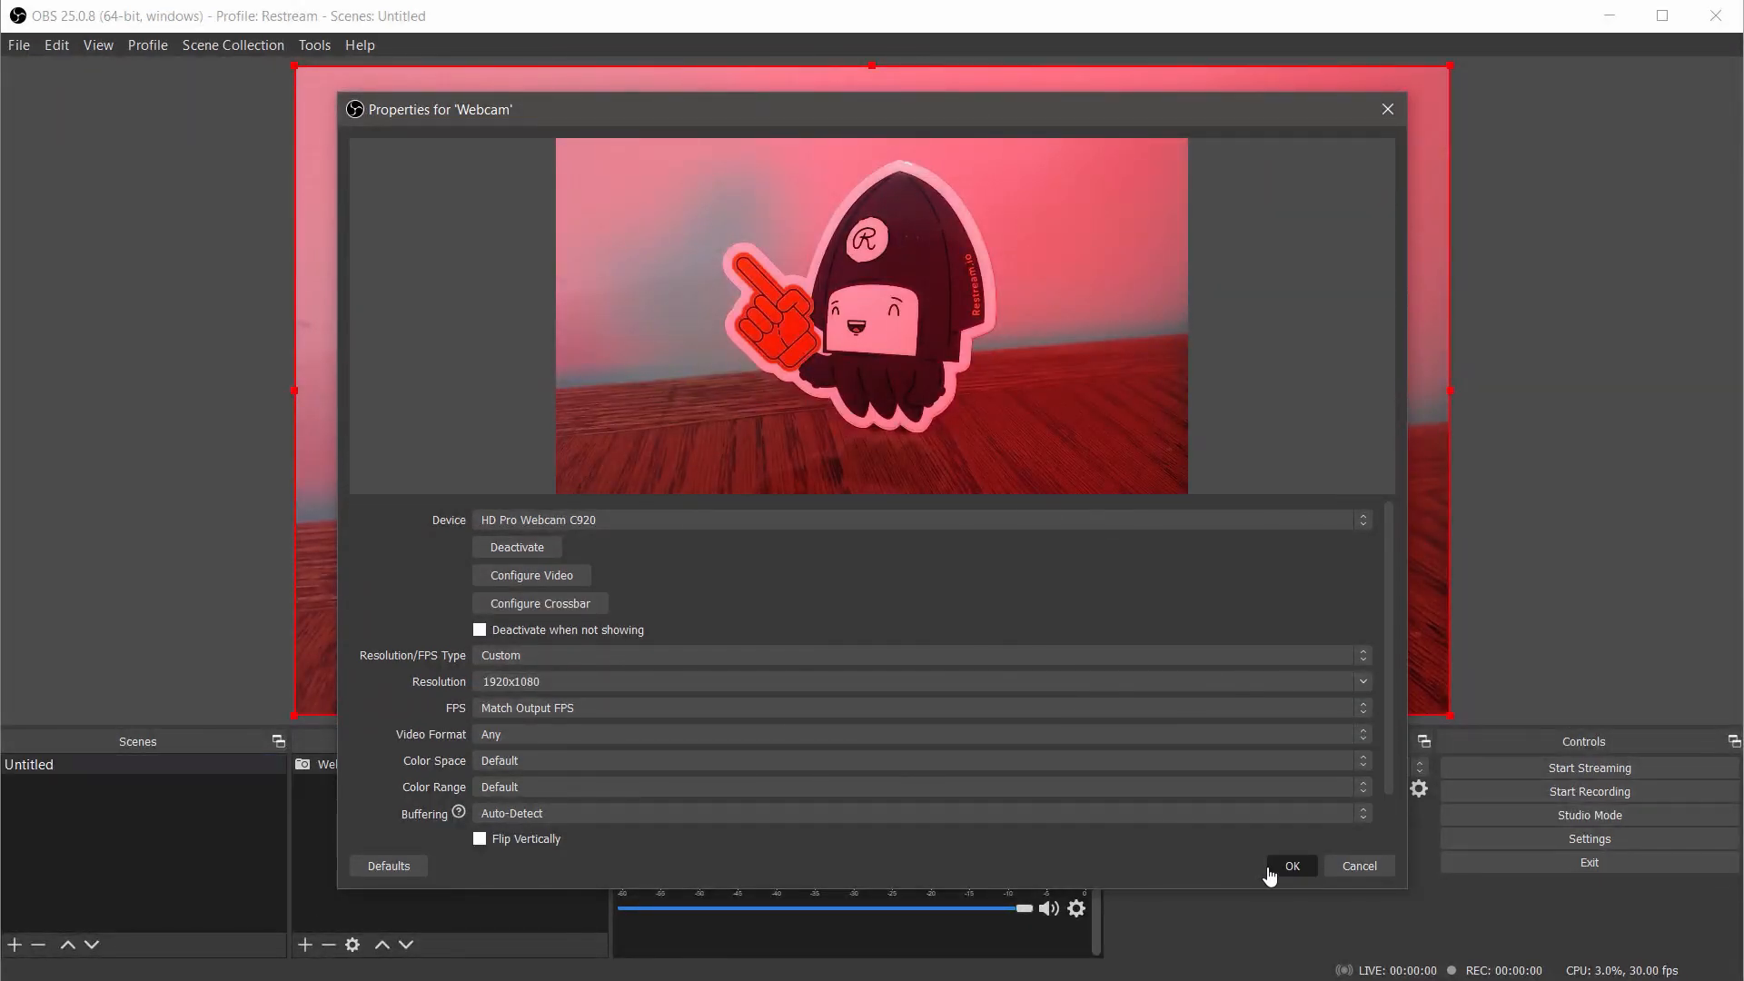
left_click(1290, 864)
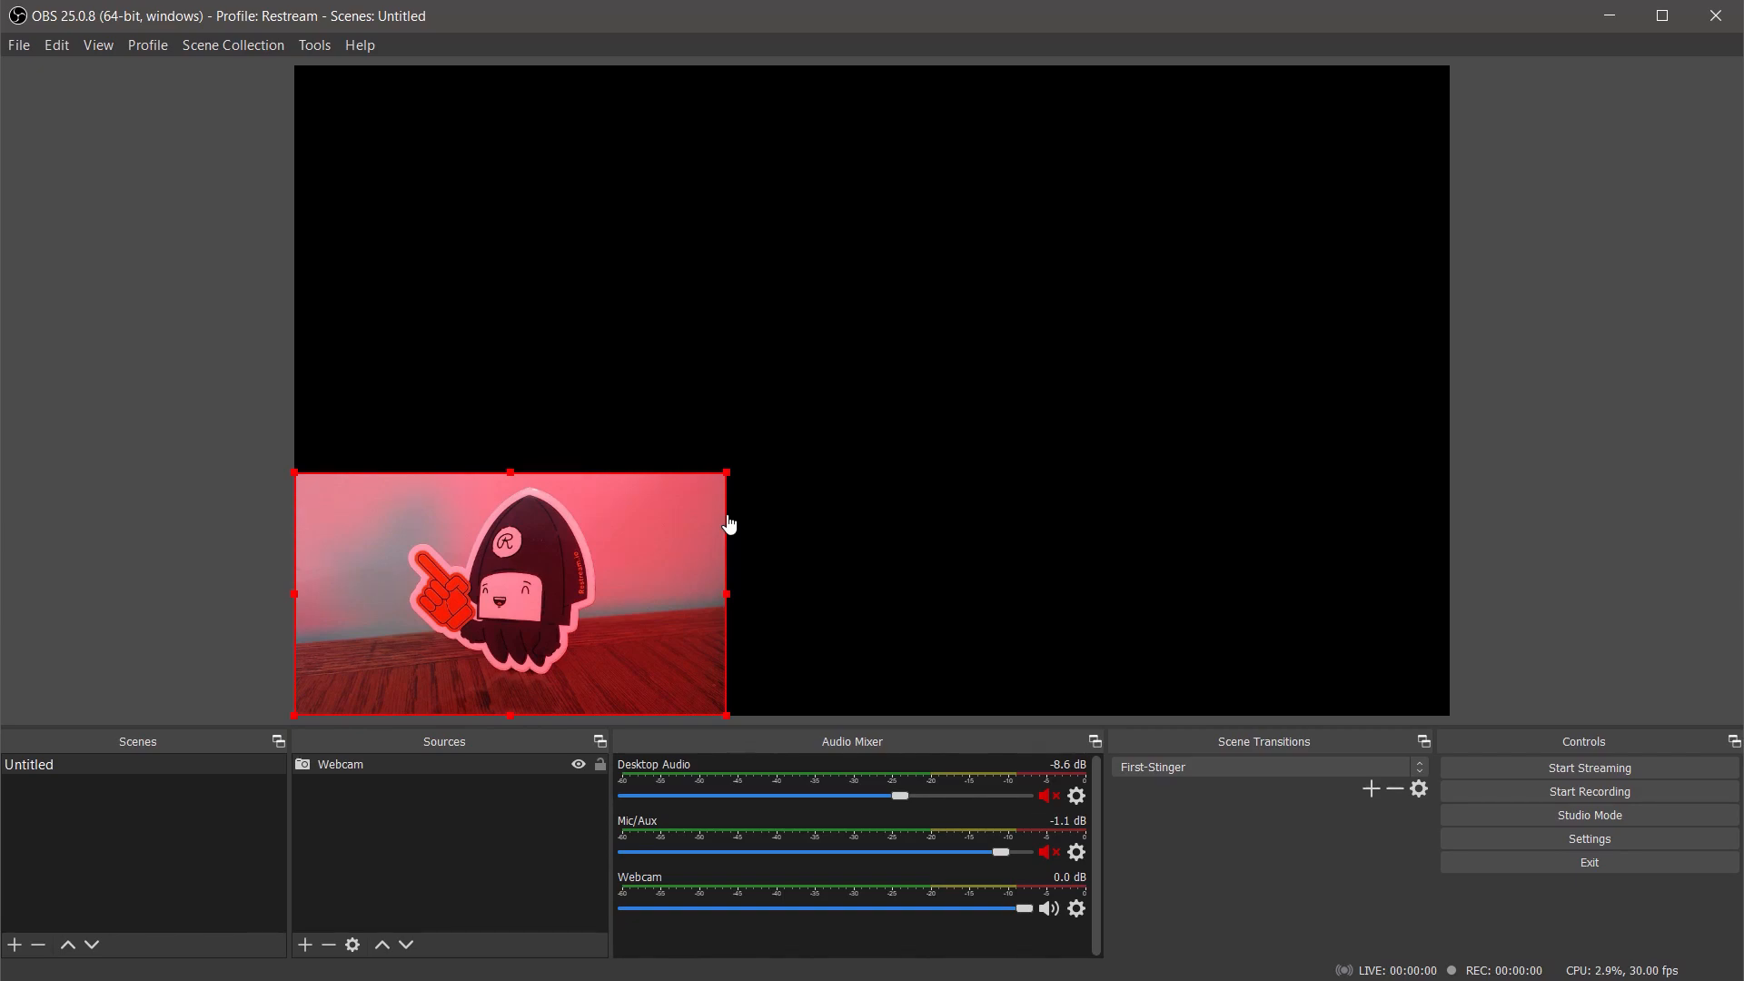
- Add a Display Capture source of Display 1 (2560x1440) beneath the Webcam source
left_click(304, 945)
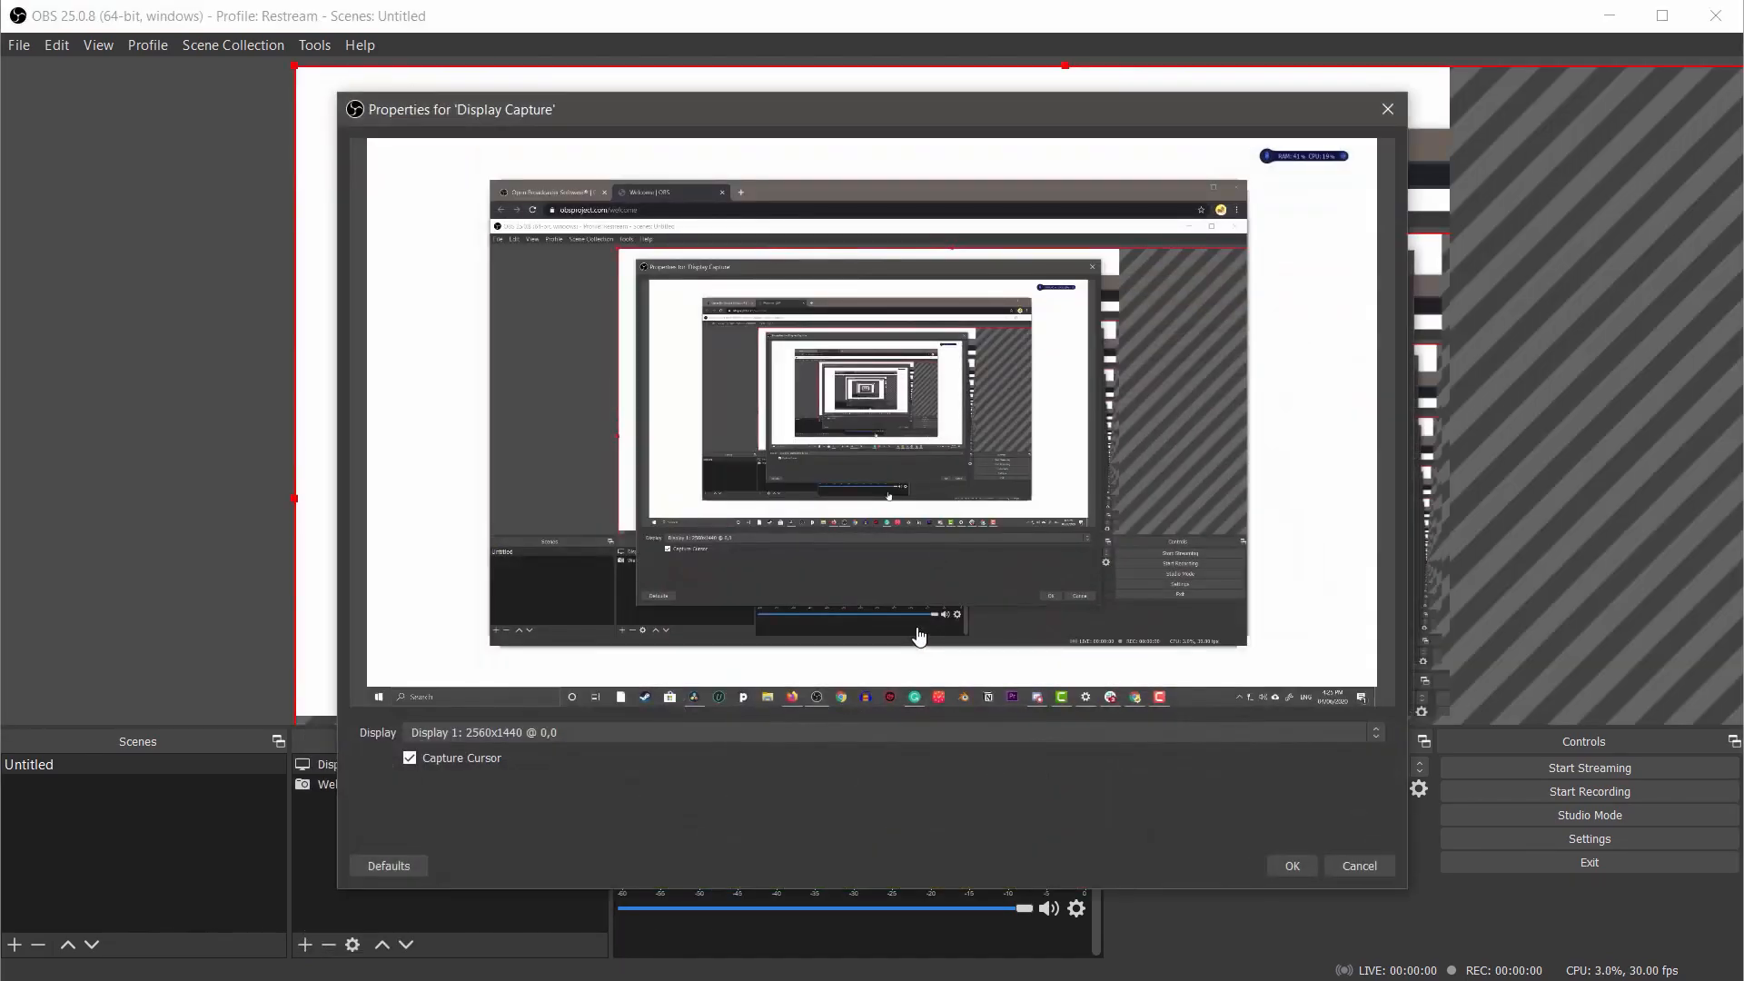
left_click(1290, 865)
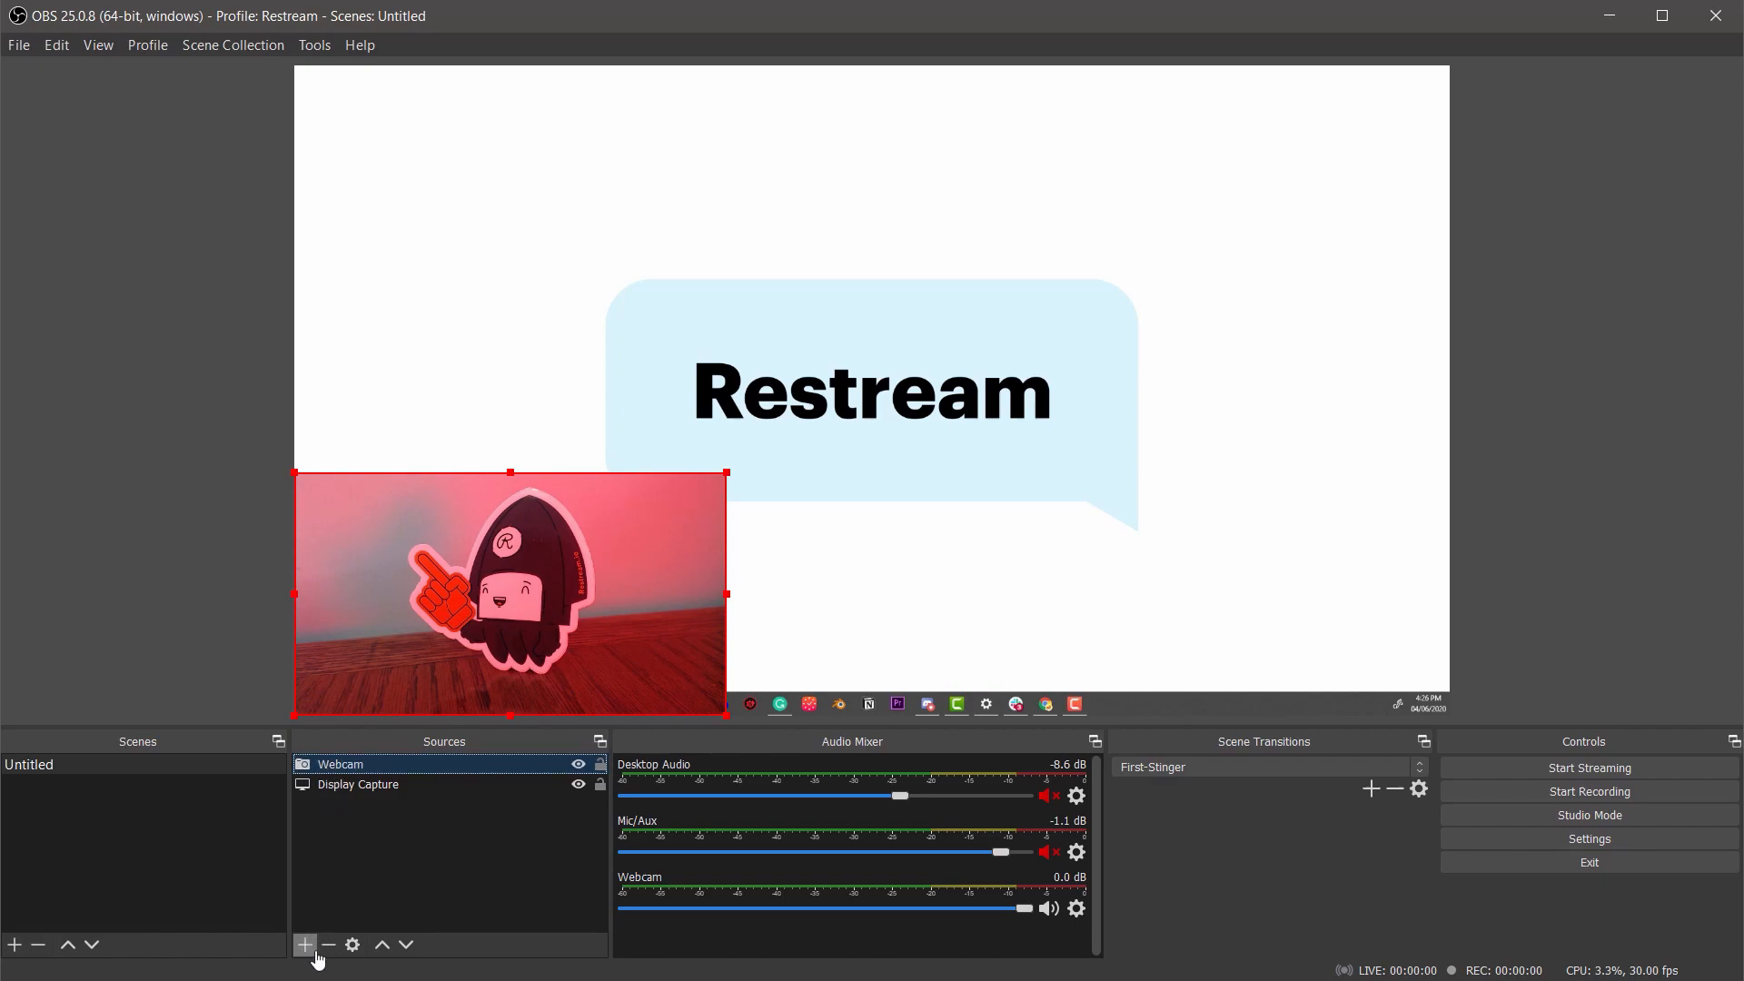
- Add an image source named Overlay loading overlay.png, the Restream LIVE graphic, from the tutorial images folder
left_click(305, 945)
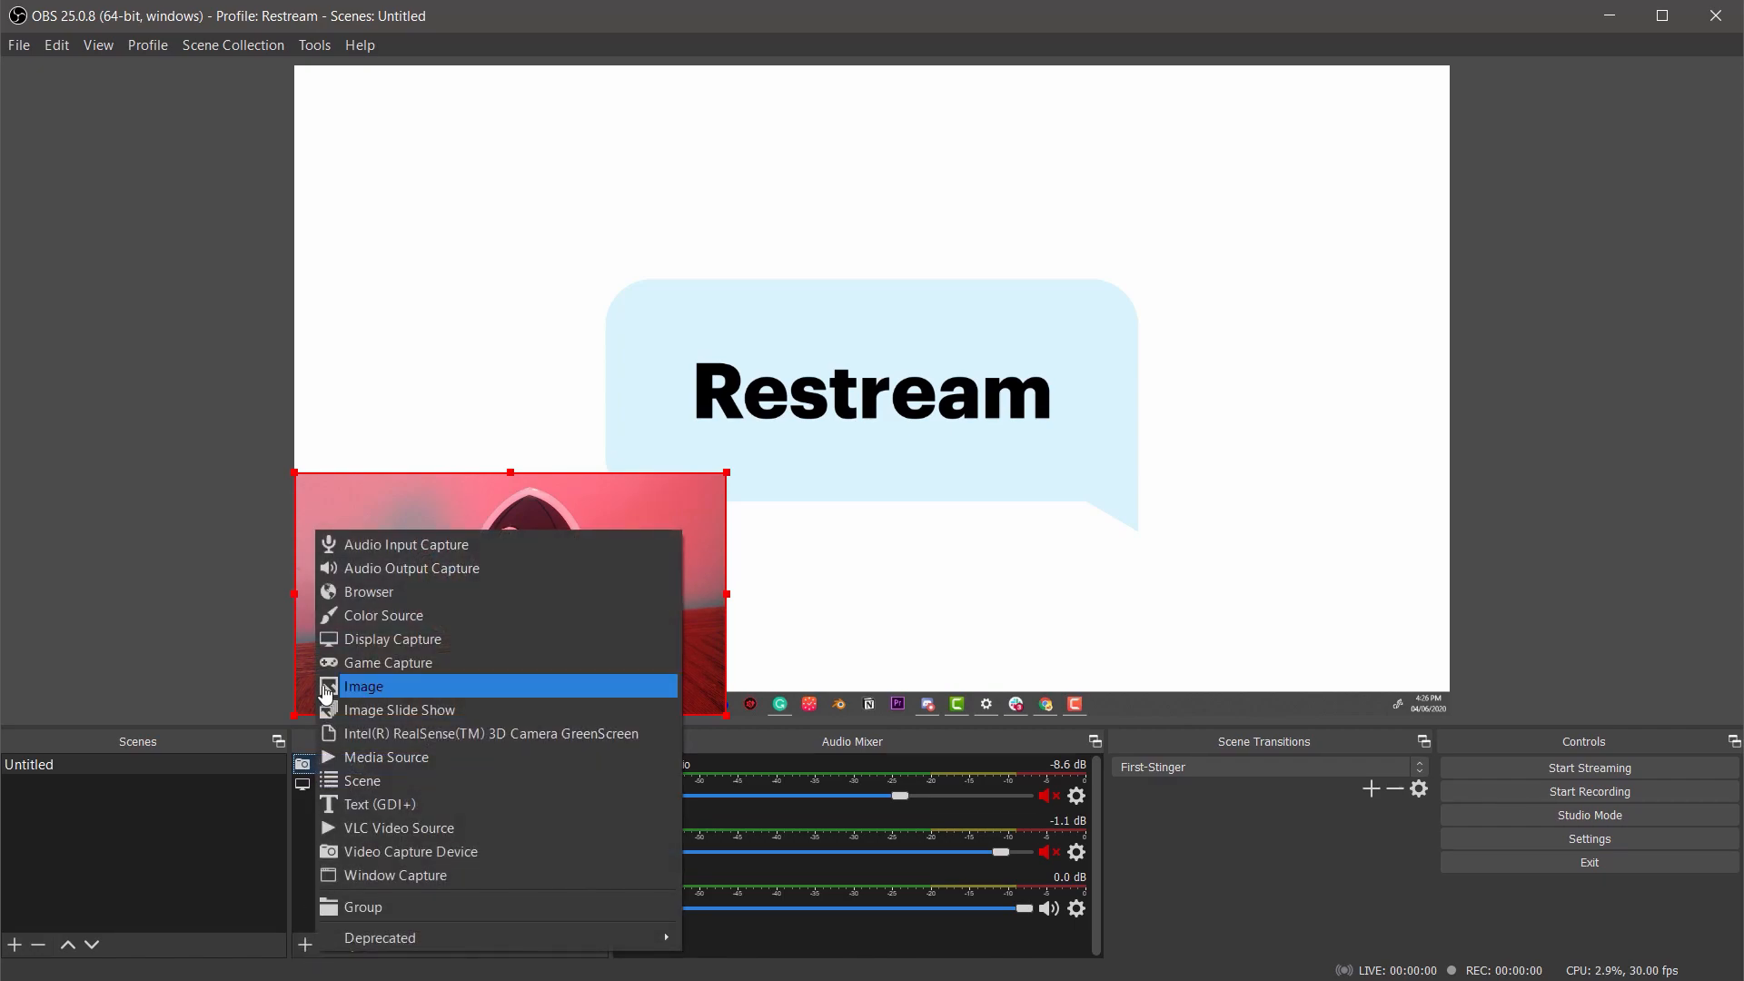
left_click(363, 687)
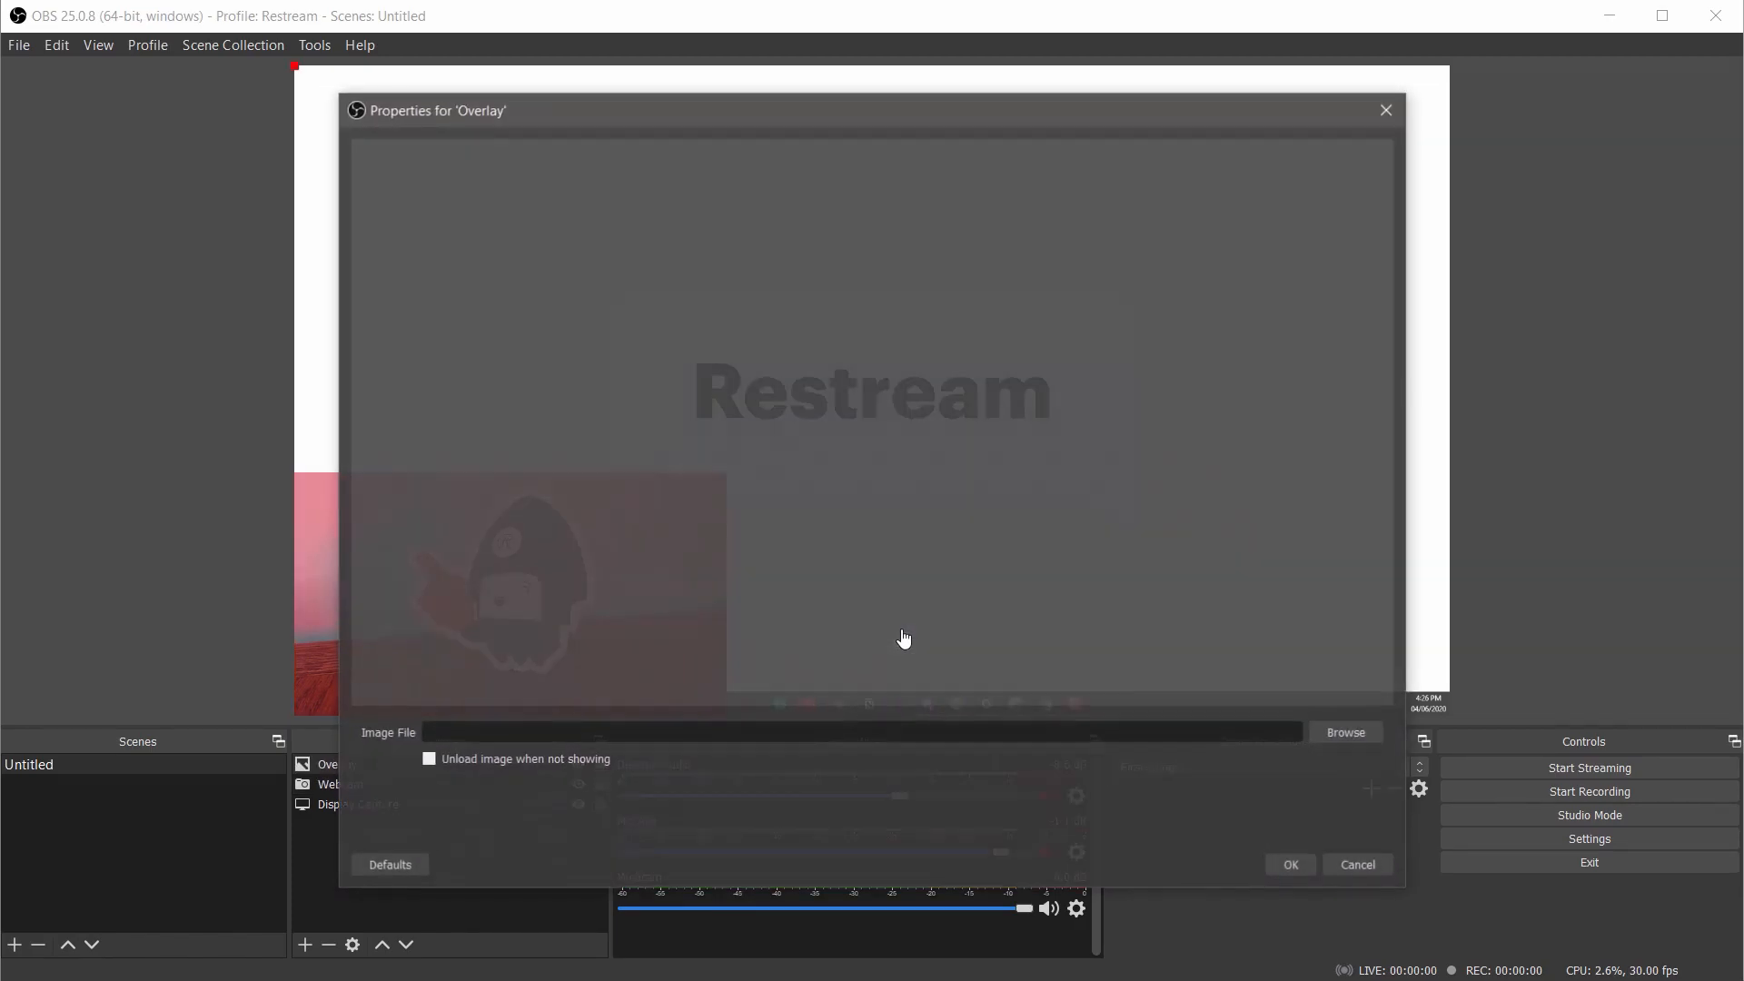
left_click(1344, 733)
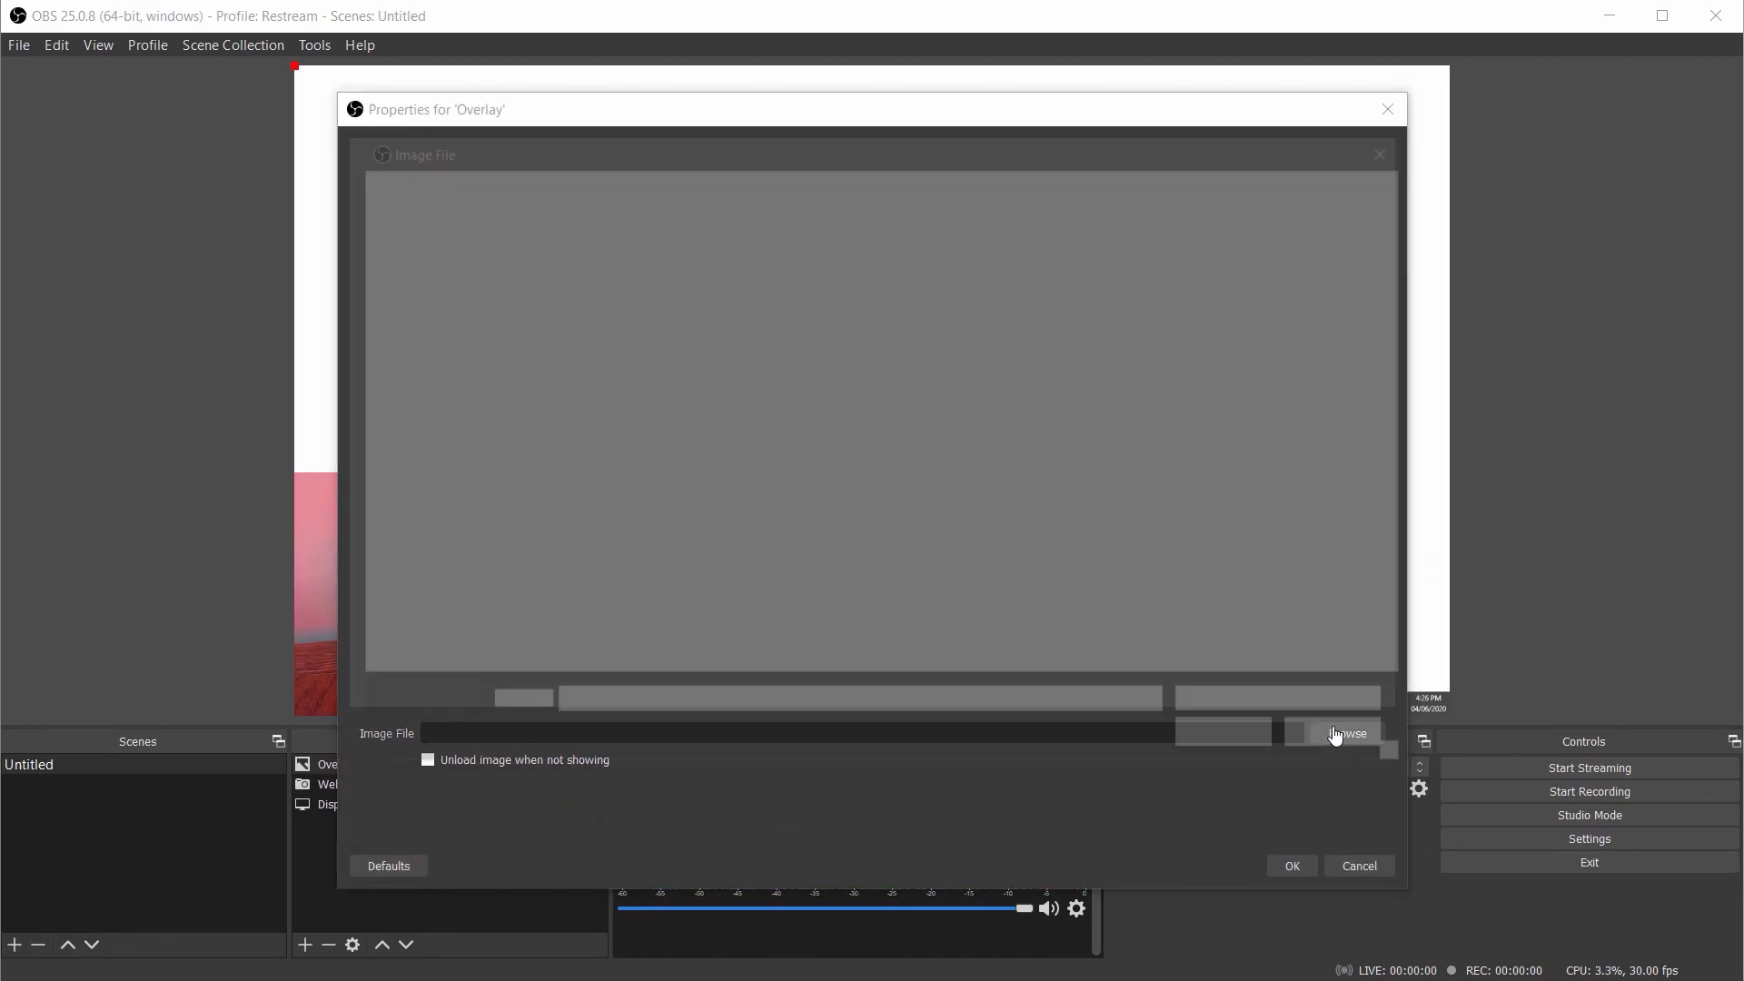
left_click(1347, 732)
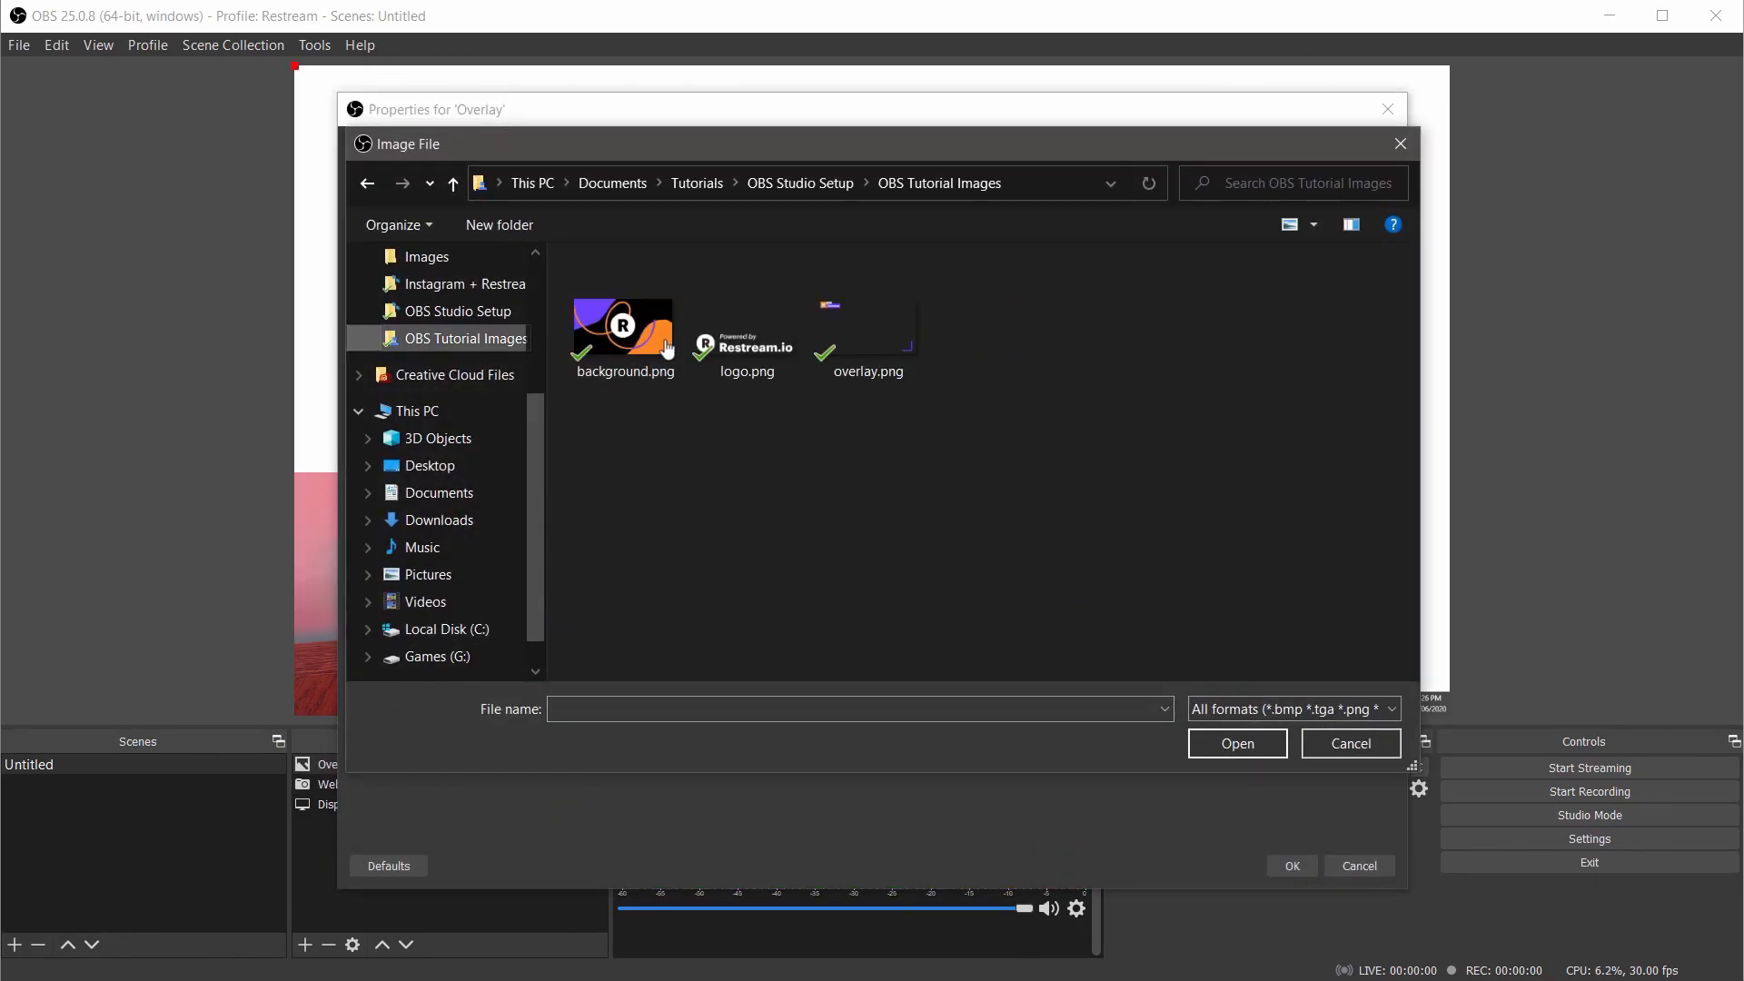
left_click(868, 329)
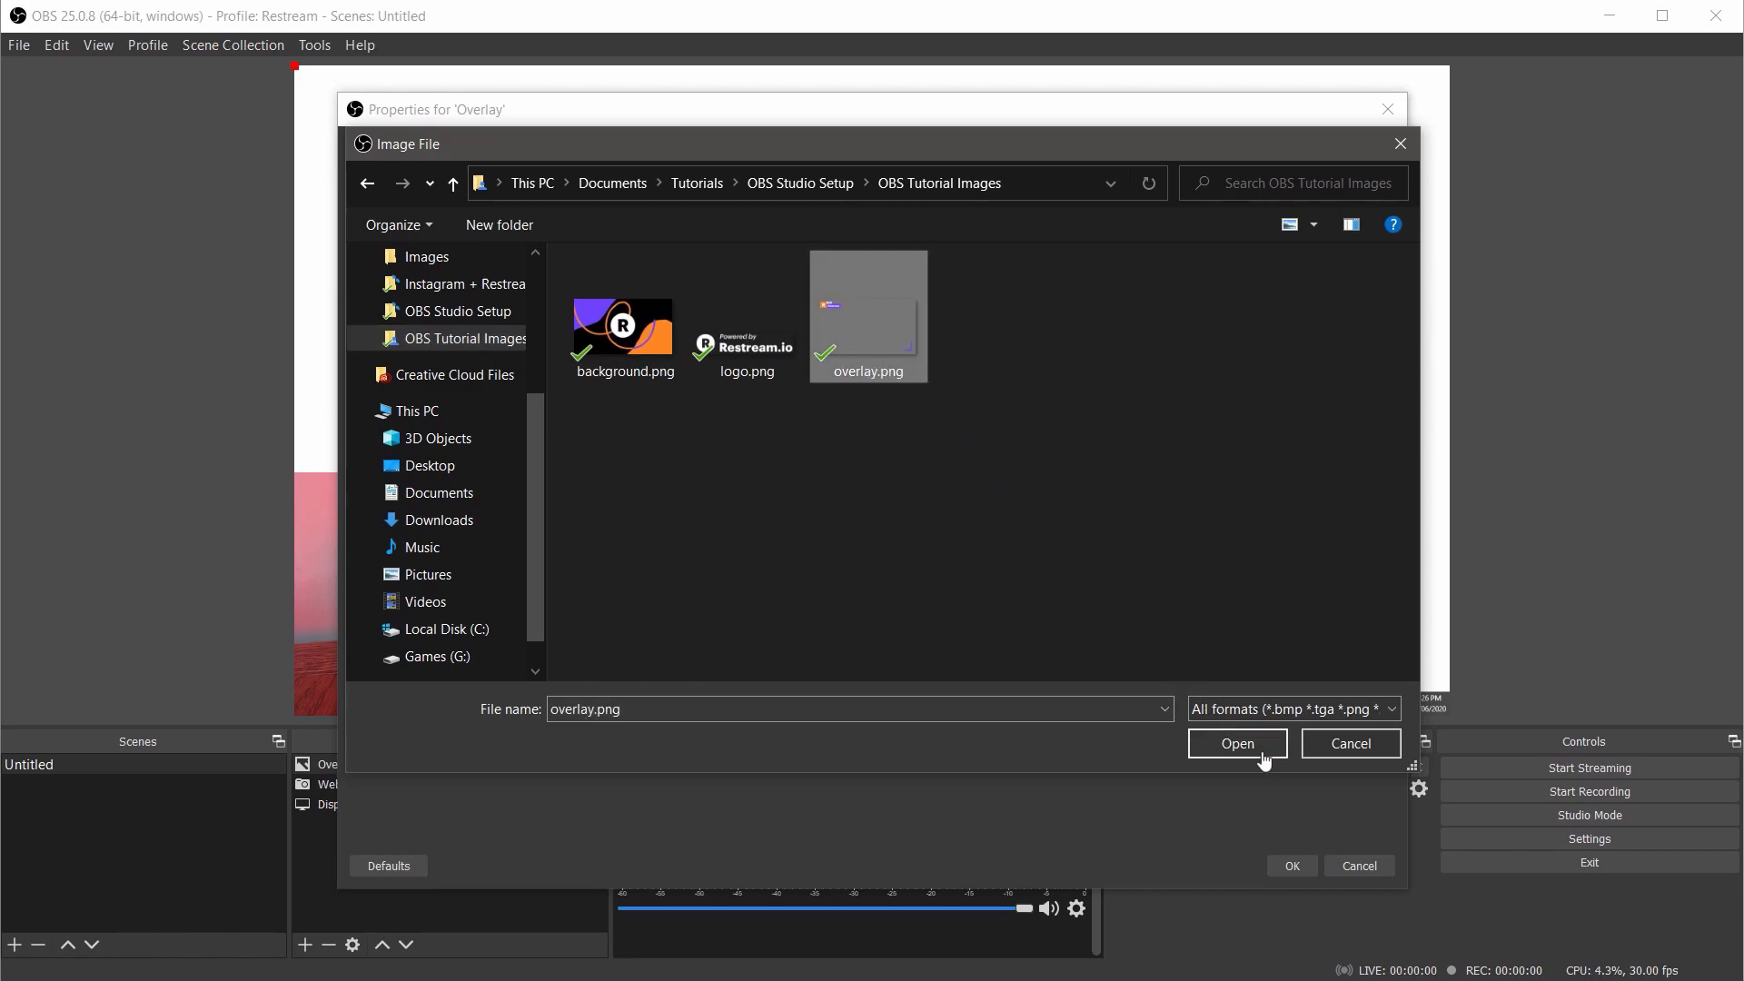
left_click(1235, 743)
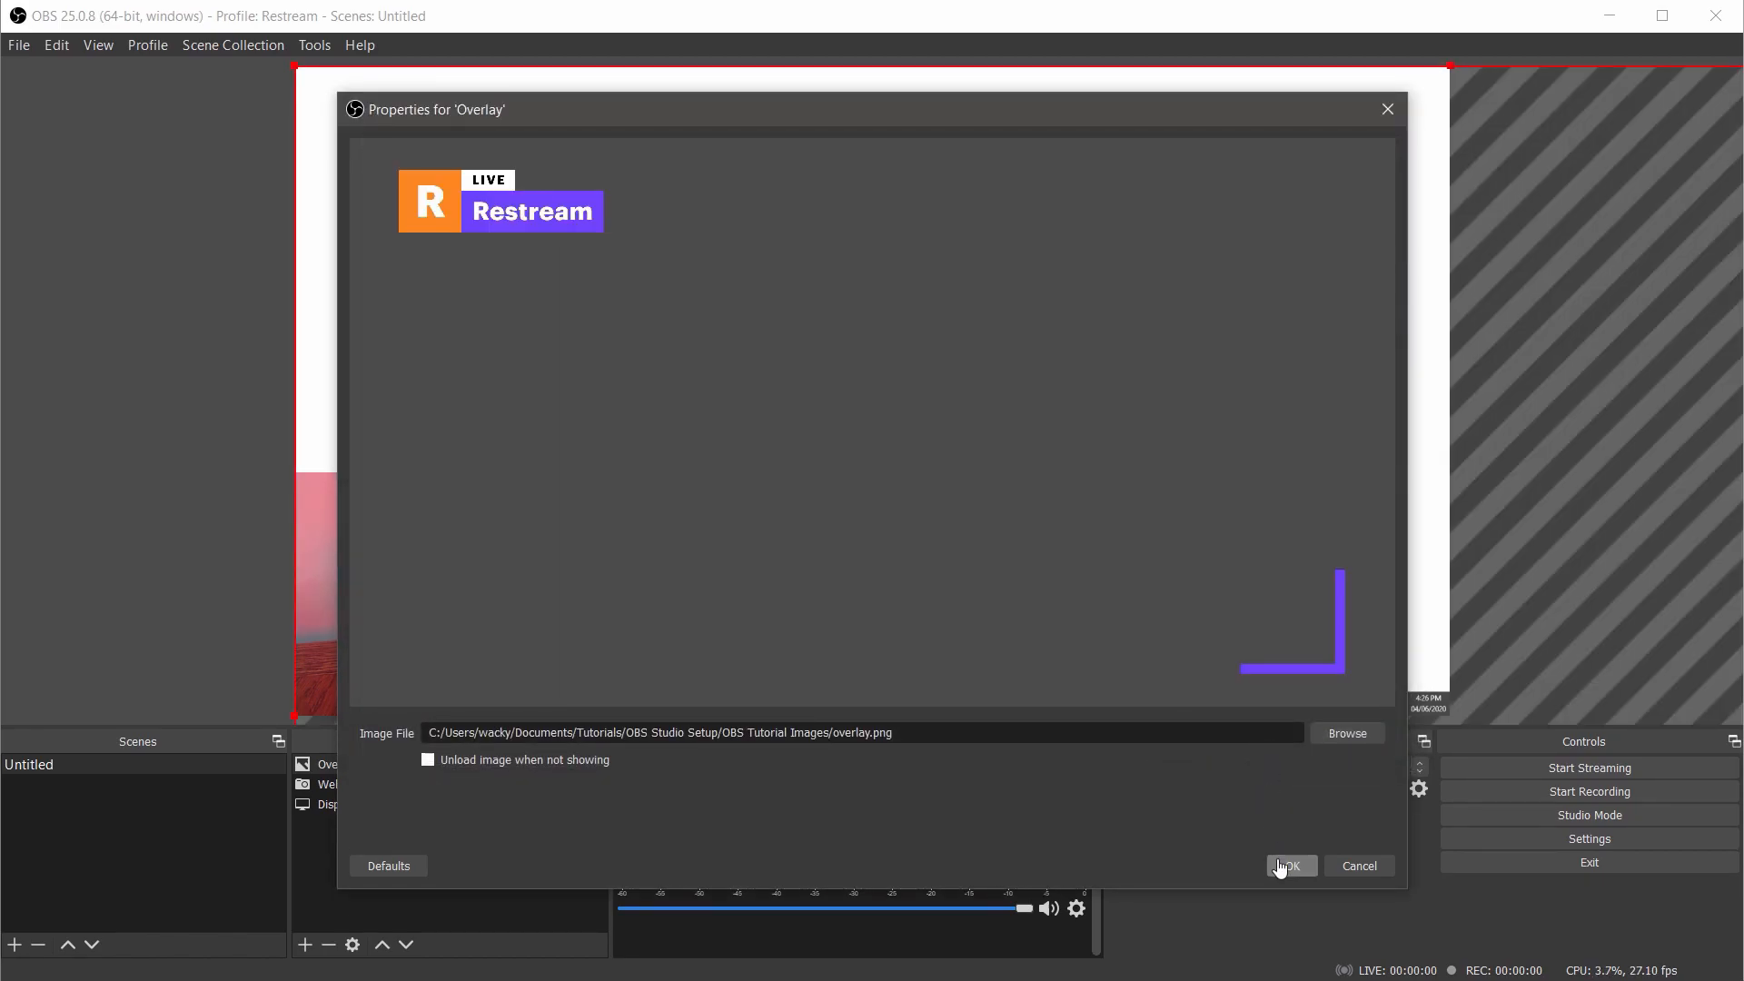
left_click(1290, 865)
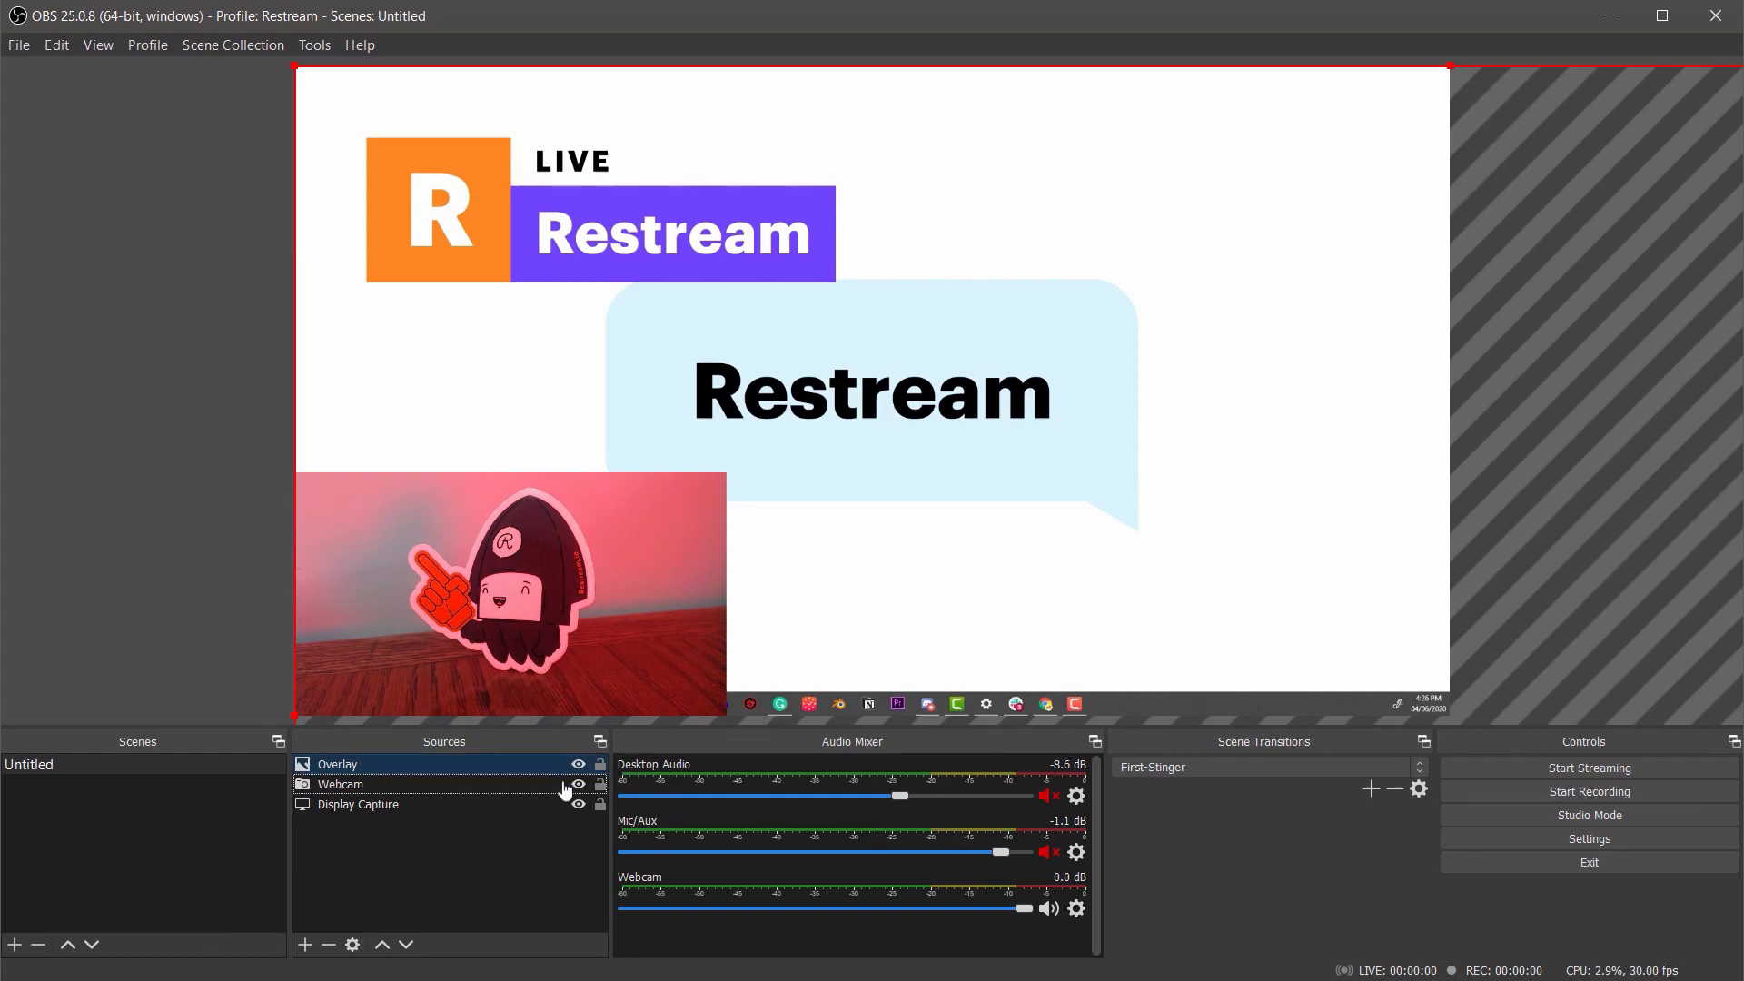
- Apply a Transform option to the Overlay source from its right-click menu
right_click(337, 764)
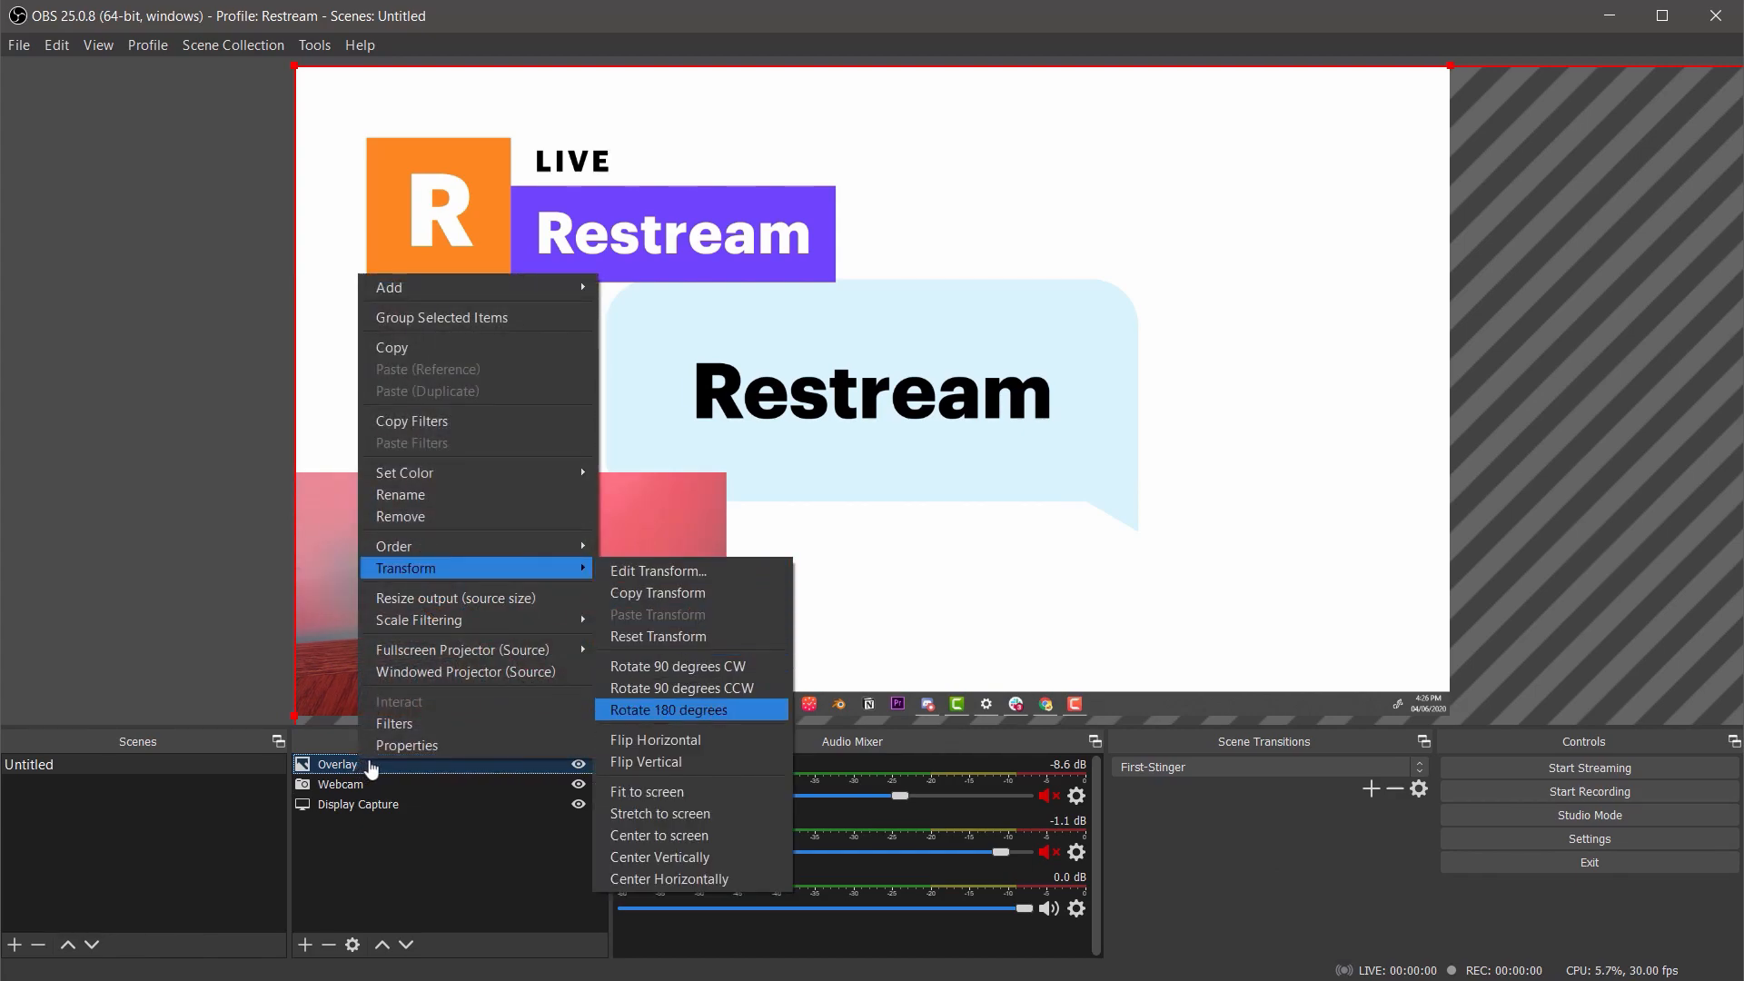
left_click(680, 711)
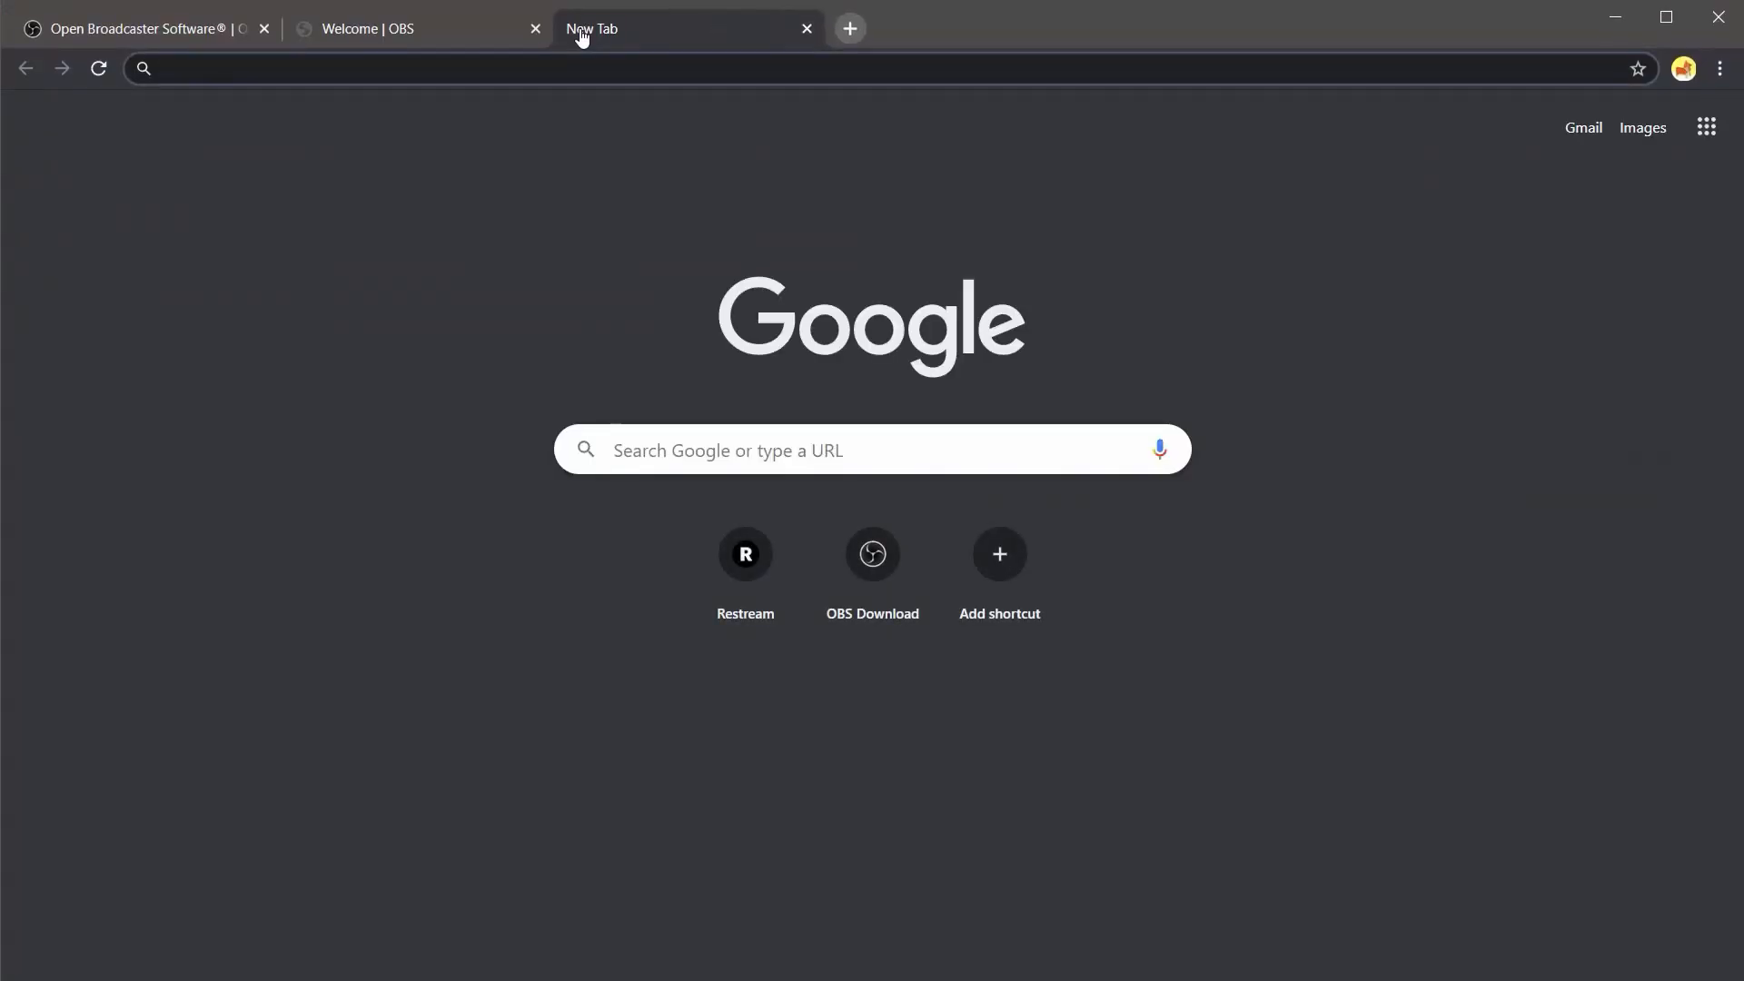
- Sign up for a free Restream account with username, email and password, reaching the add-channels welcome page
type("restr")
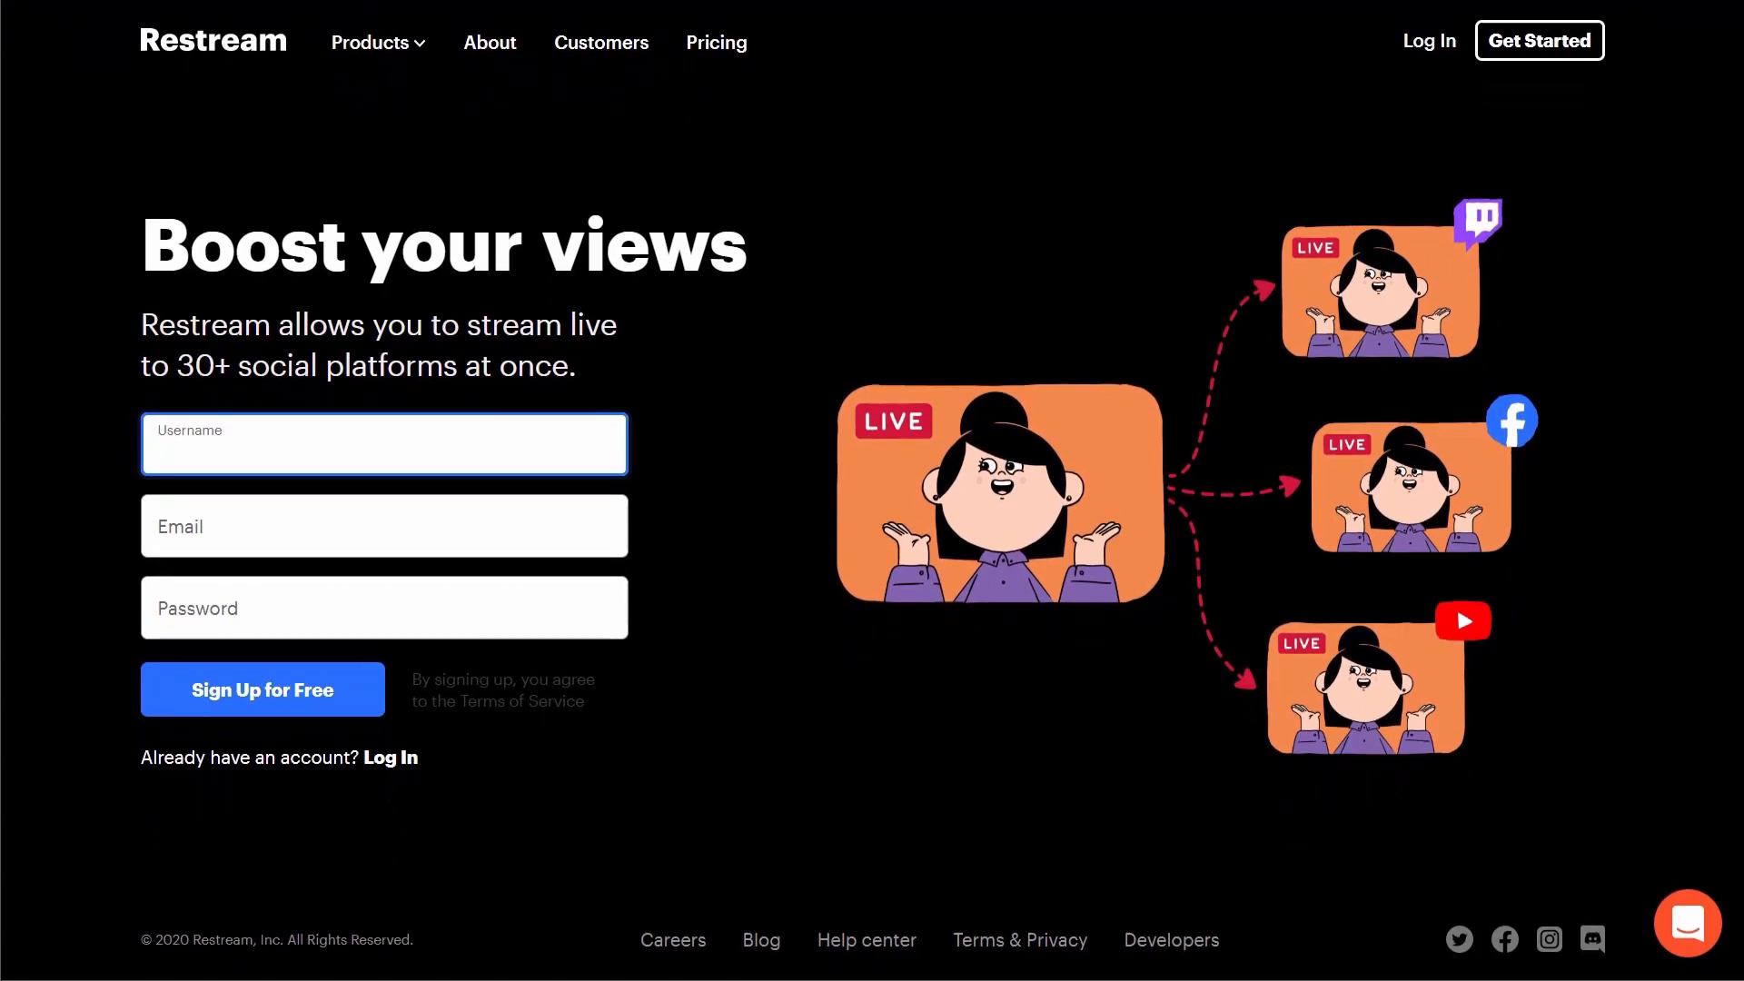
type("exuviax")
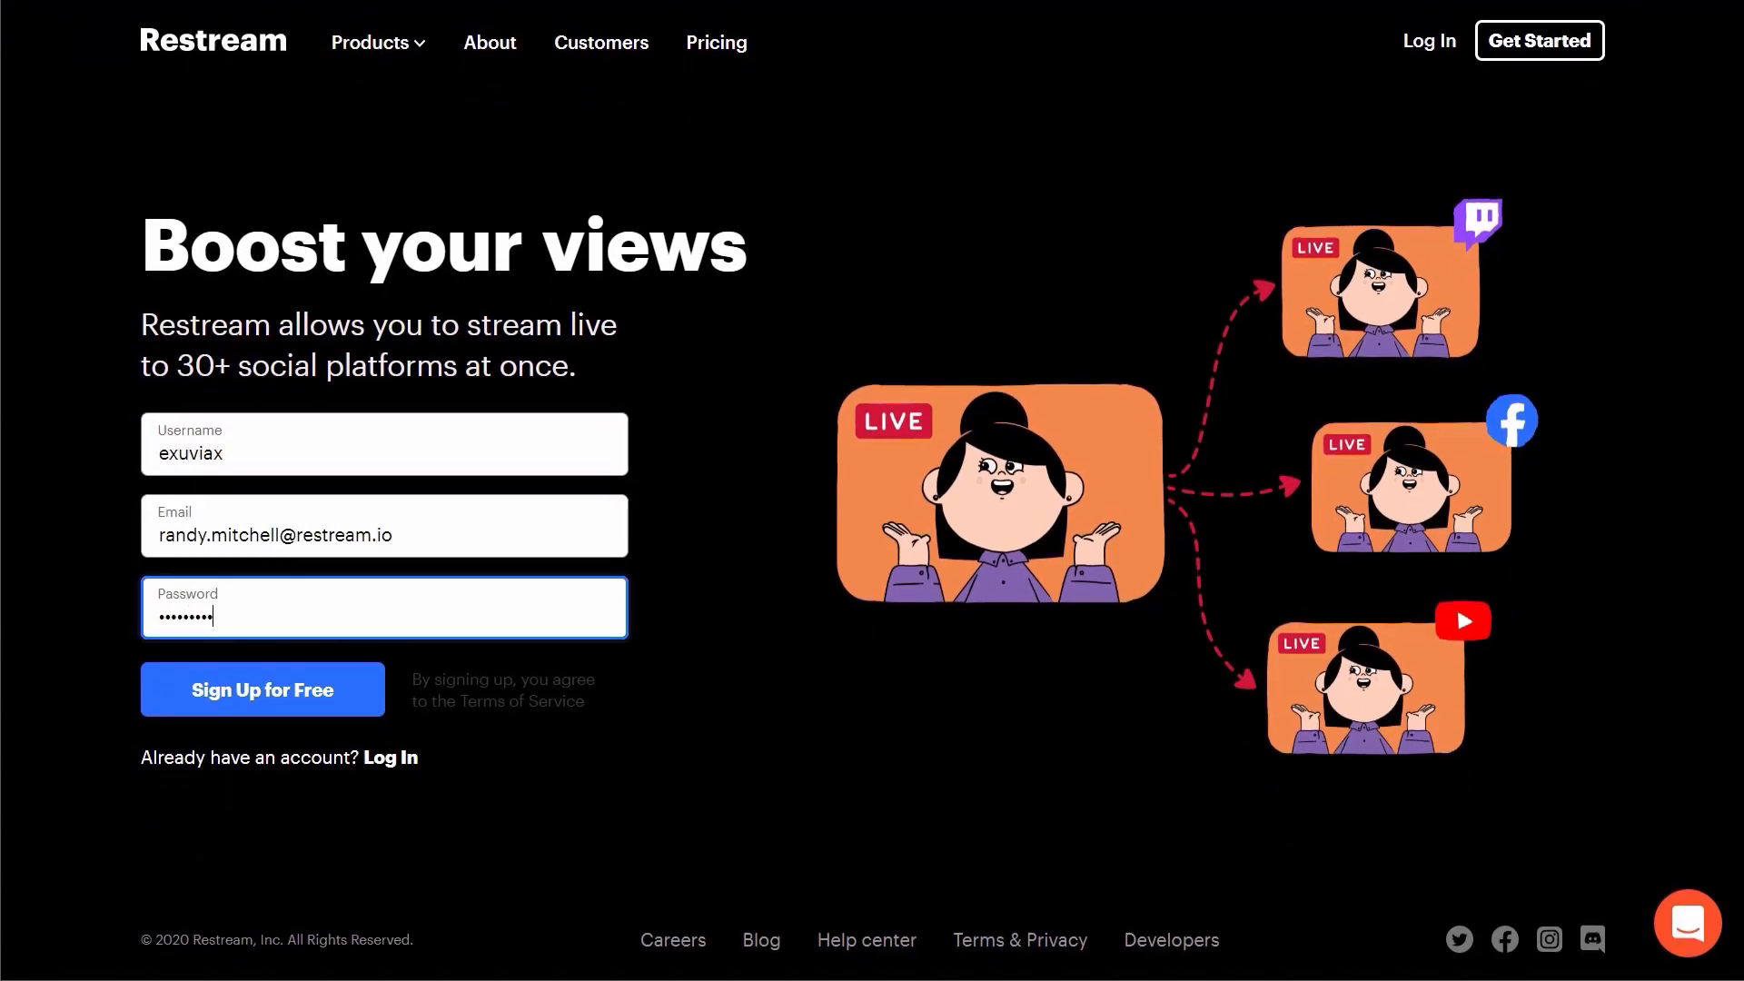
left_click(261, 689)
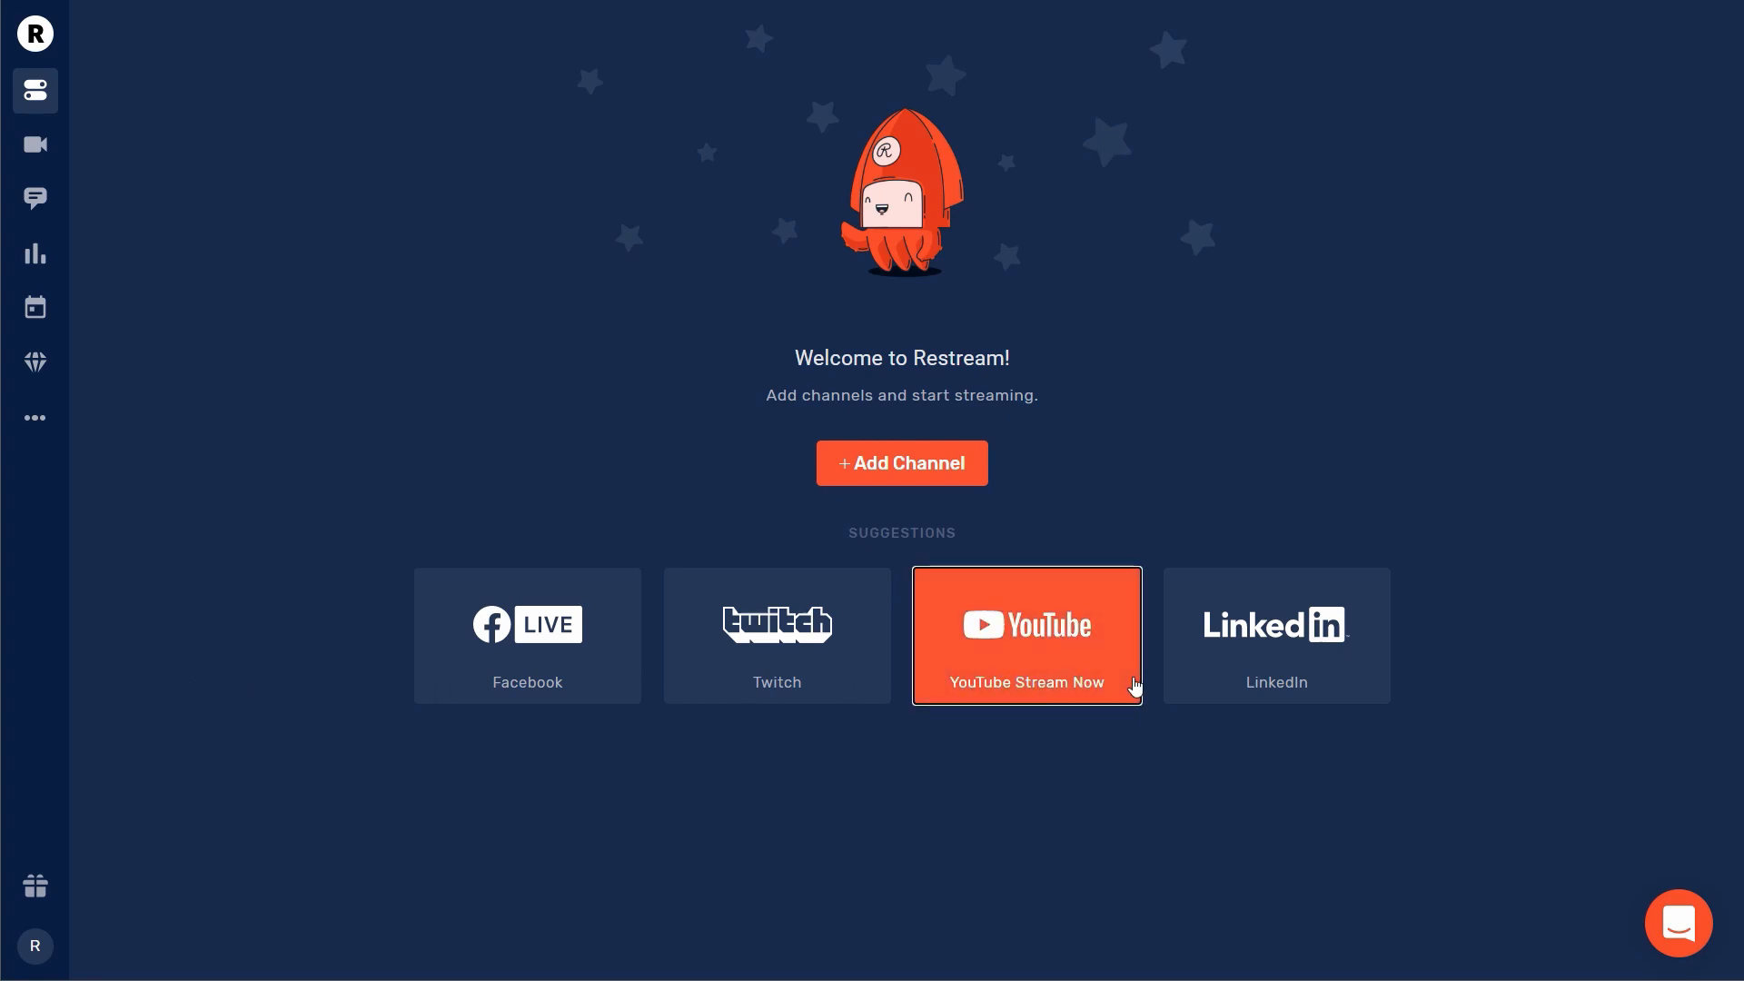
- Connect a YouTube Stream Now channel, allowing Restream access on the Google consent page
left_click(1024, 636)
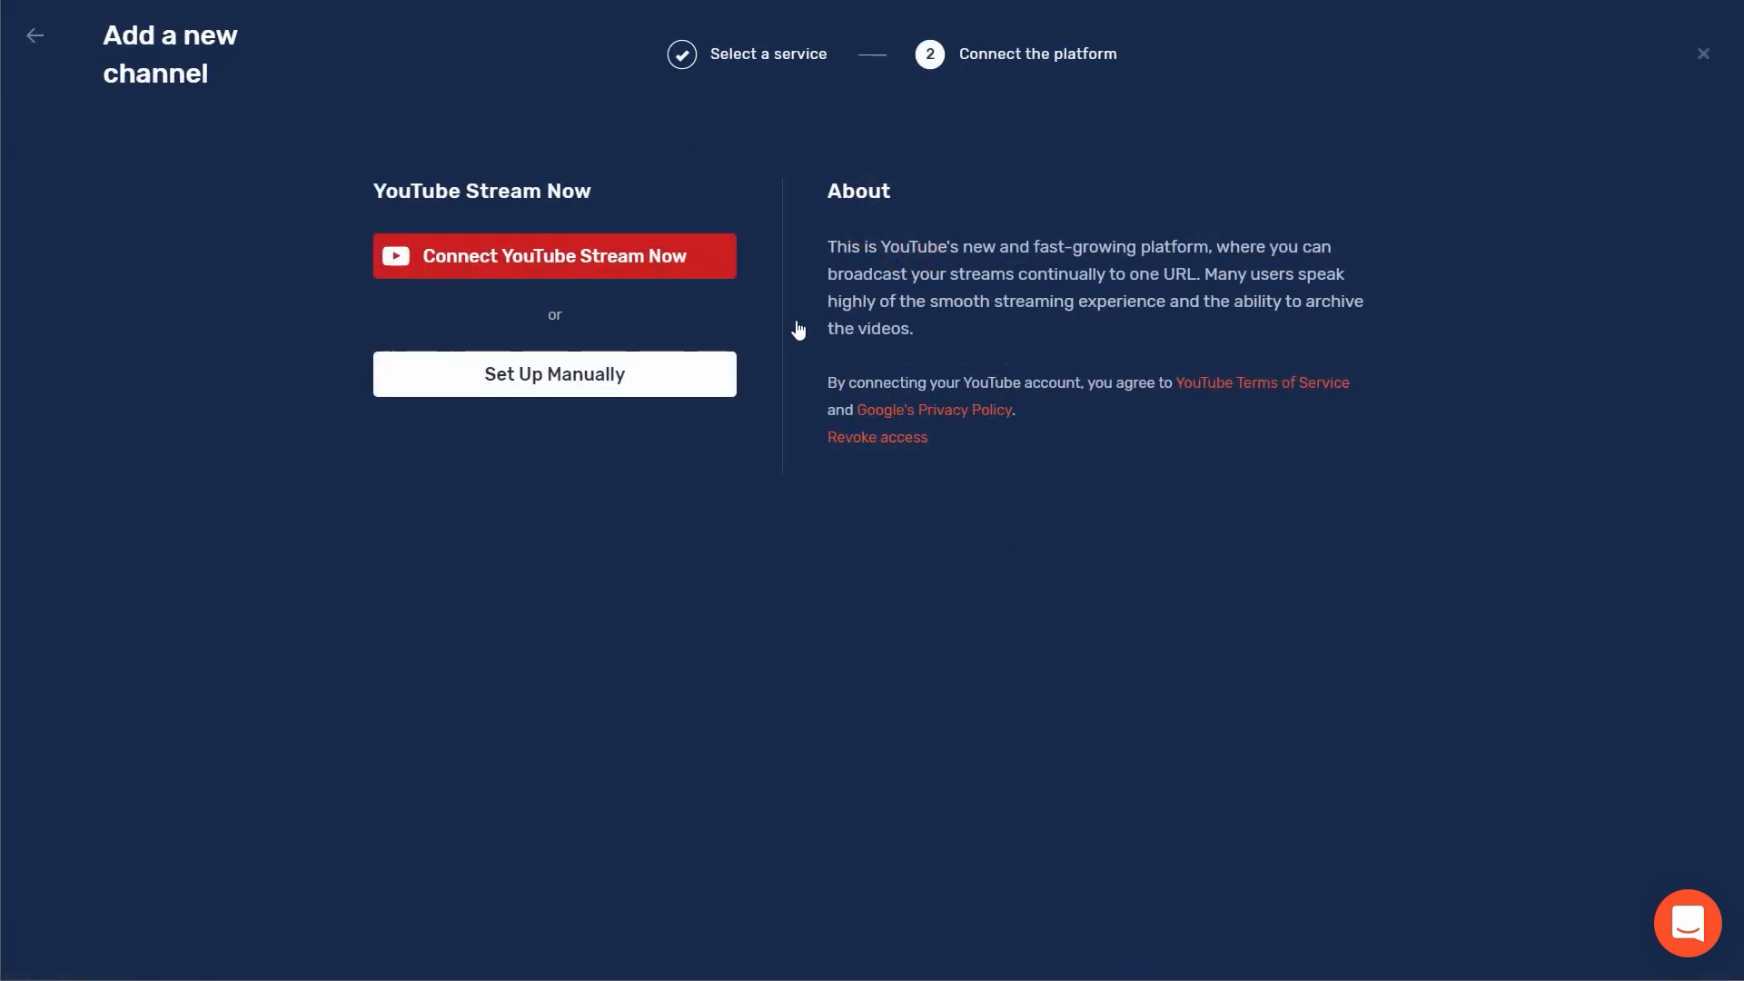
left_click(552, 256)
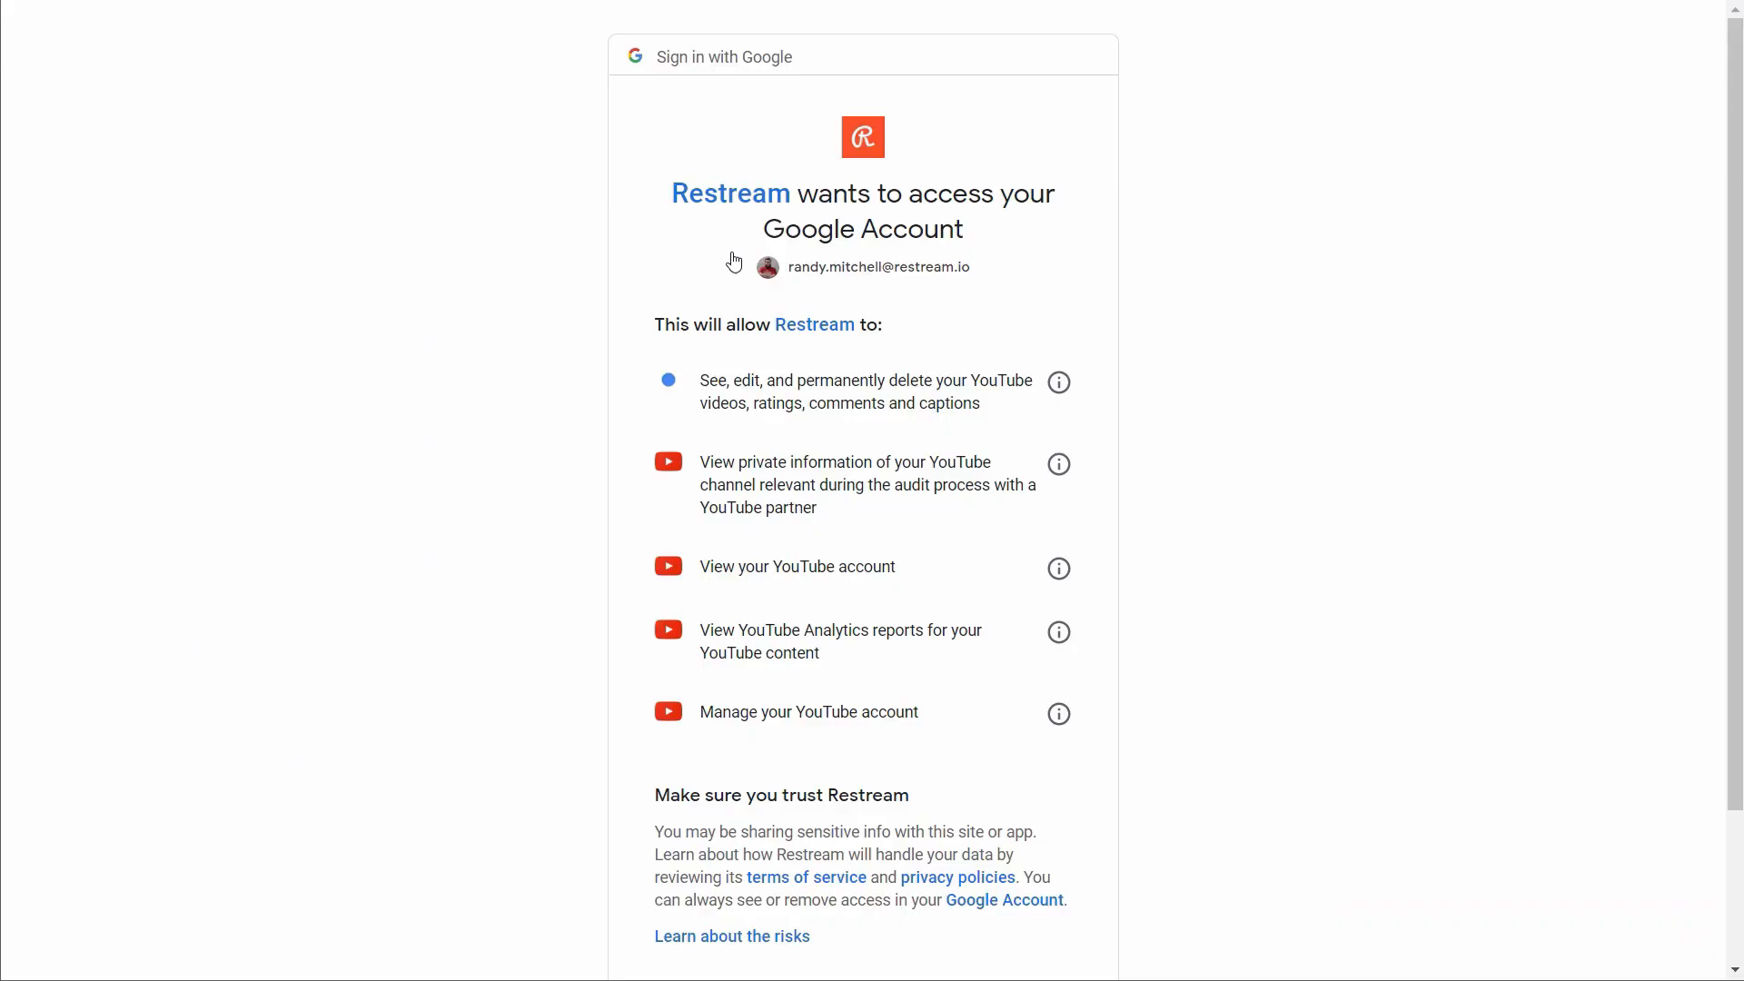
scroll("down", 3)
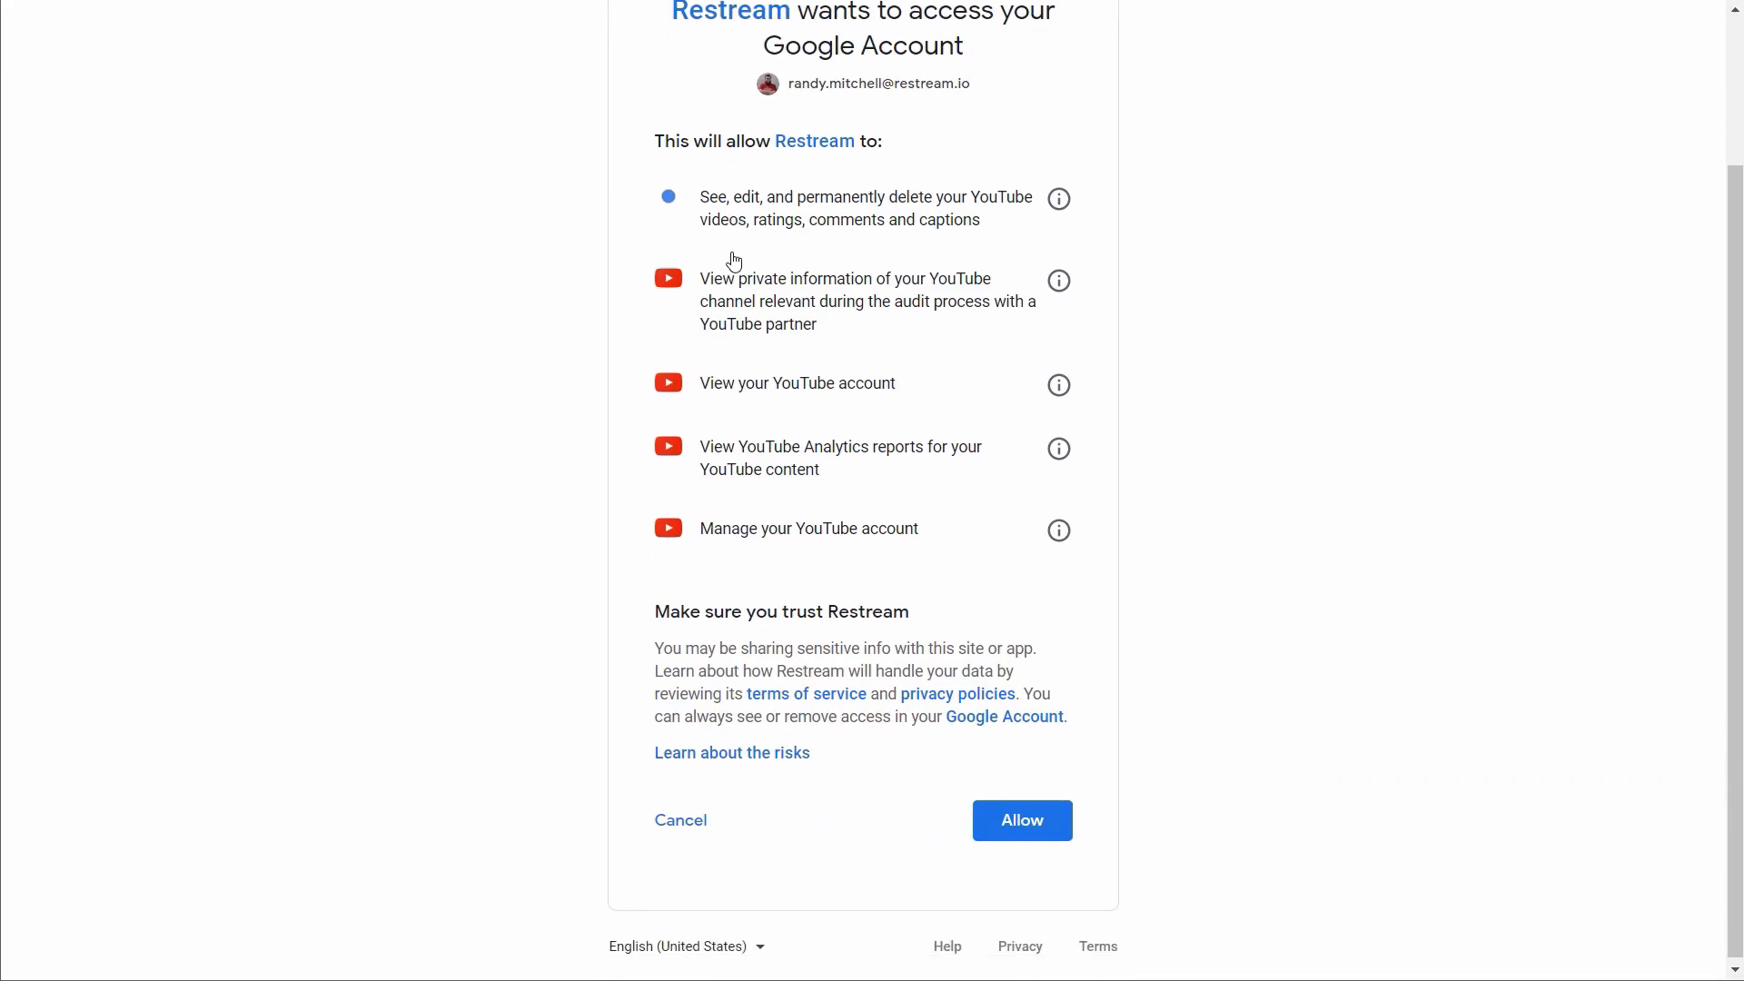
left_click(1020, 820)
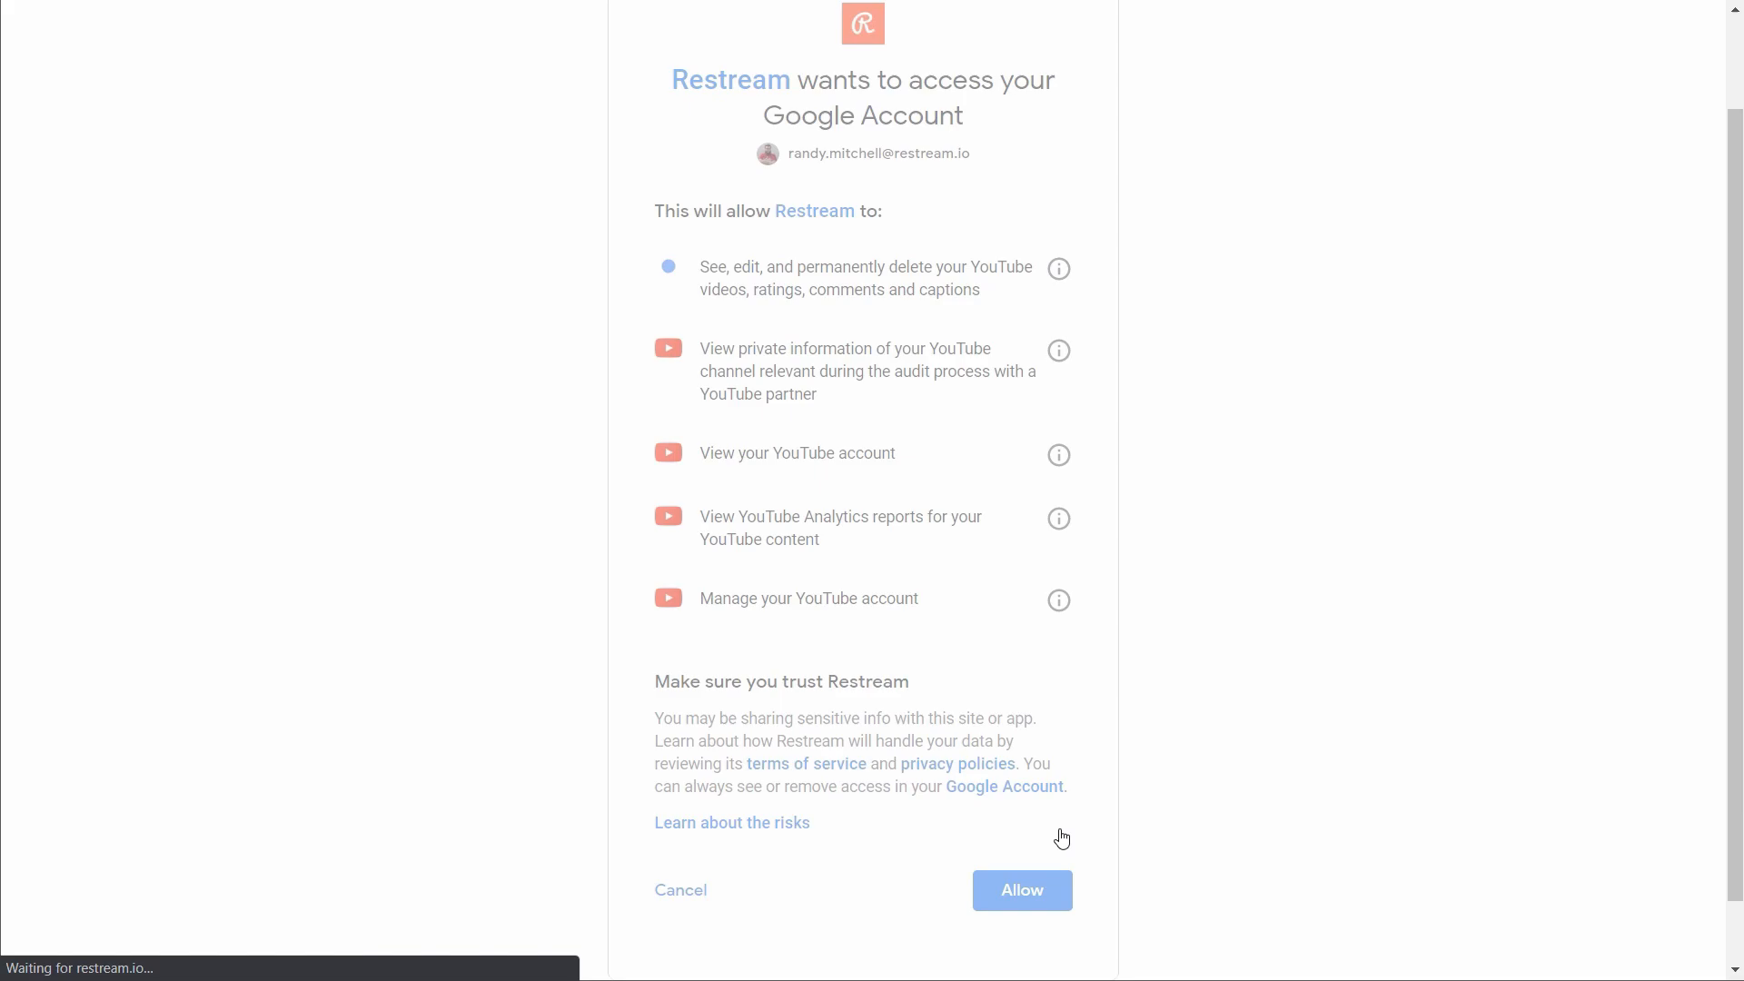
left_click(1020, 890)
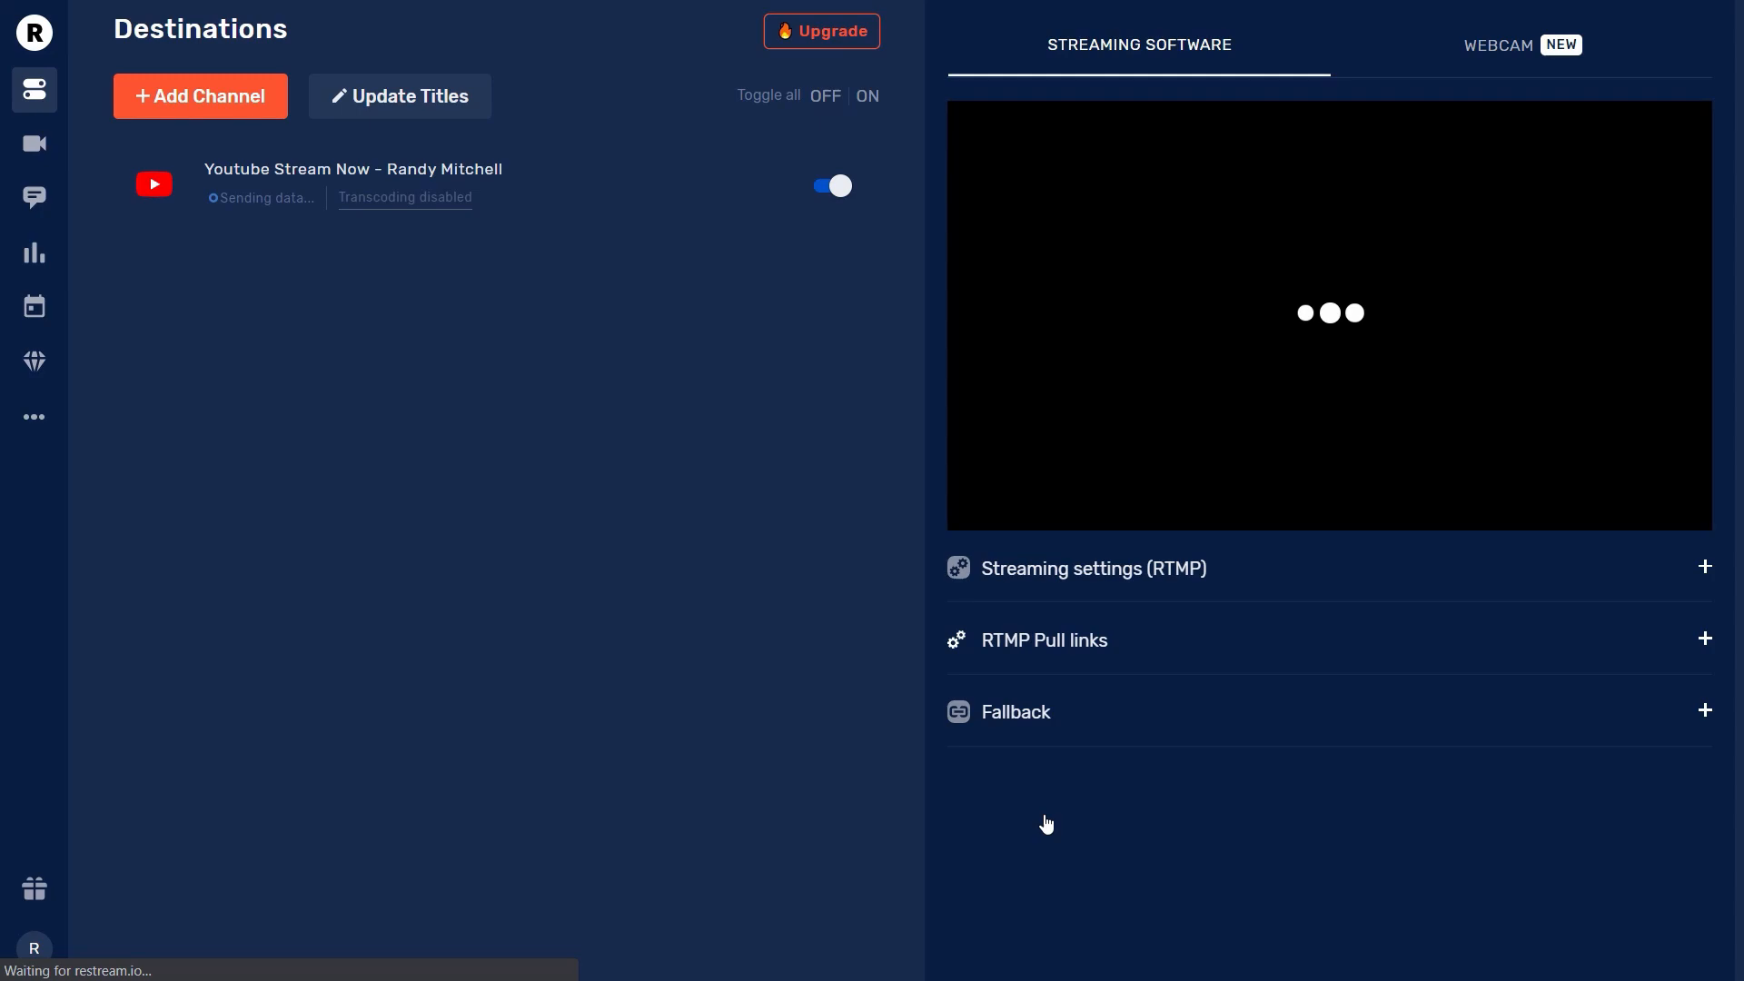
- Connect a Facebook Live channel streaming to the Personal profile and save it
left_click(200, 96)
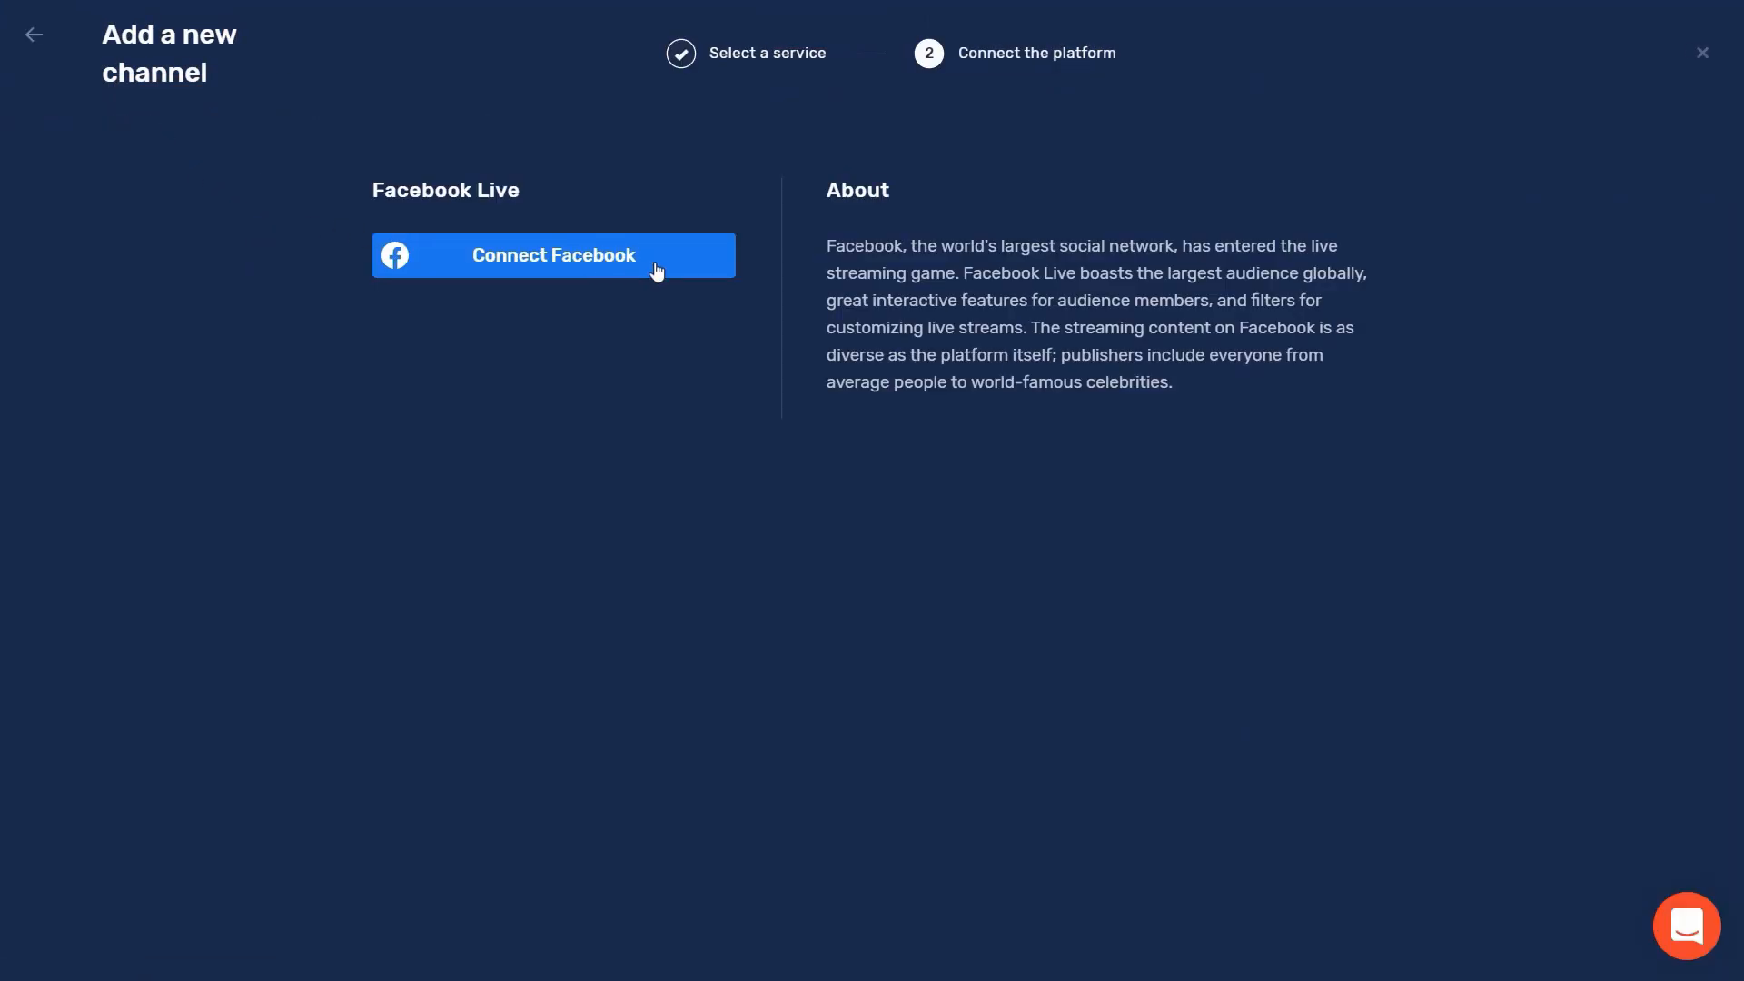
left_click(552, 254)
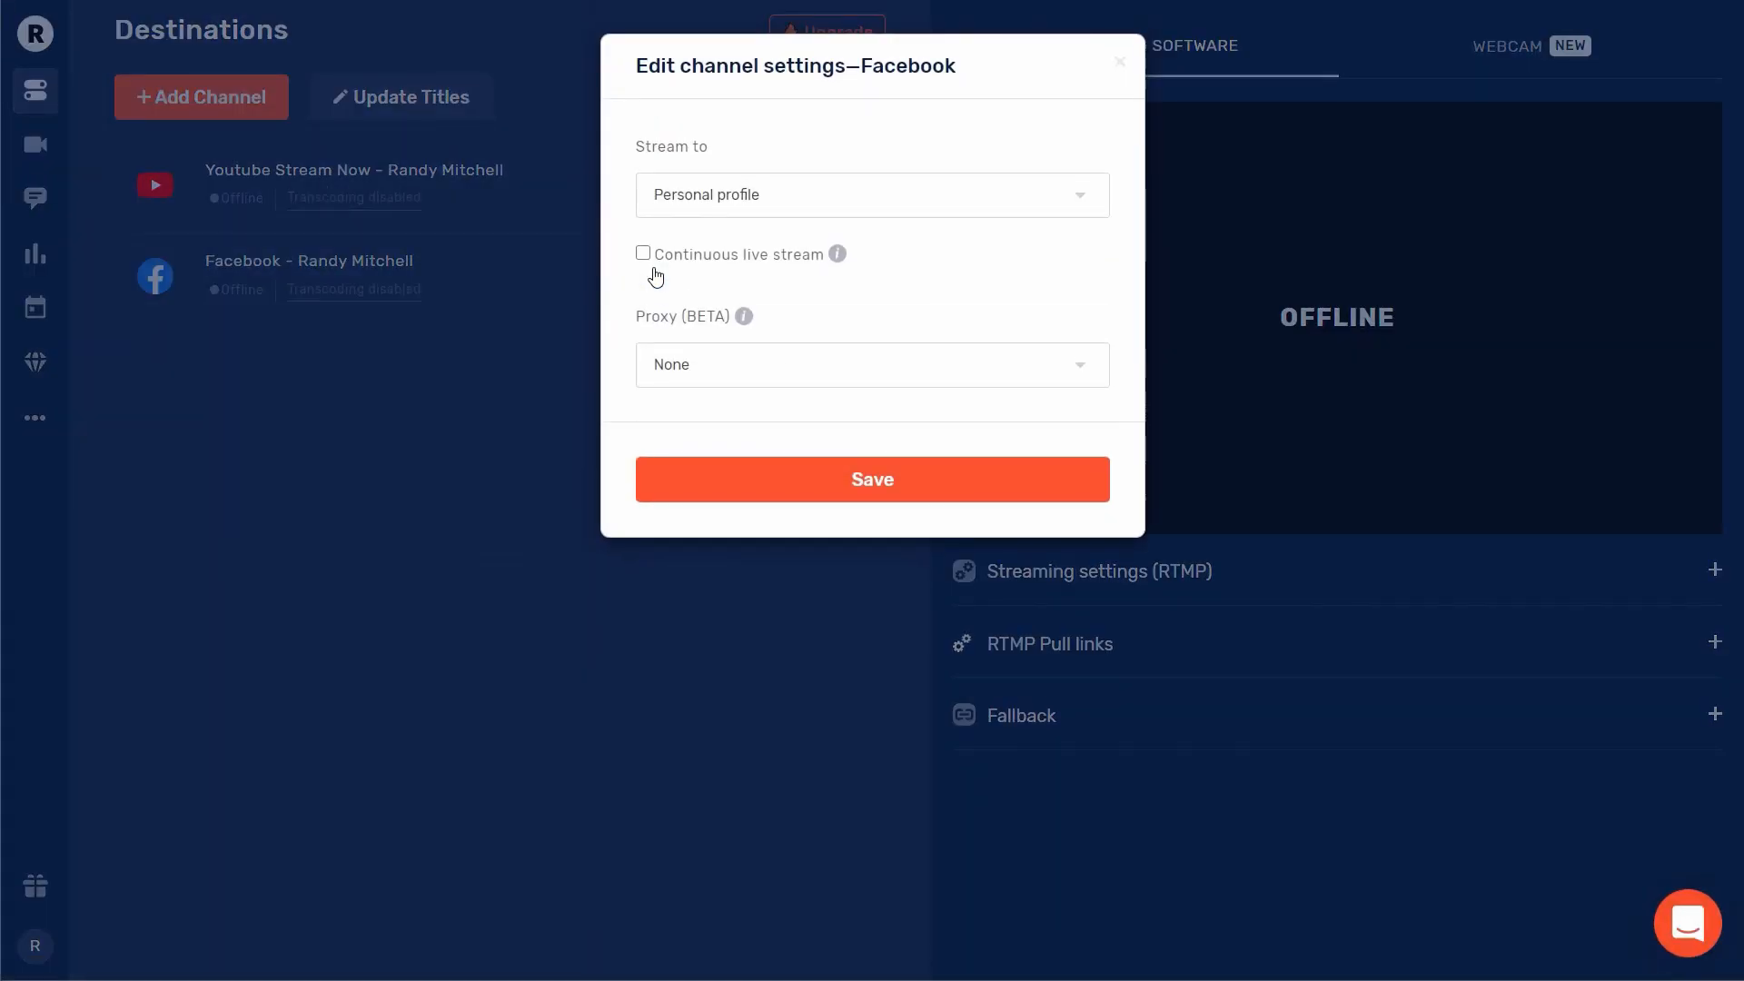
left_click(872, 480)
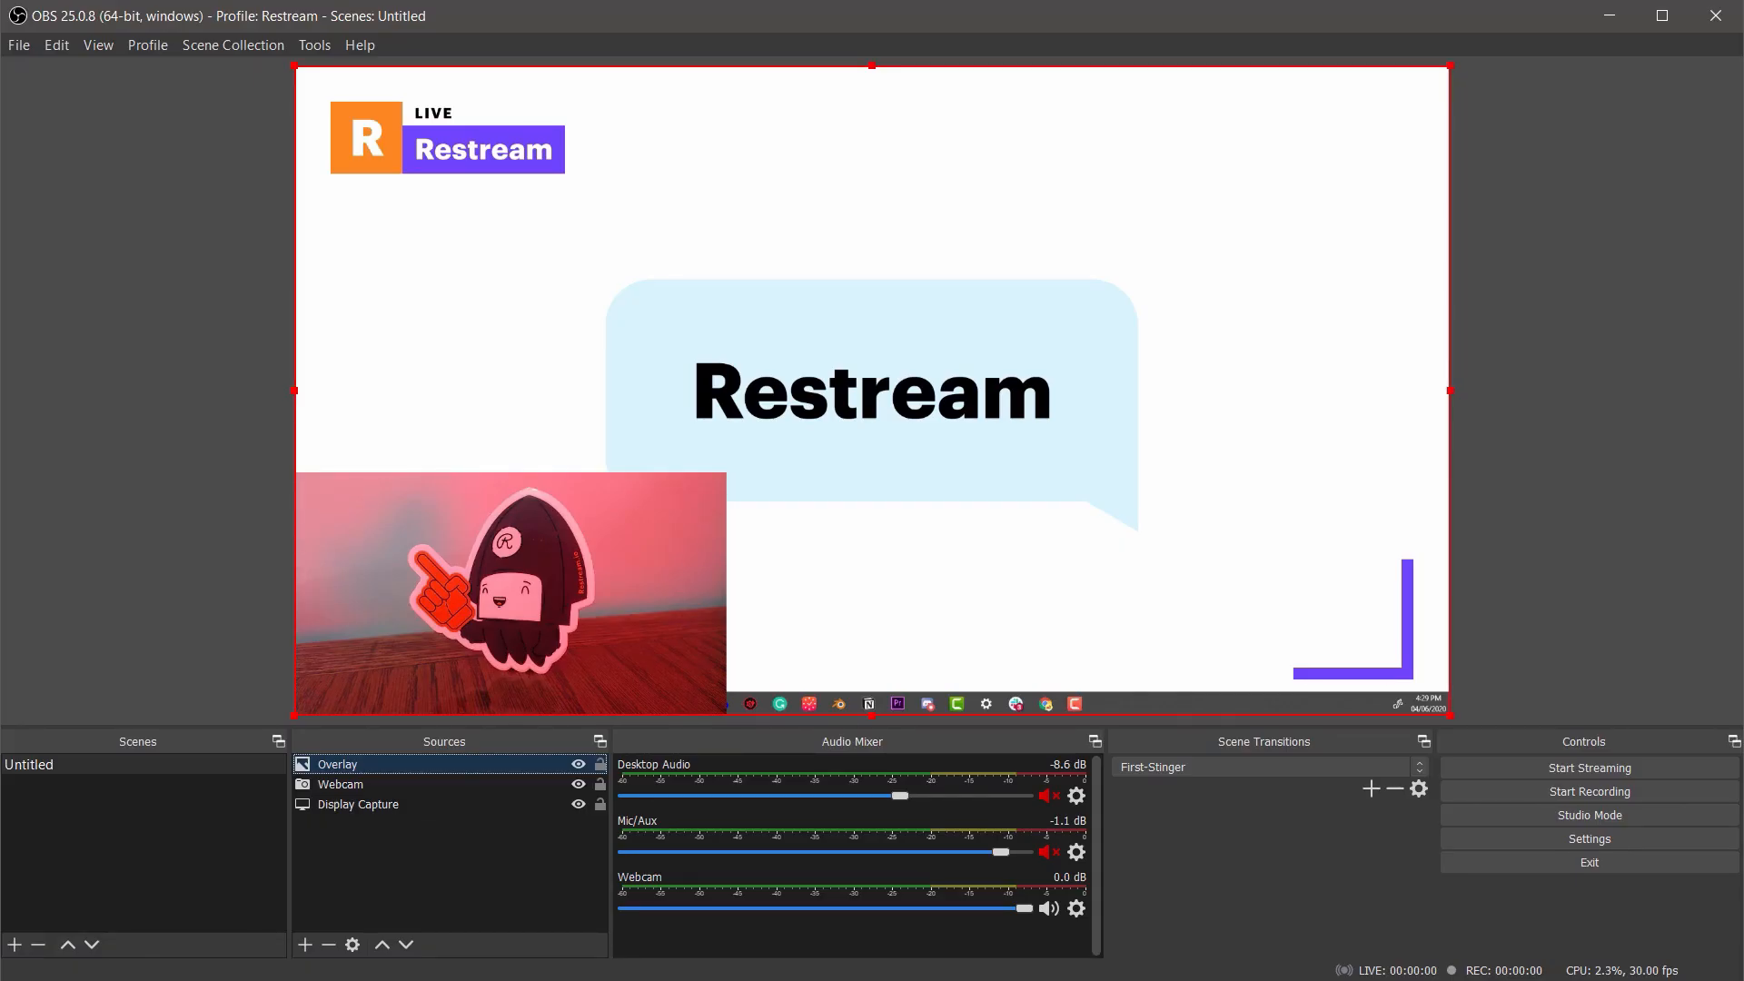
- Choose Restream.io - RTMP as the streaming service in the Stream settings
left_click(1588, 839)
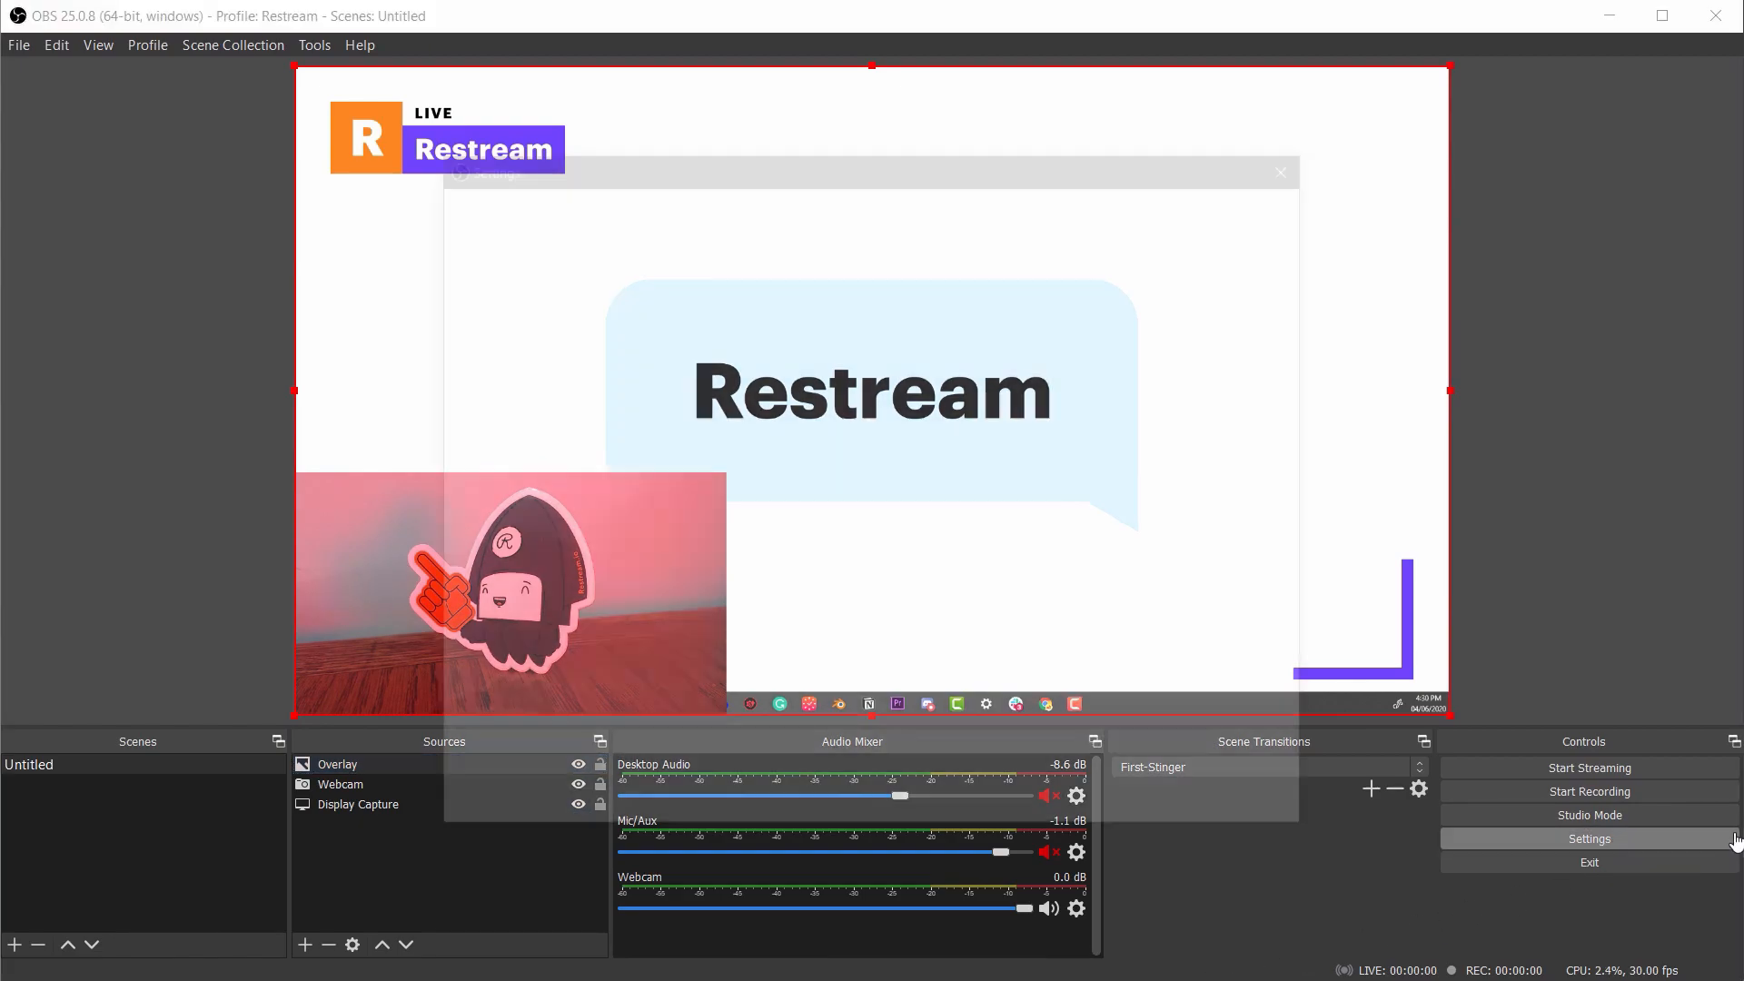
left_click(1588, 839)
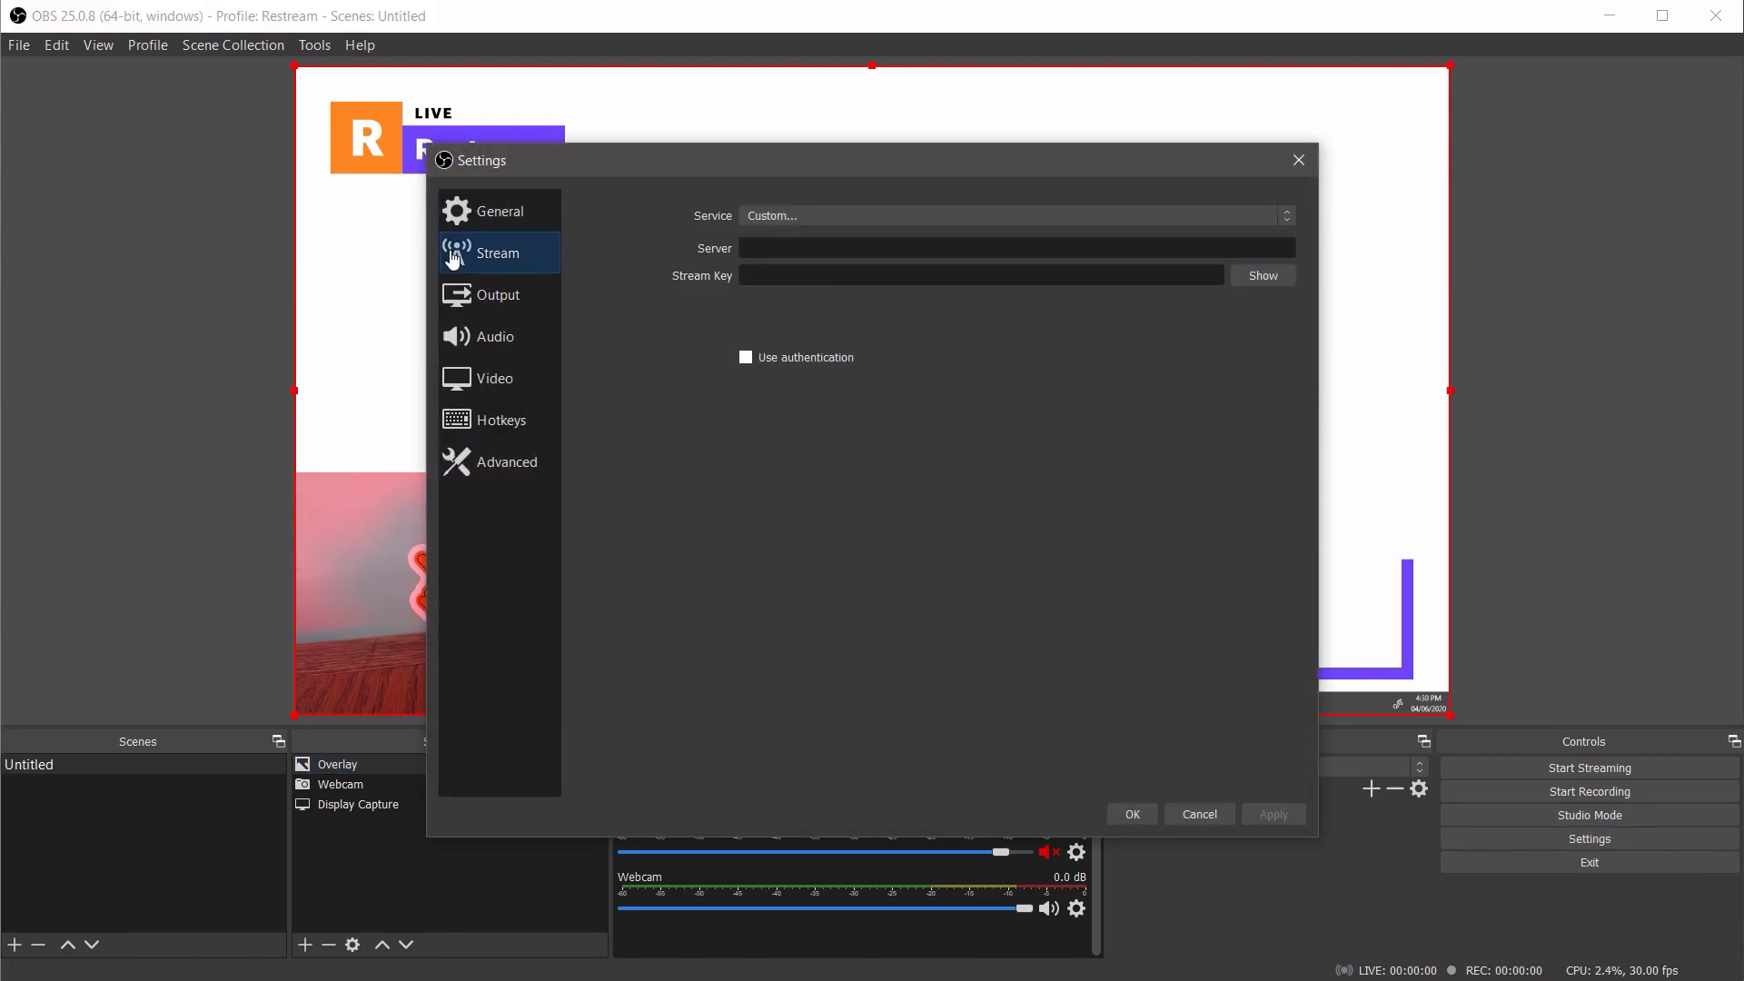
mouse_move(587, 255)
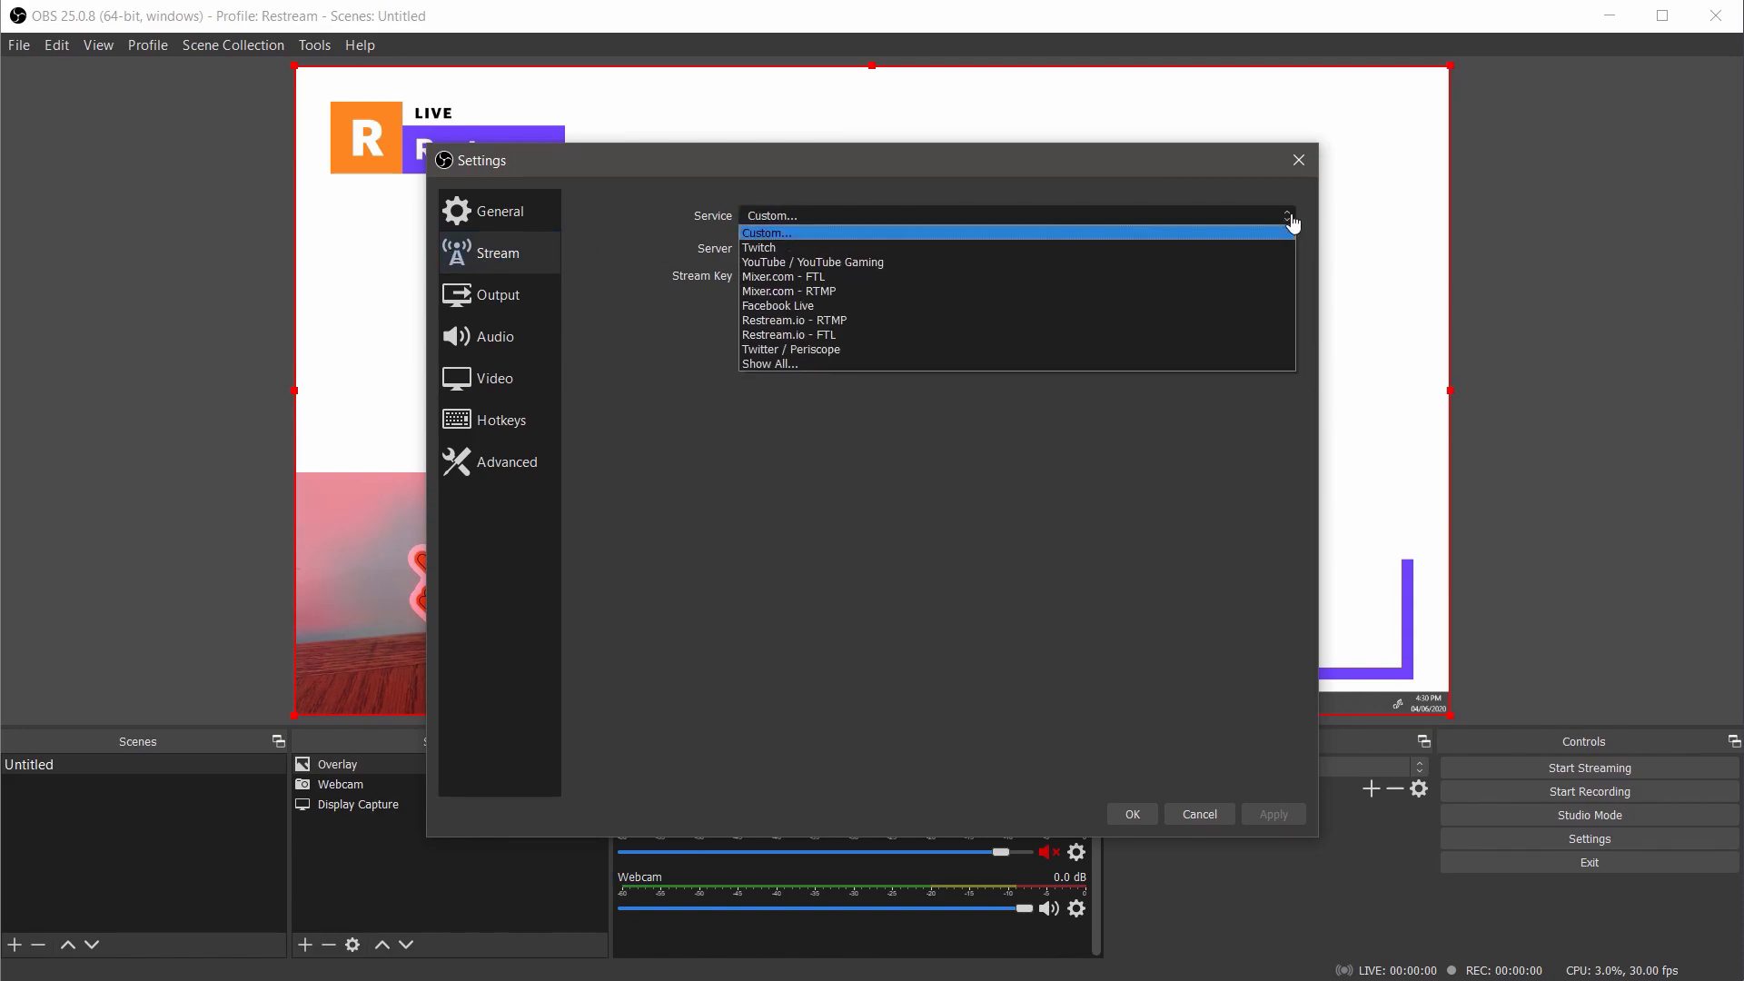
left_click(794, 320)
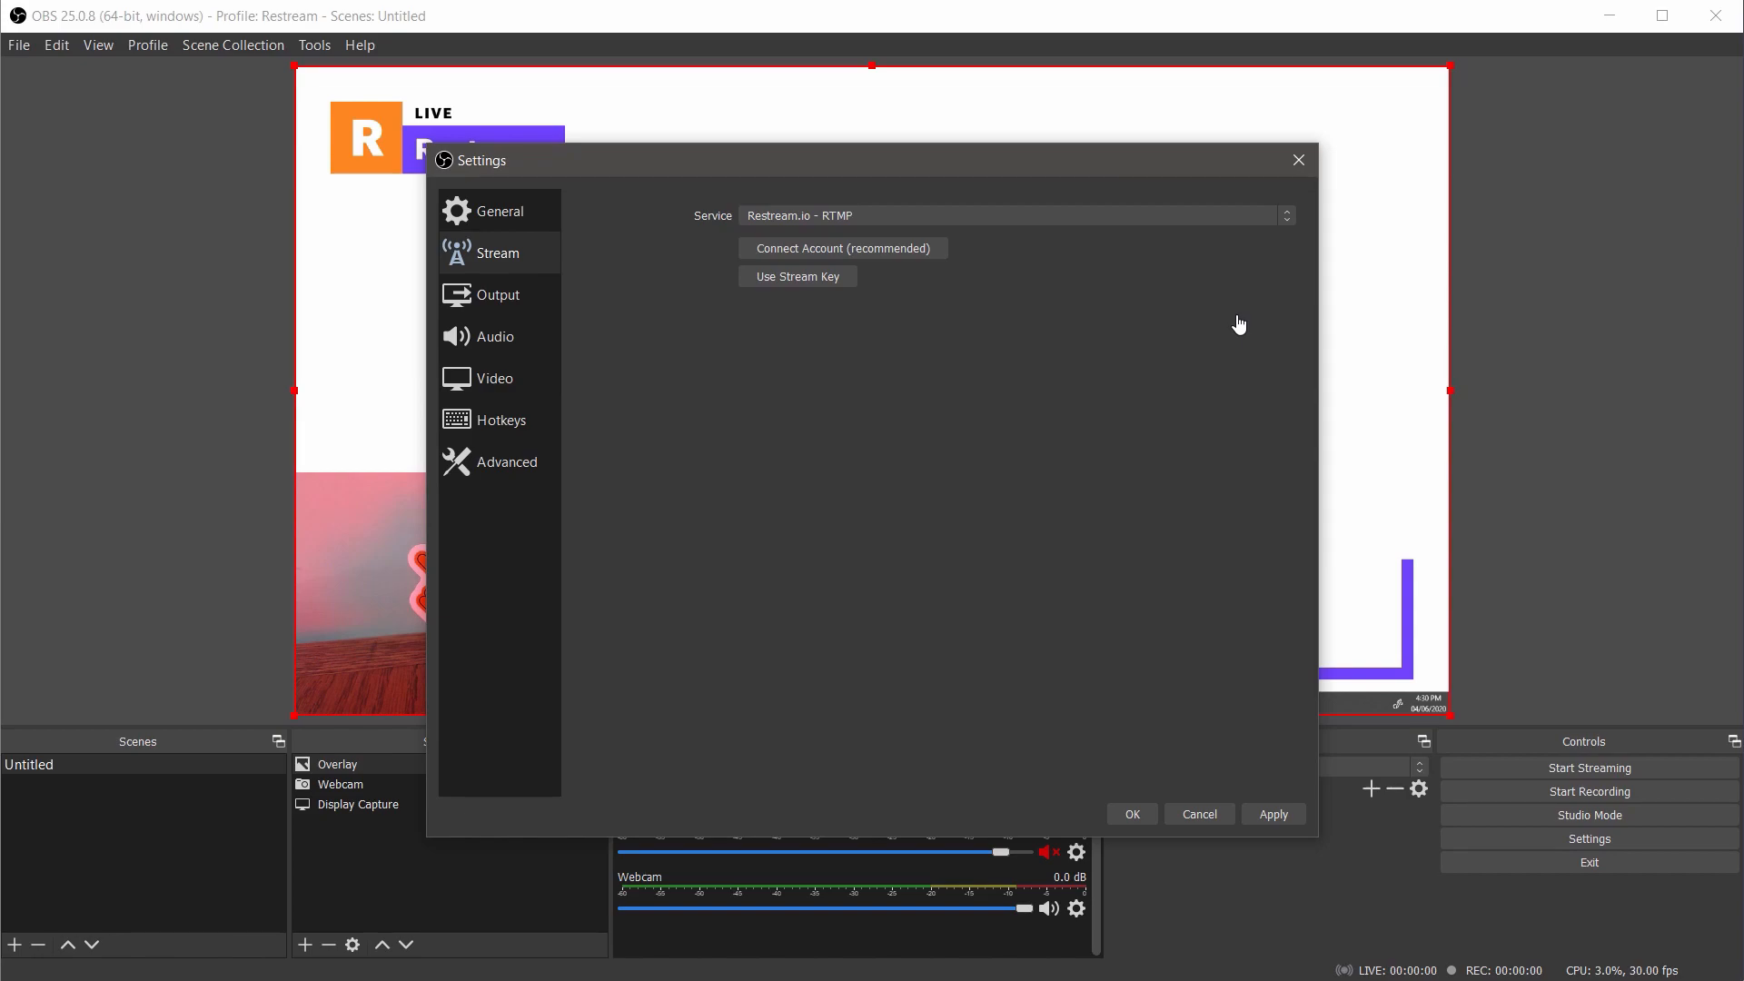
- Connect and authorize the Restream account, then confirm the stream settings
left_click(841, 249)
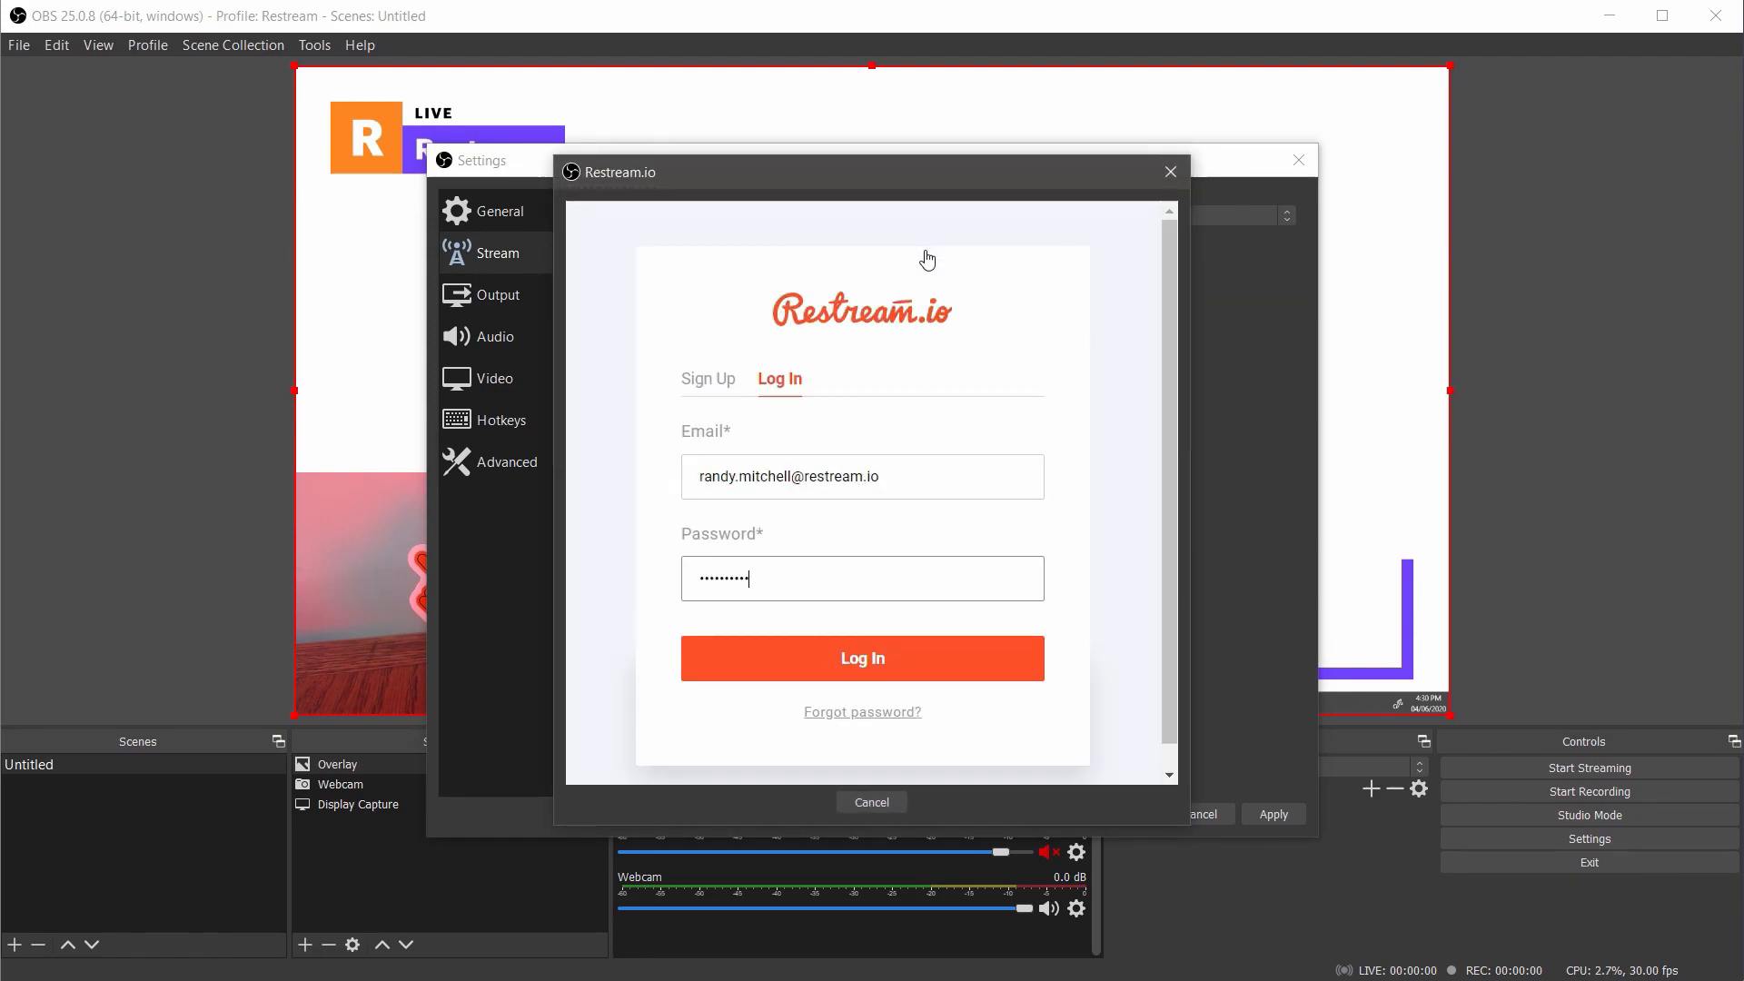
left_click(861, 657)
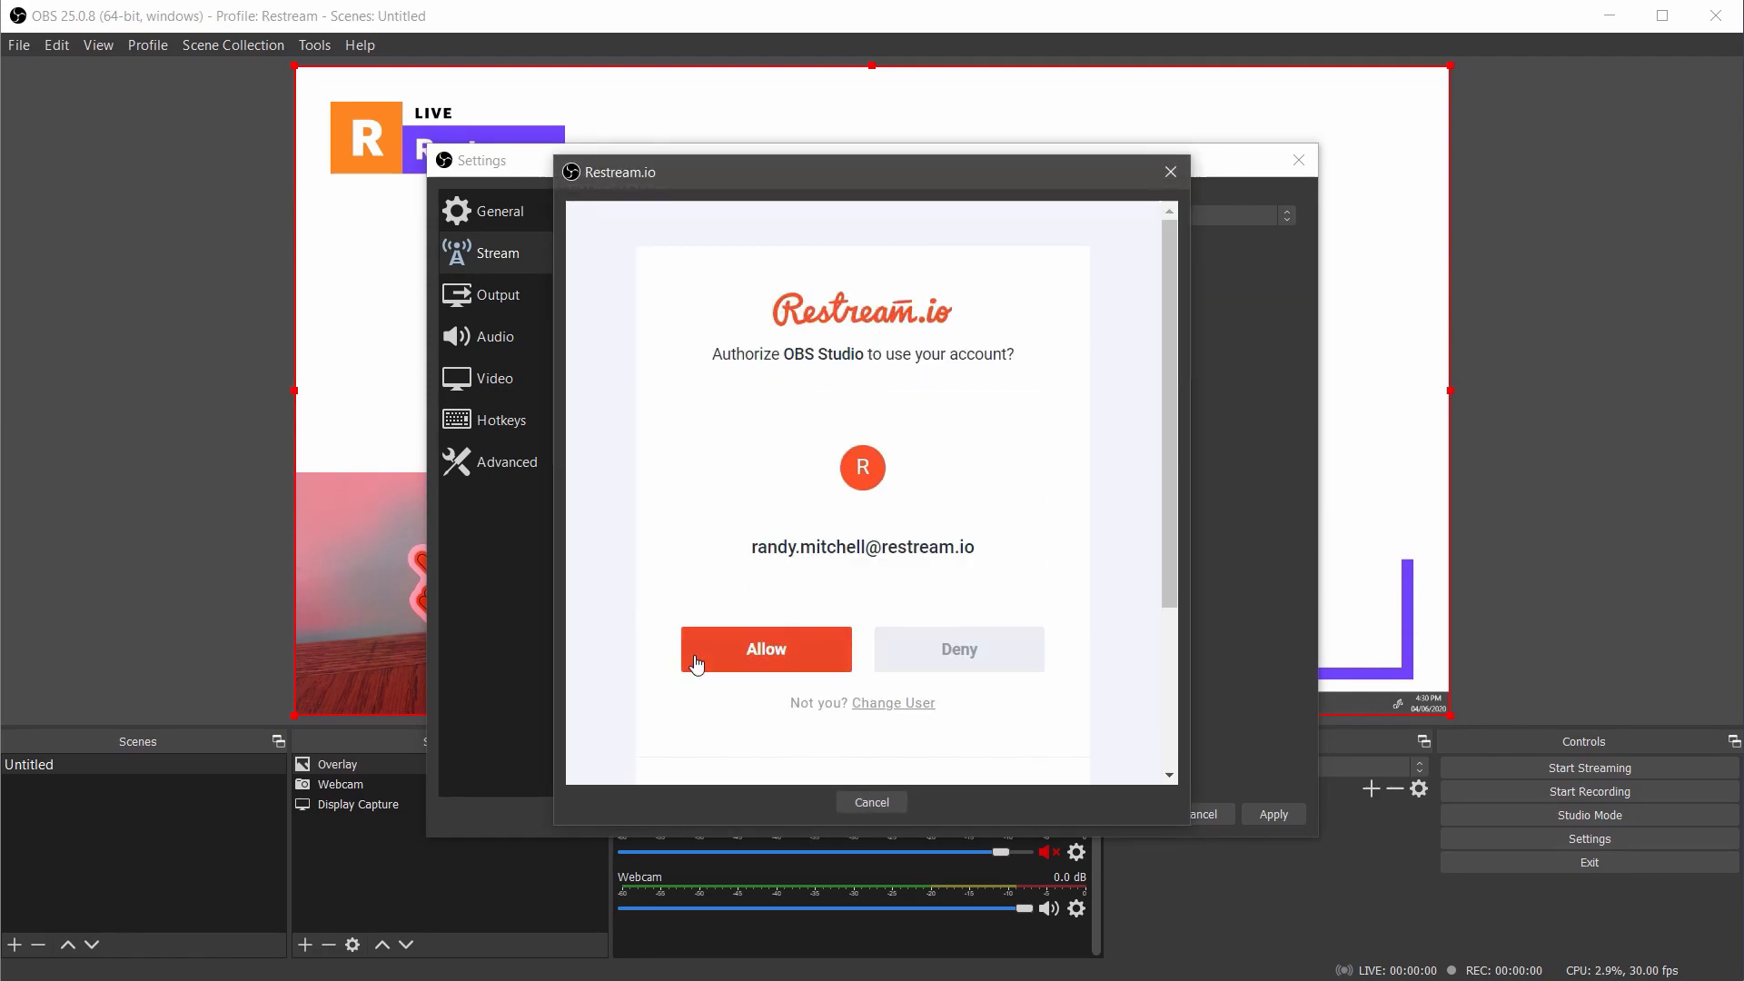
left_click(765, 649)
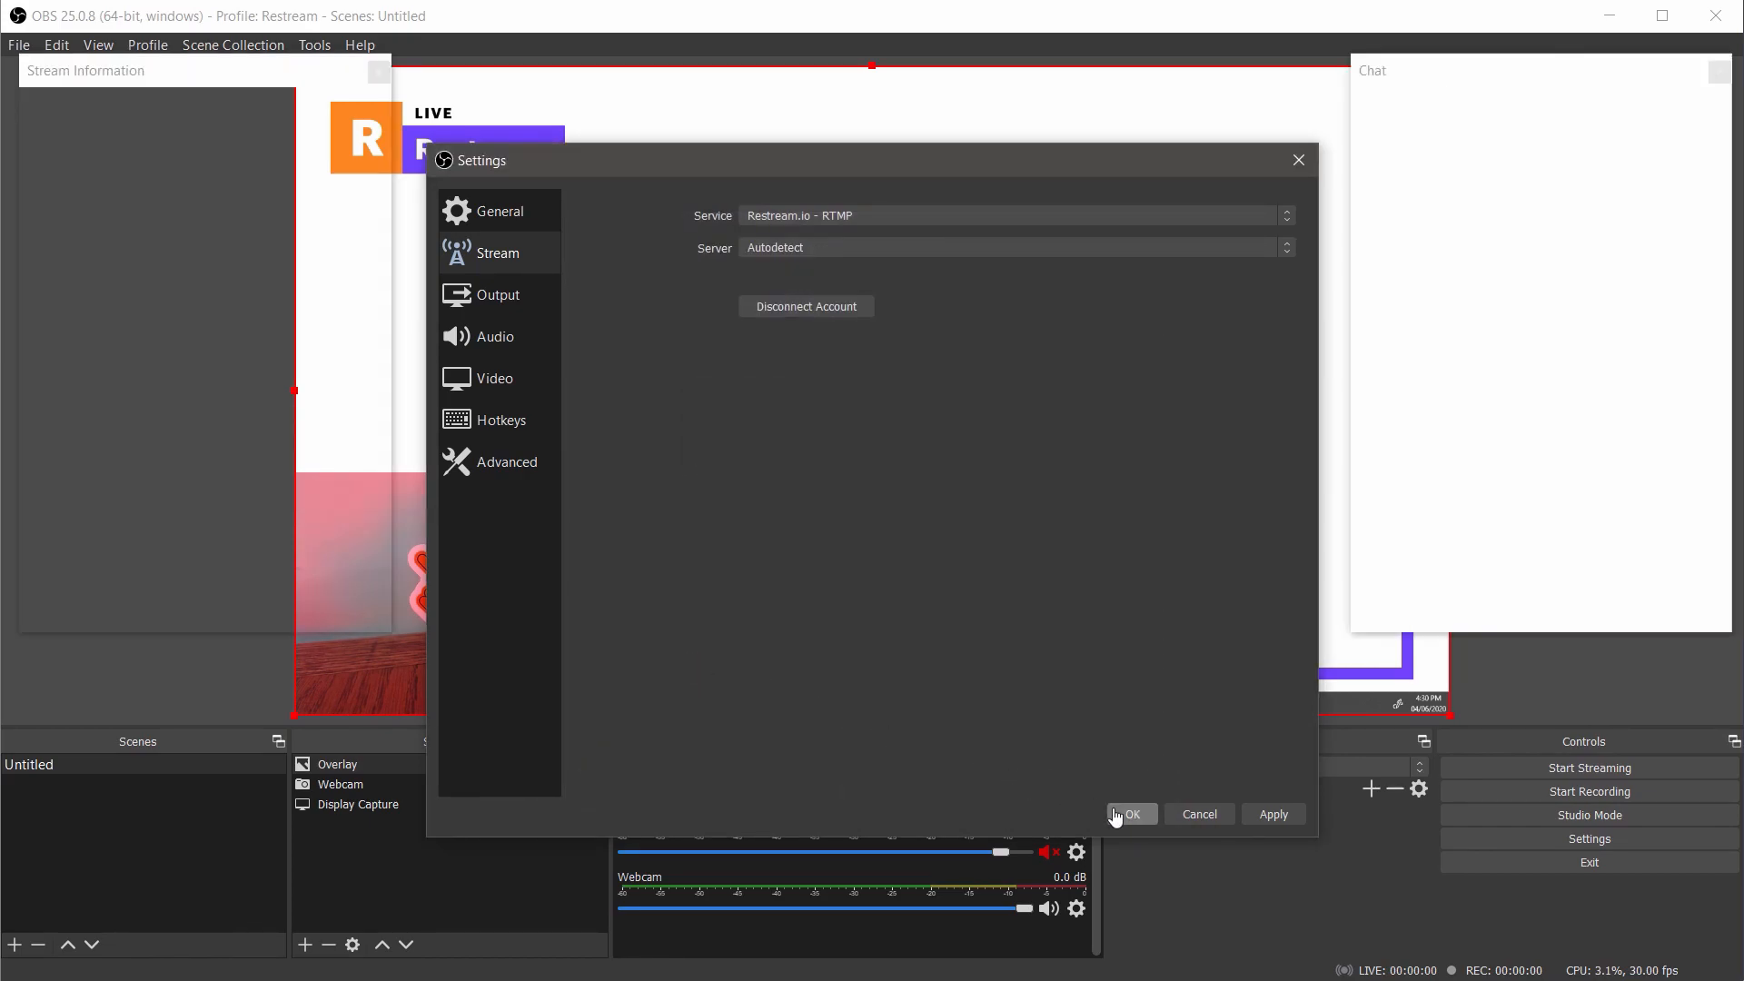
left_click(1130, 814)
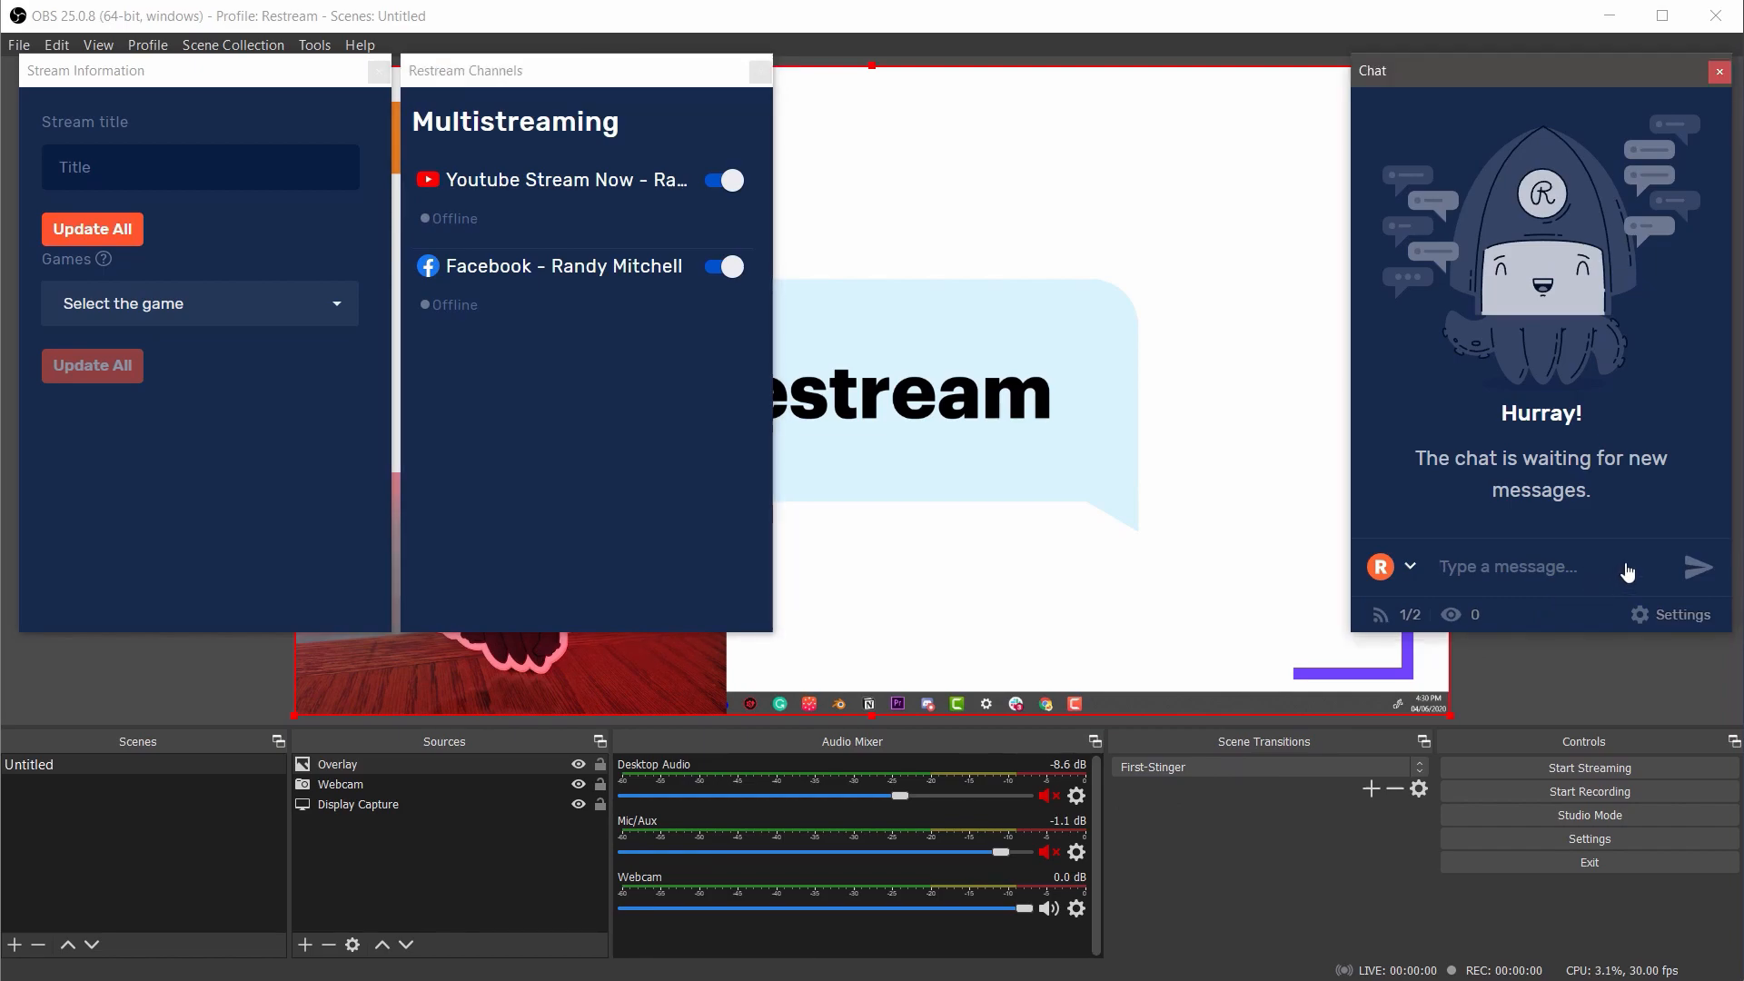
- Send the chat message "I'm going live soon!" in the Restream chat dock
type("I'm going li")
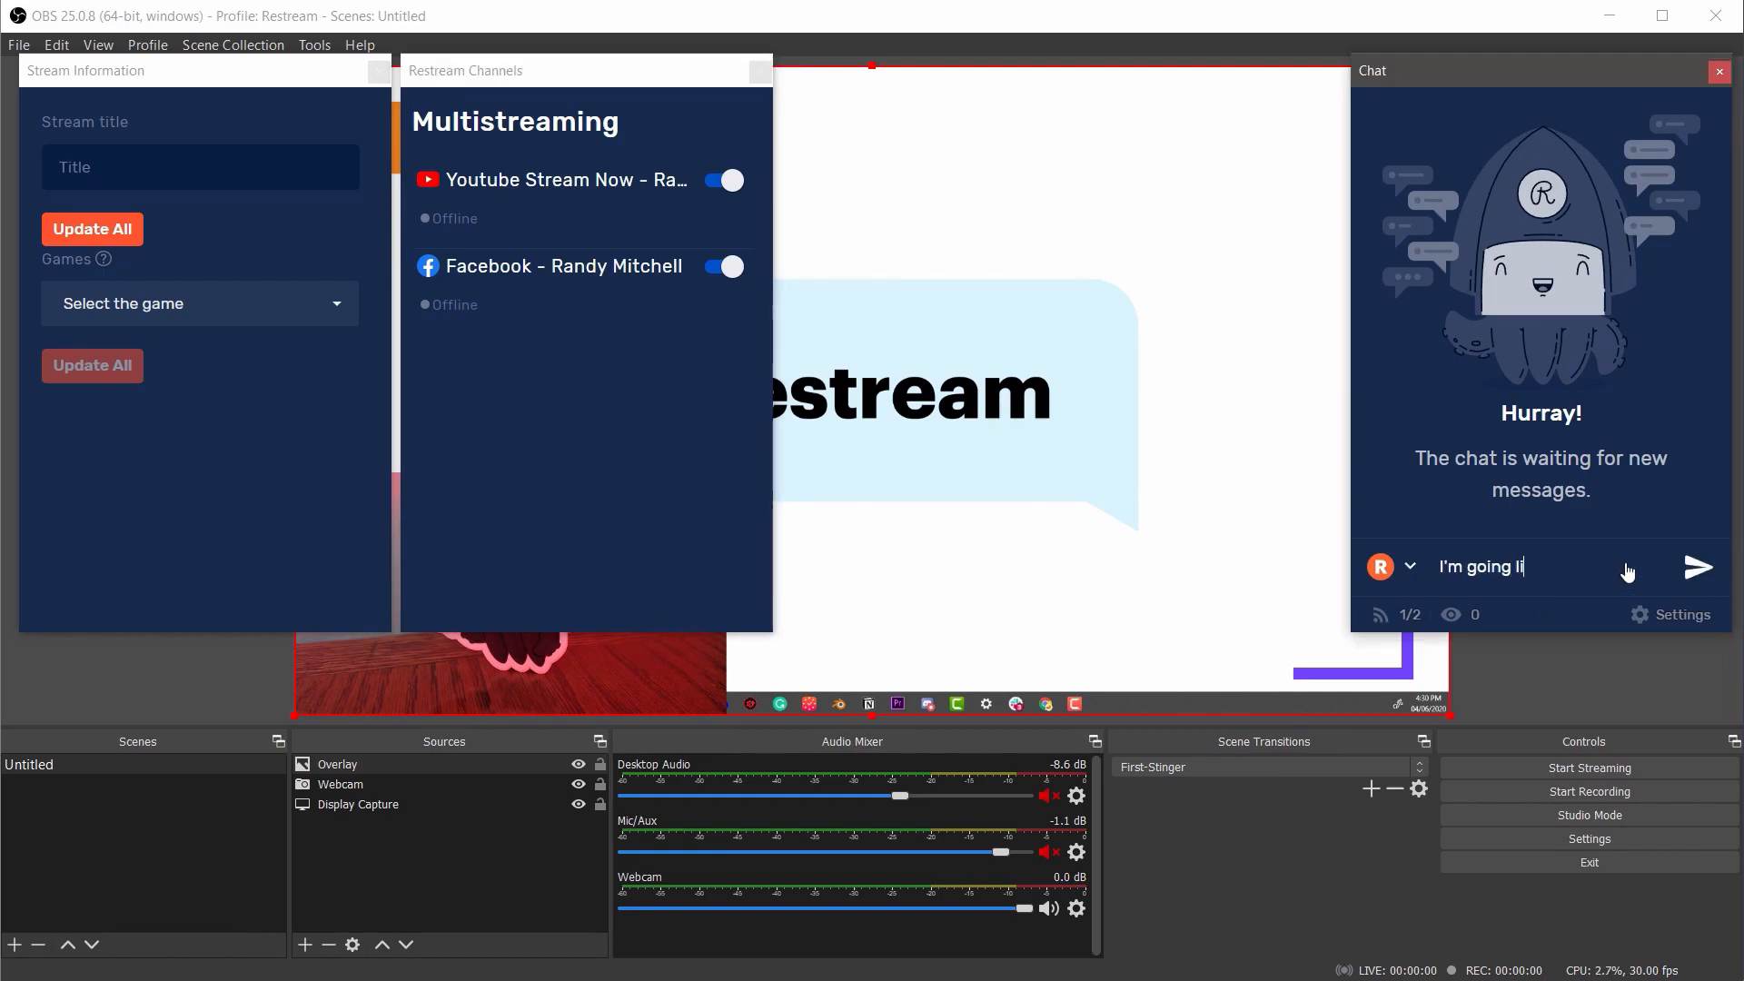
left_click(1697, 567)
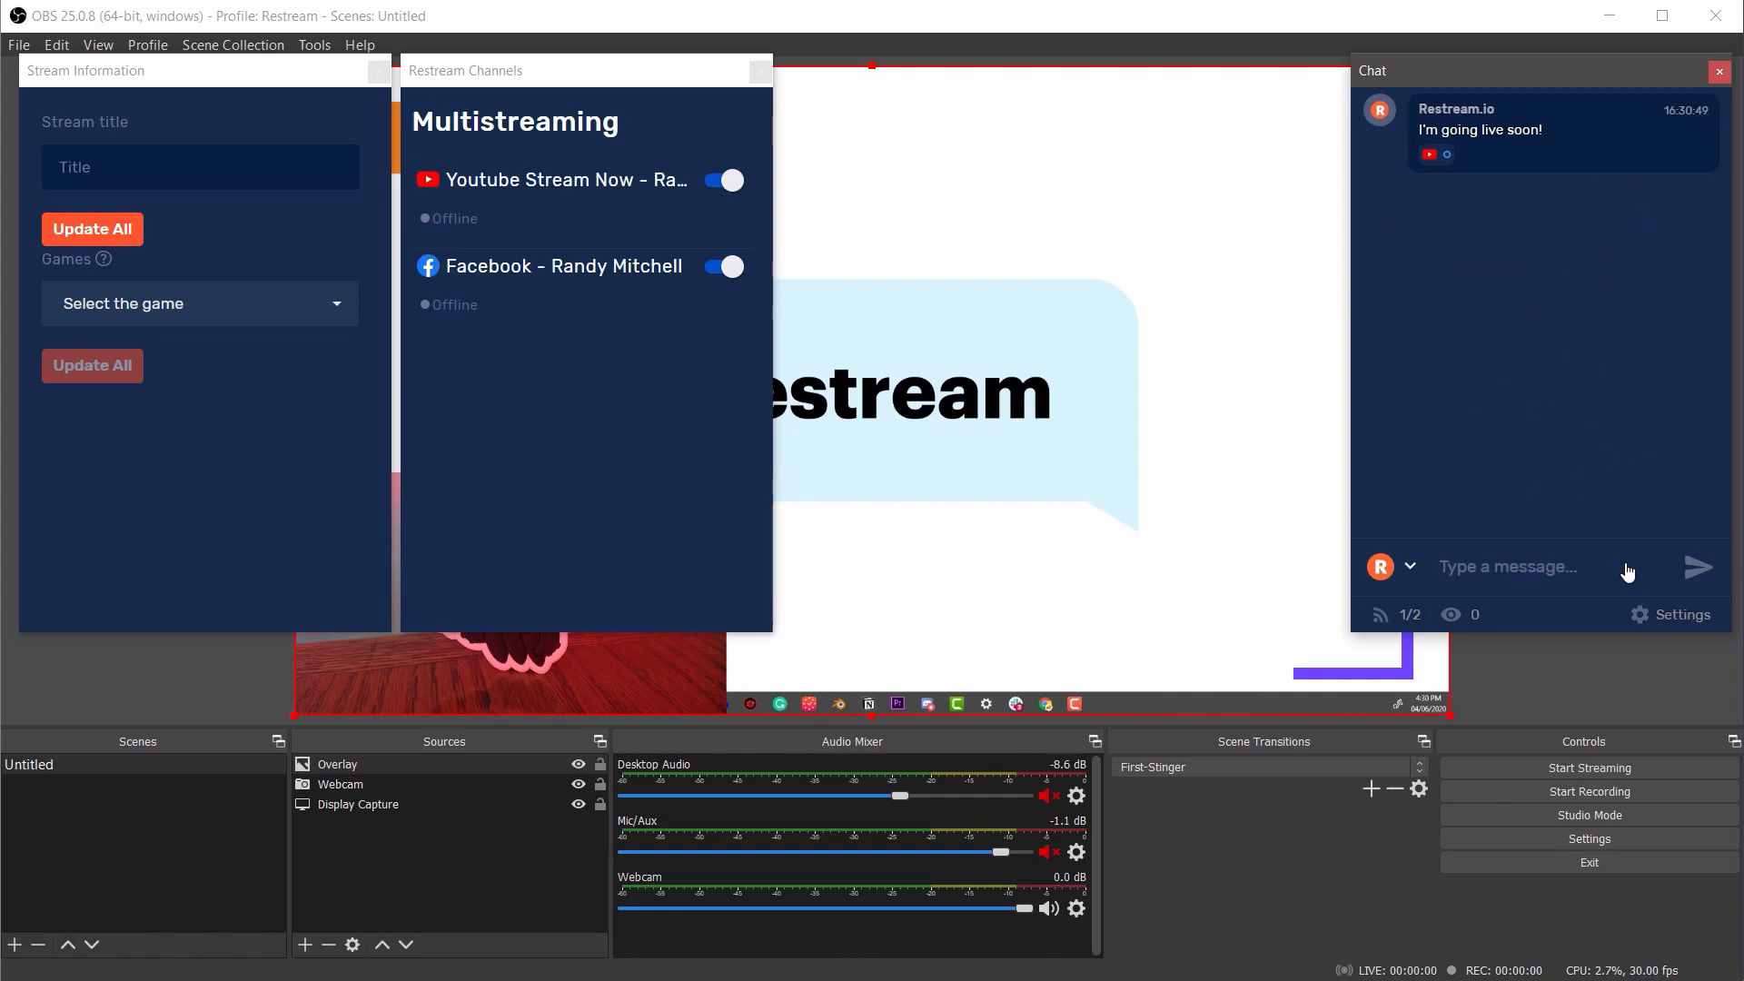
left_click(1508, 566)
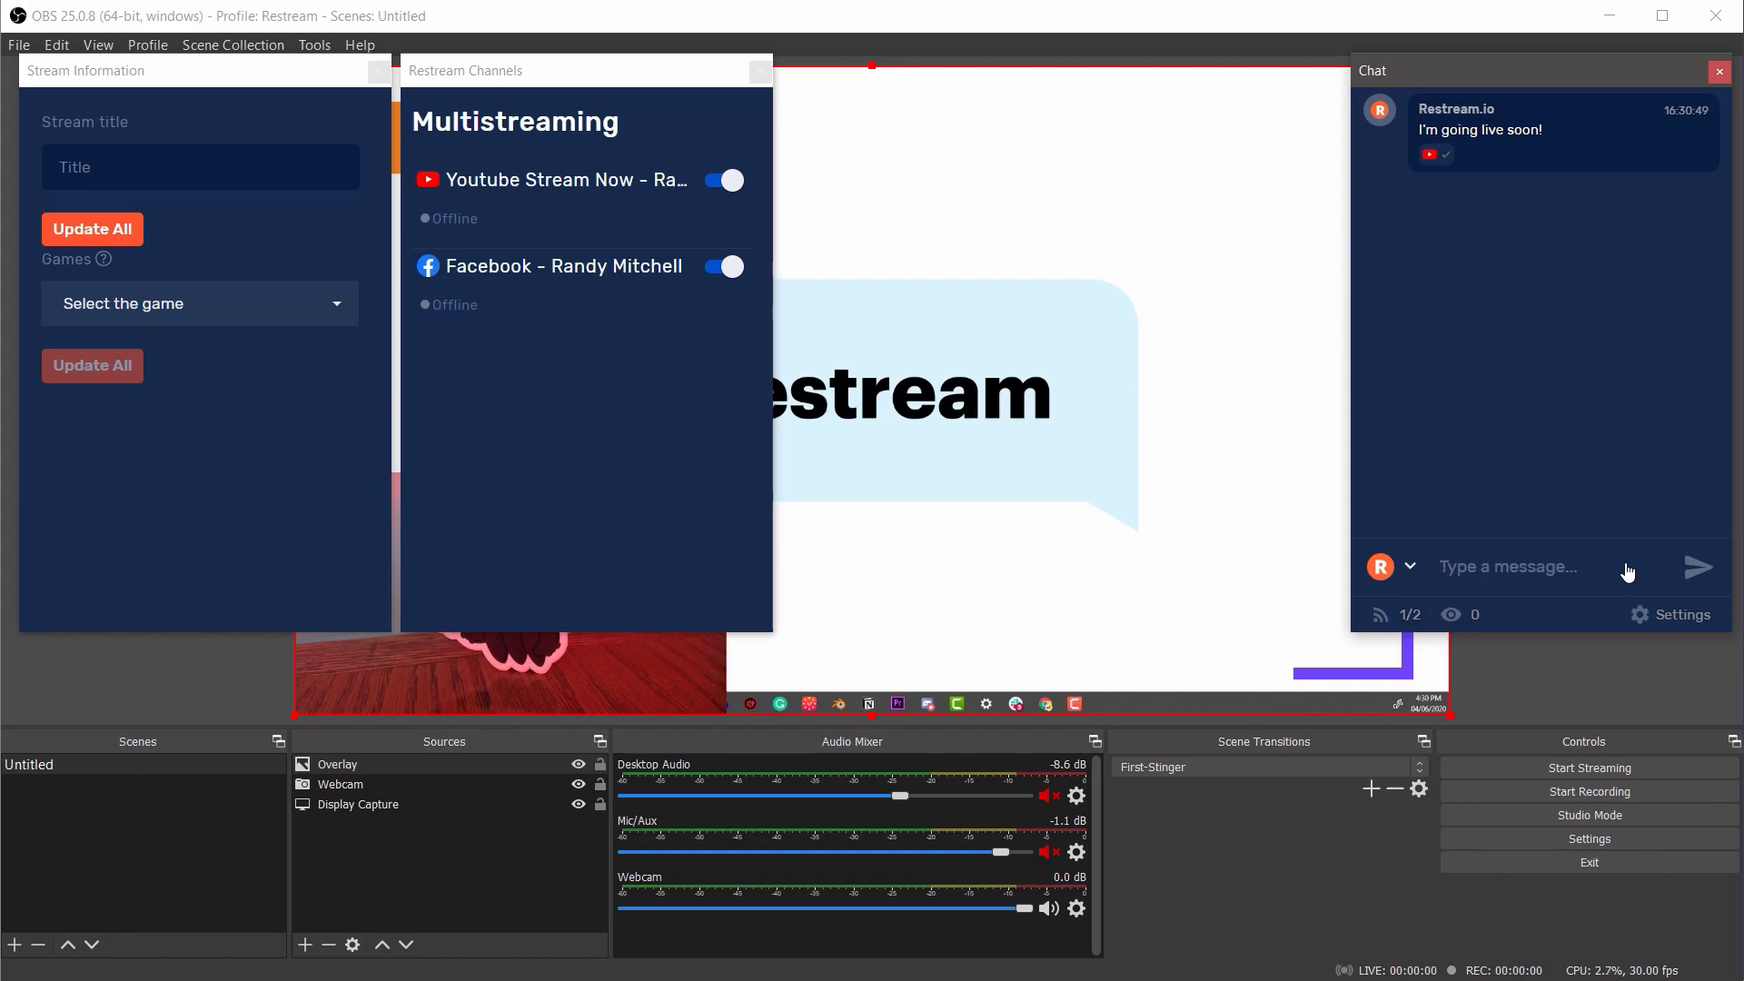
- Keep YouTube enabled after toggling it and title the stream "Testing Restream"
left_click(721, 180)
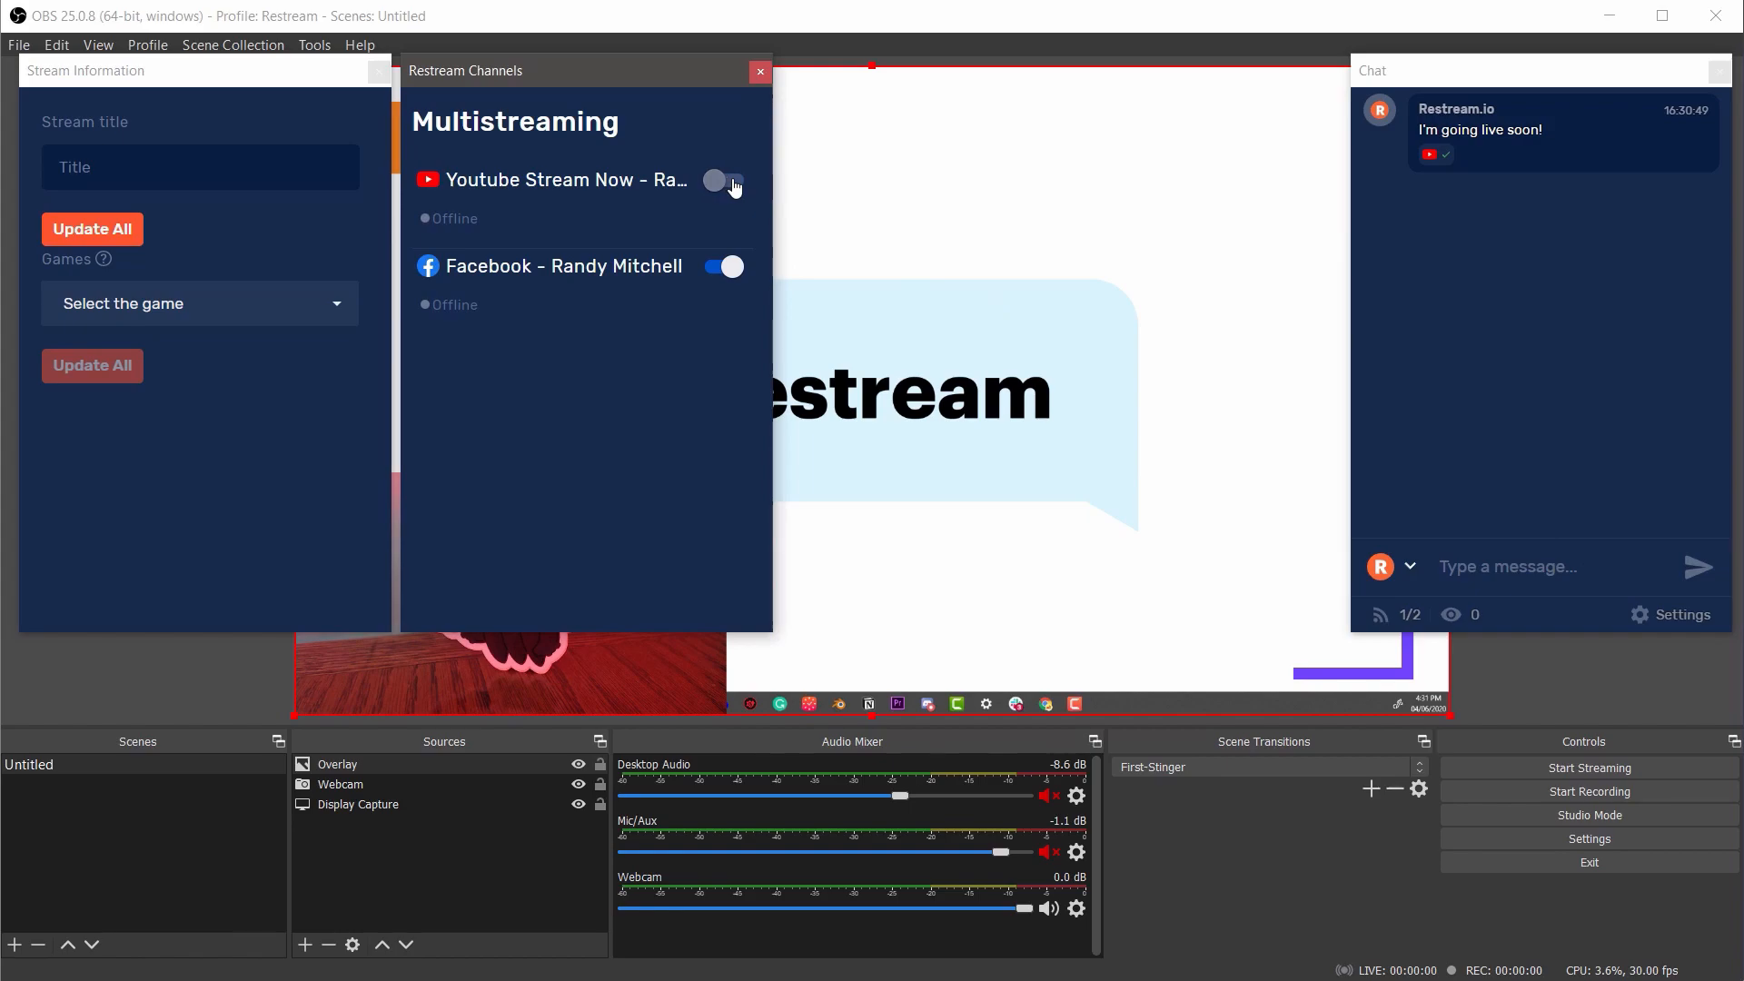
left_click(721, 181)
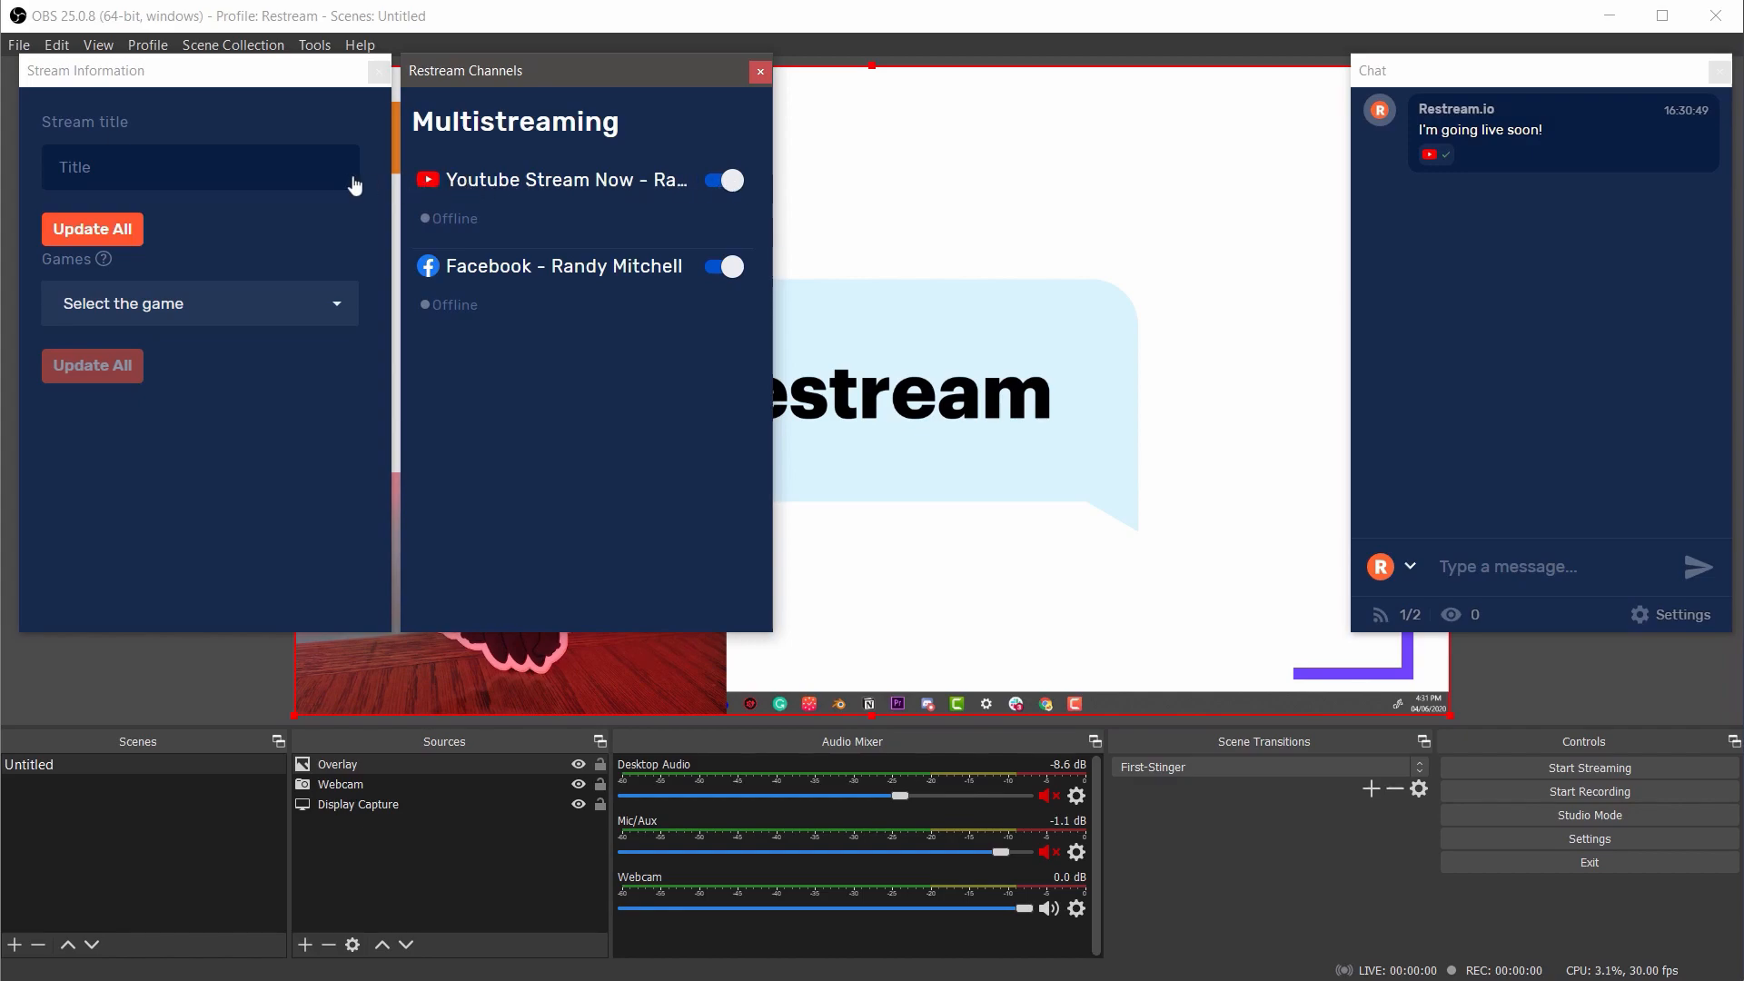
type("T")
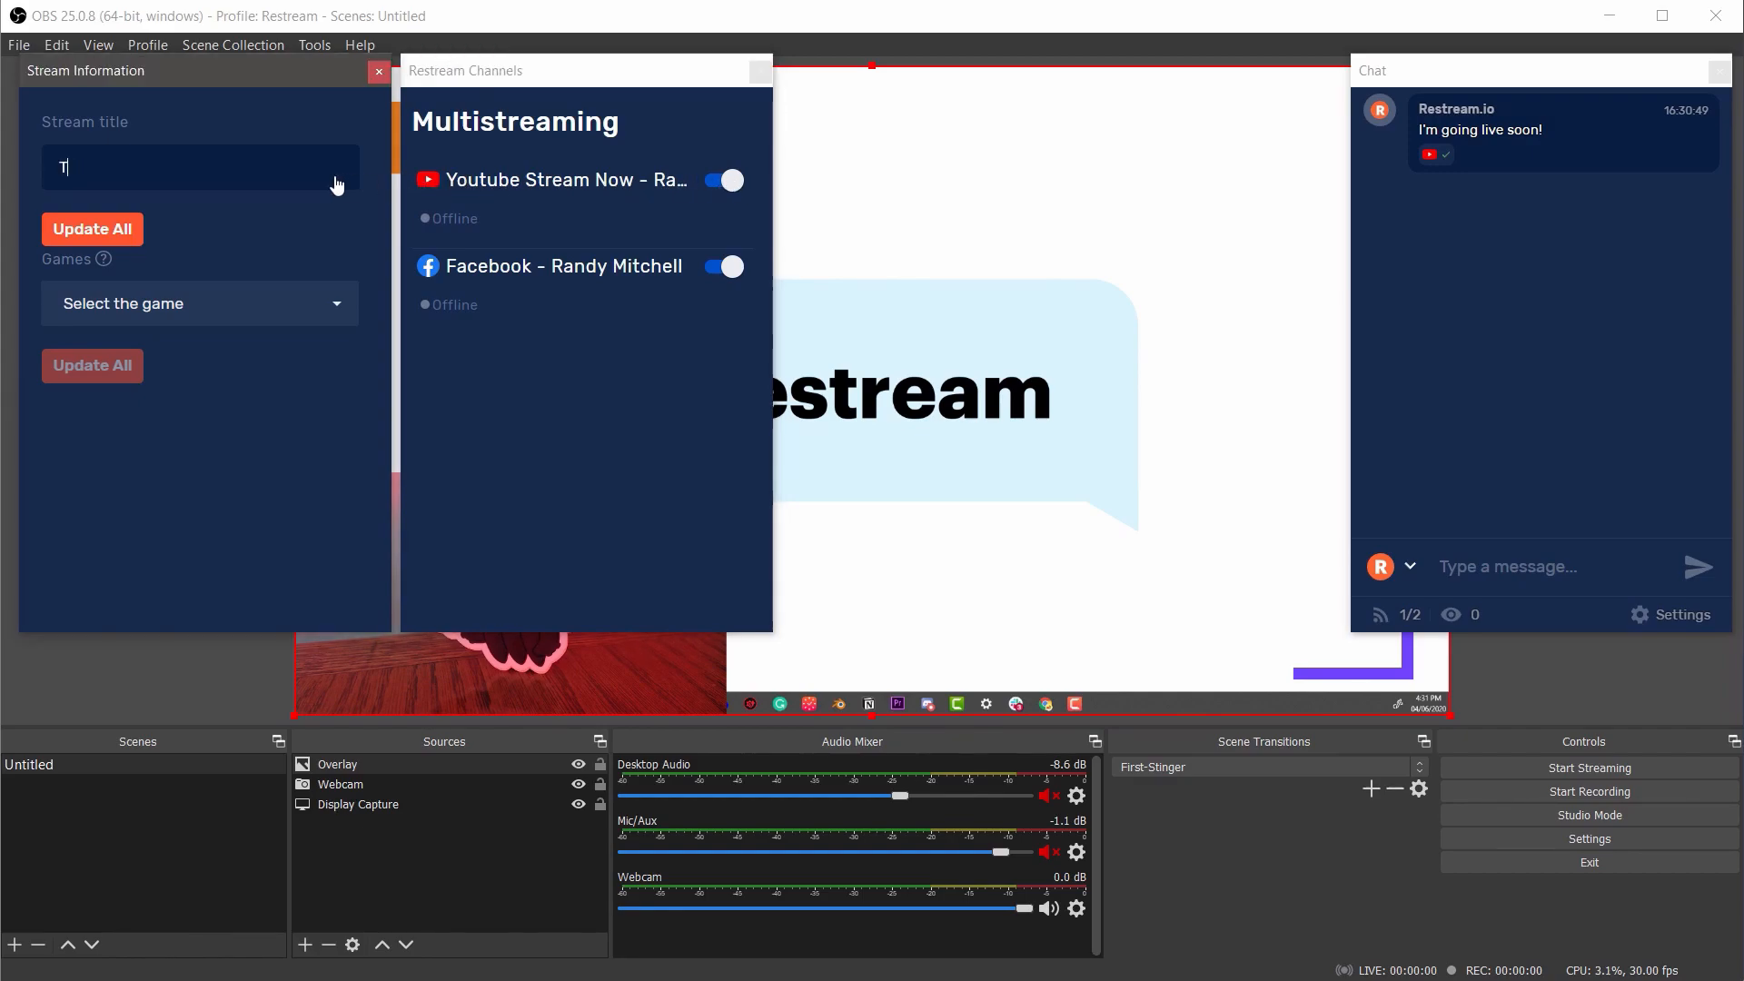
type("esting Restream!")
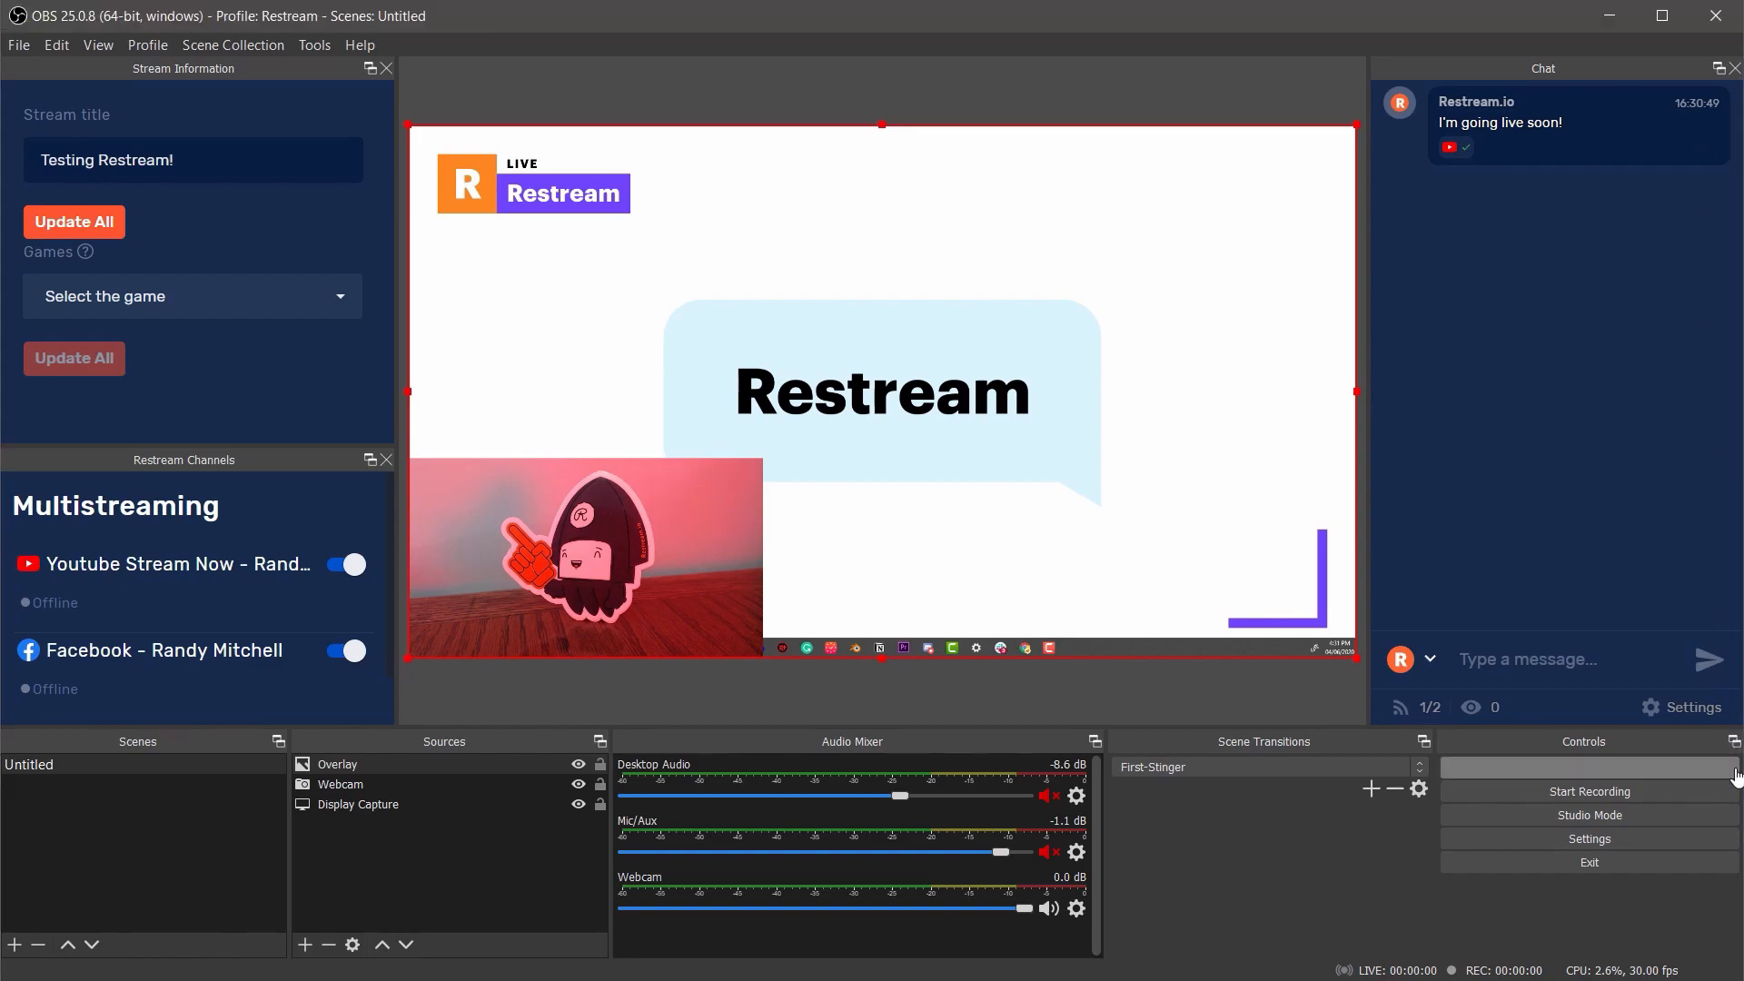
- Start streaming live to the connected Restream channels
left_click(1588, 766)
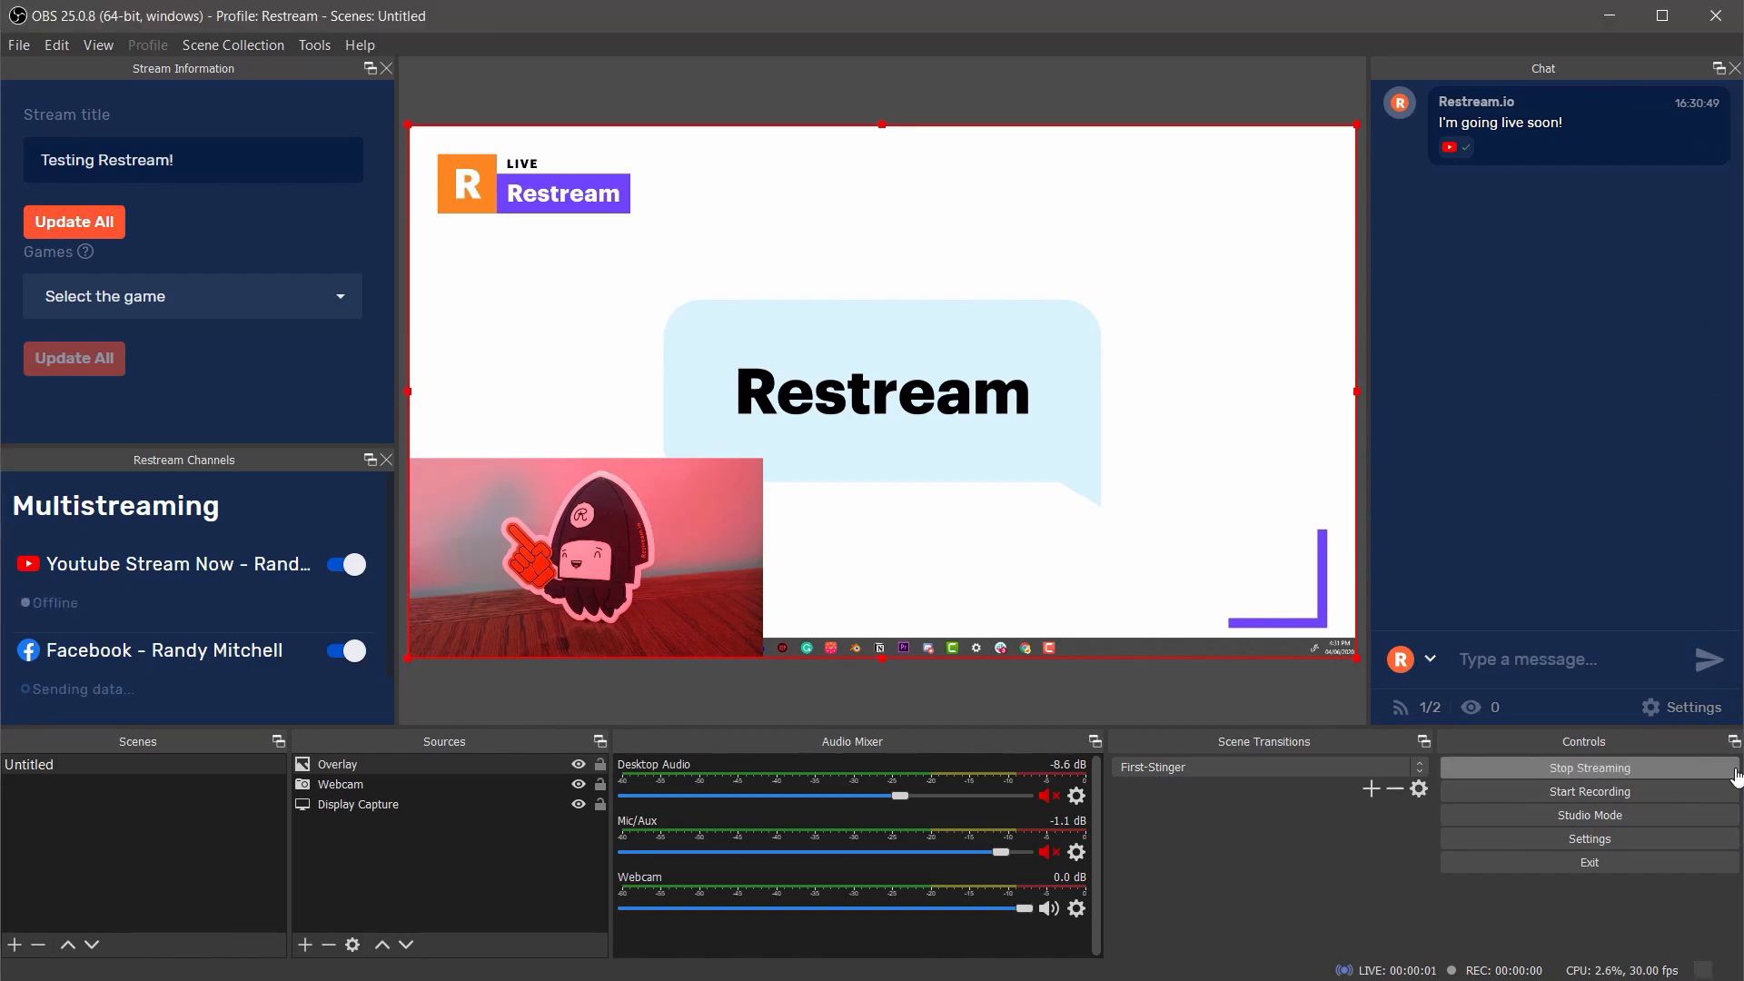